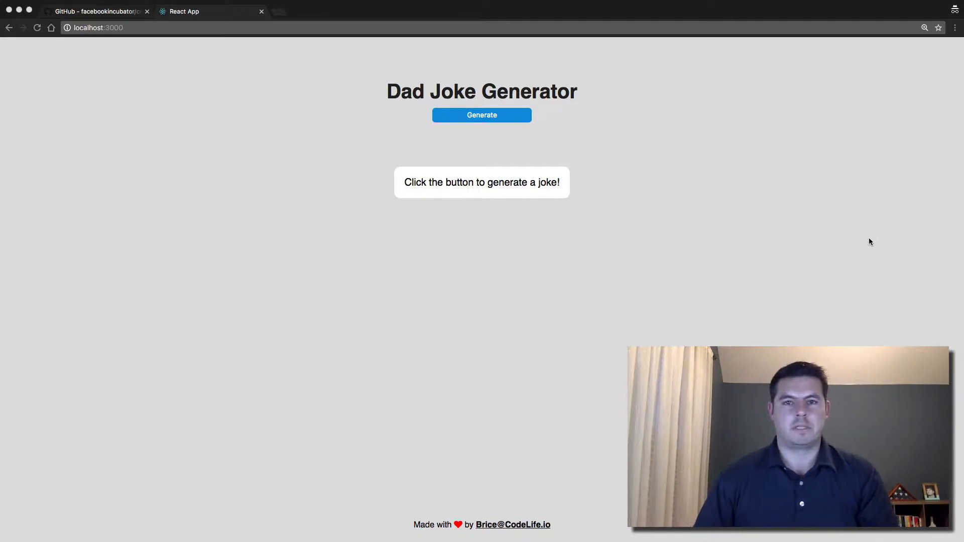
{"action": "mouse_move", "coordinate": [514, 142]}
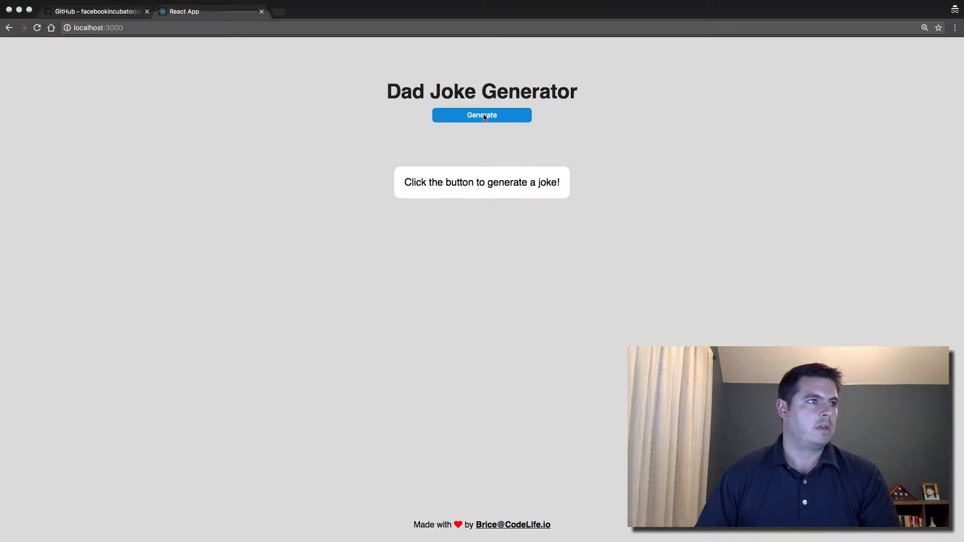
- Generate a random dad joke in the localhost:3000 app, bringing up the Buffalo-and-Bison joke
{"action": "left_click", "coordinate": [481, 115]}
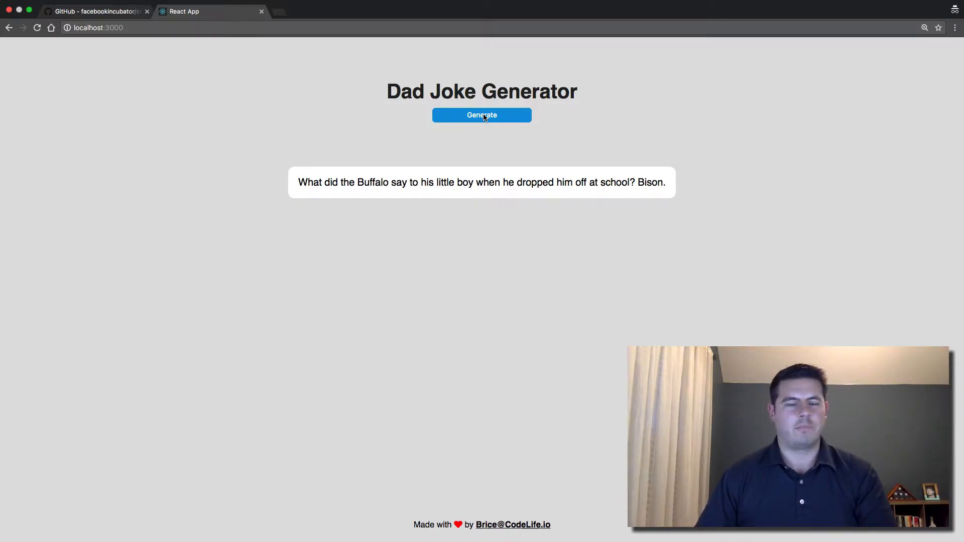
{"action": "mouse_move", "coordinate": [354, 153]}
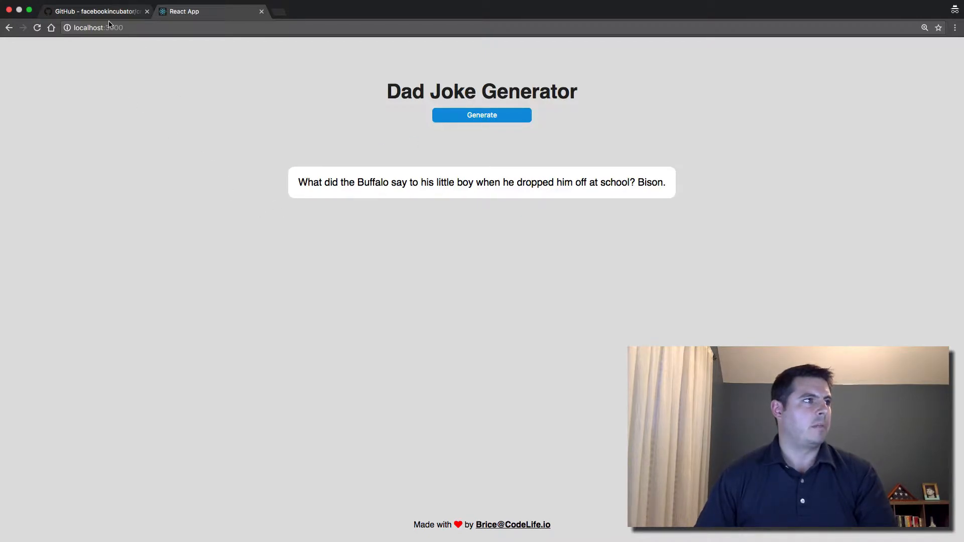
- Switch to the GitHub tab showing the create-react-app README's Quick Overview commands
{"action": "left_click", "coordinate": [96, 11]}
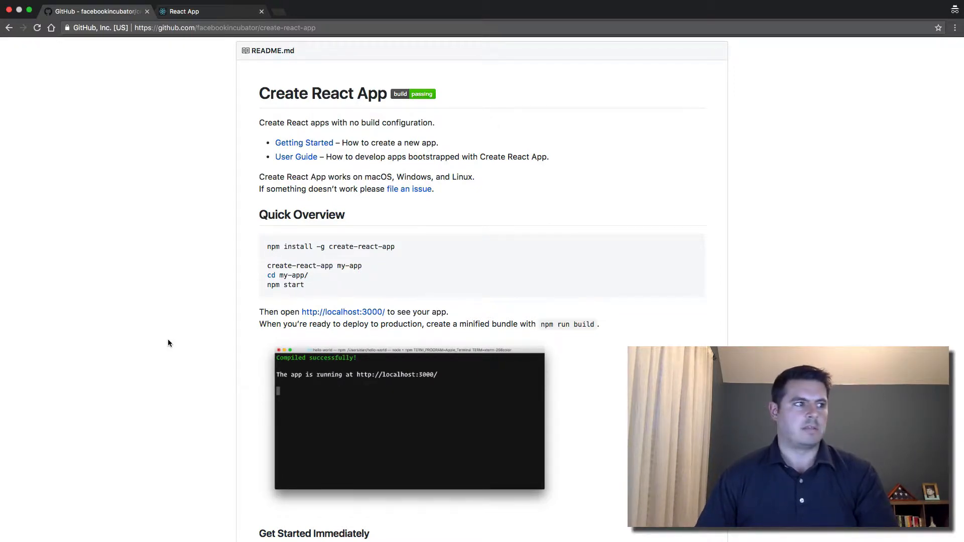
{"action": "mouse_move", "coordinate": [337, 258]}
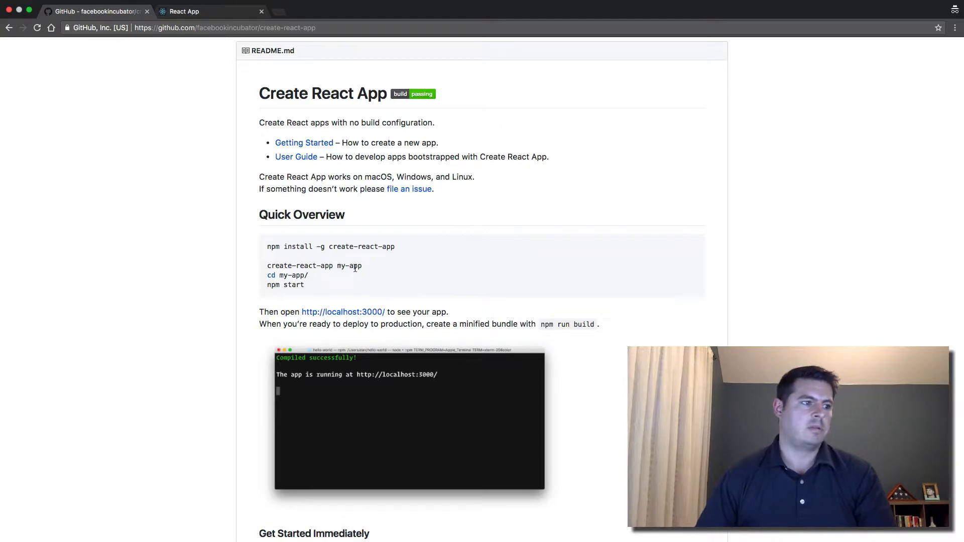
{"action": "mouse_move", "coordinate": [254, 244]}
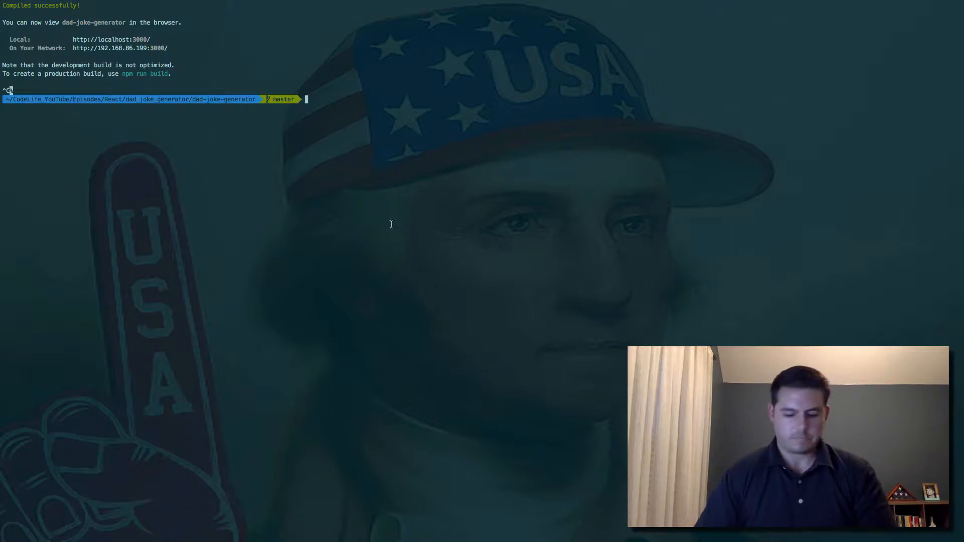
- Scaffold the dad-jokes app with create-react-app in a new tut folder and open it in Atom
{"action": "type", "text": "cd .."}
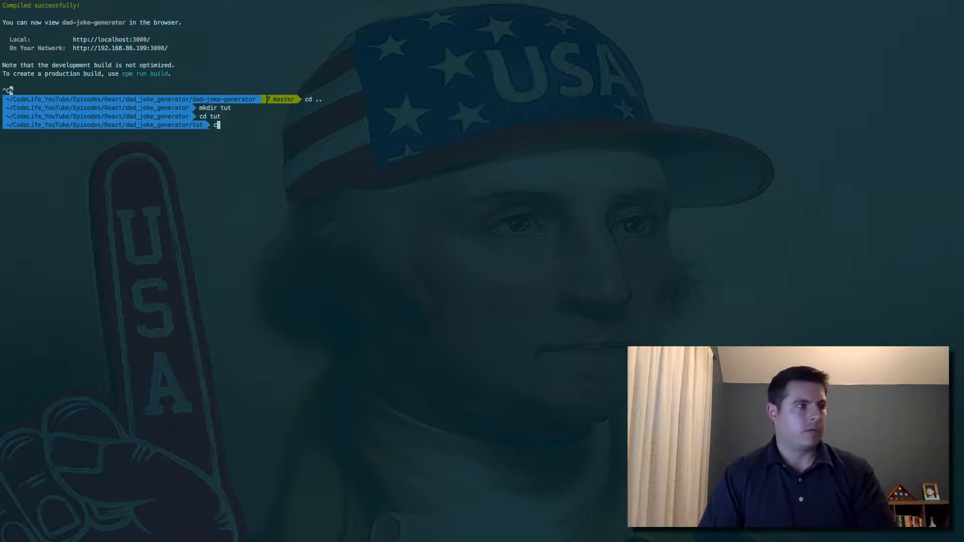
{"action": "type", "text": "reate-"}
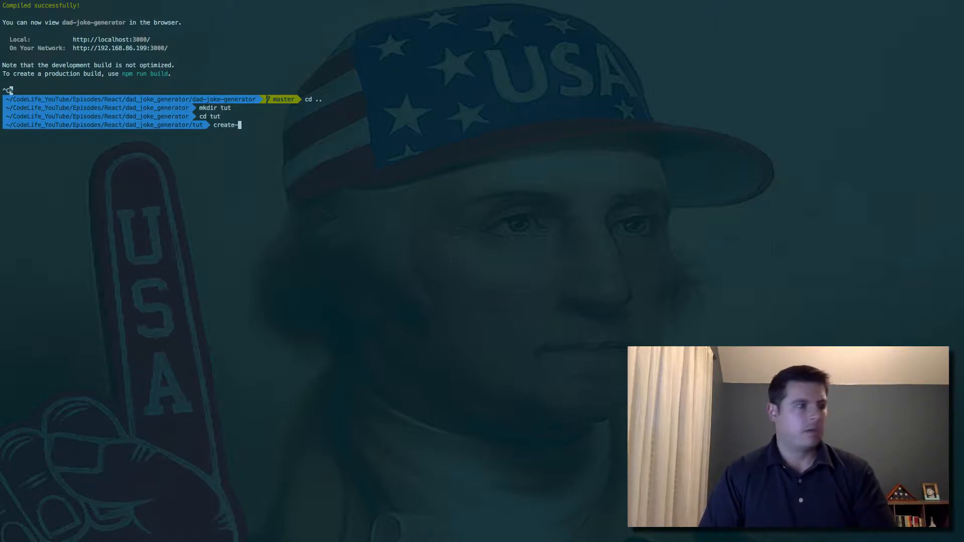
{"action": "type", "text": "react-app"}
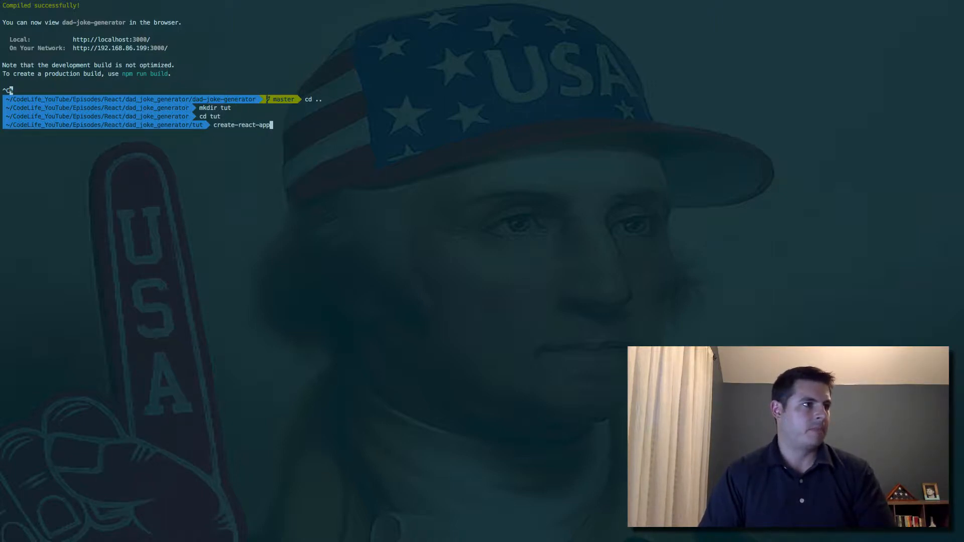
{"action": "type", "text": "dad-jokes"}
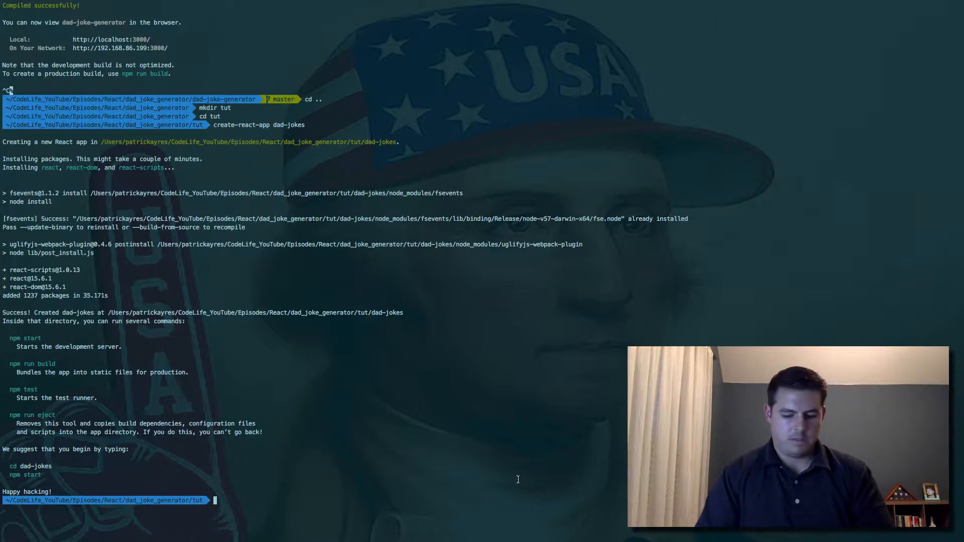
{"action": "type", "text": "ls"}
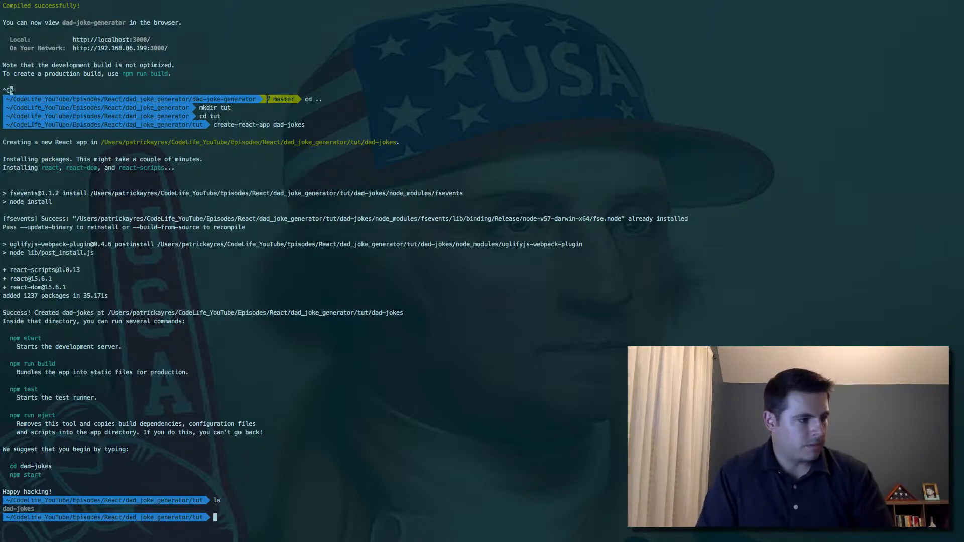
{"action": "type", "text": "cd dad-jokes/"}
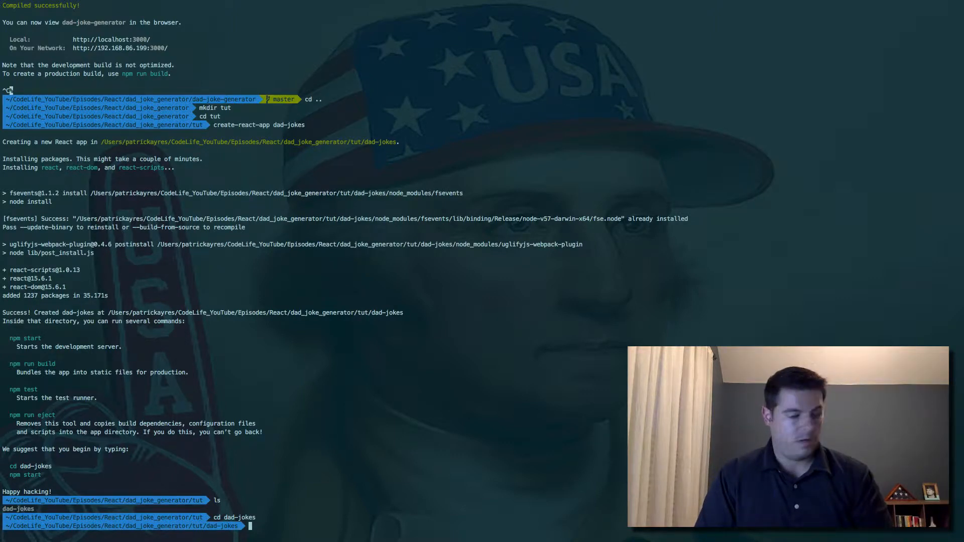
{"action": "type", "text": "atom ."}
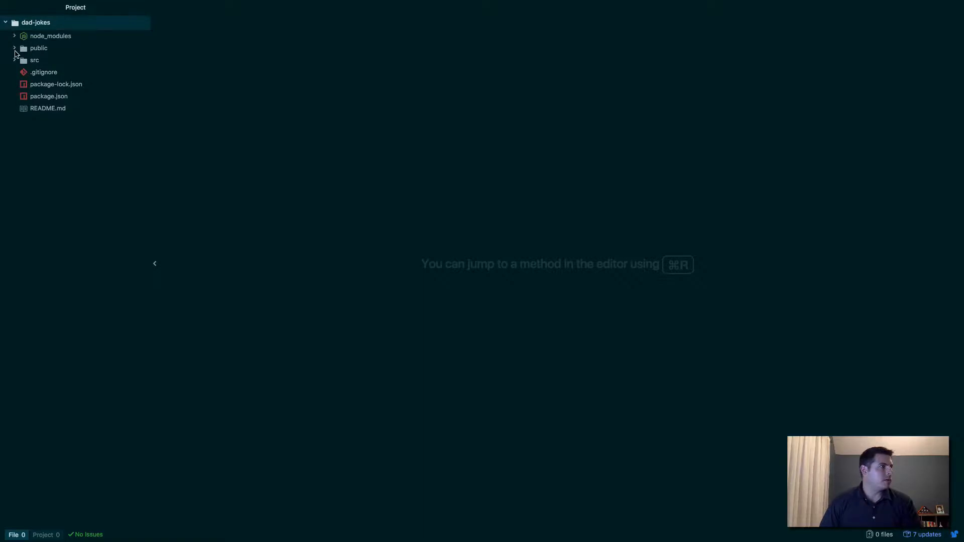
- Create src/dadJokes.json containing the jokes array of dad joke strings
{"action": "left_click", "coordinate": [35, 60]}
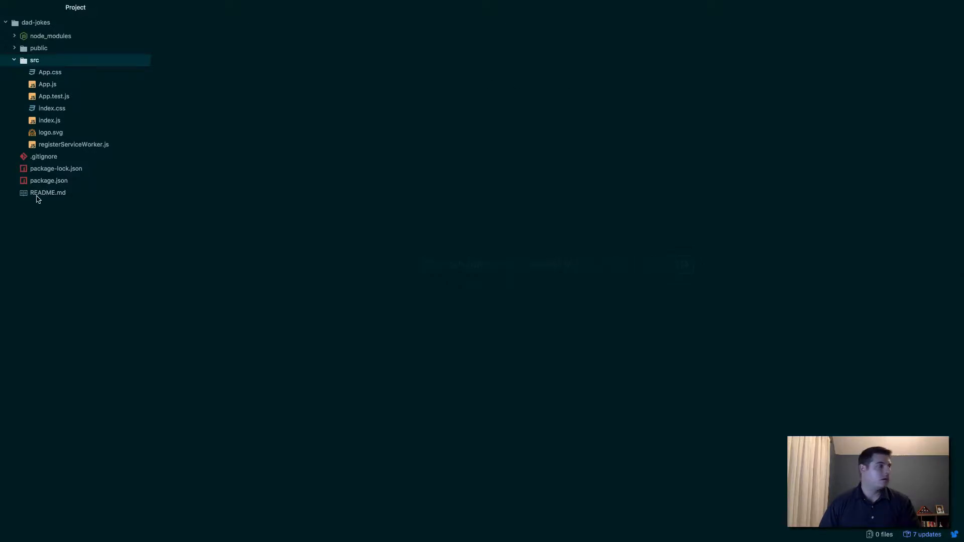
{"action": "right_click", "coordinate": [34, 59]}
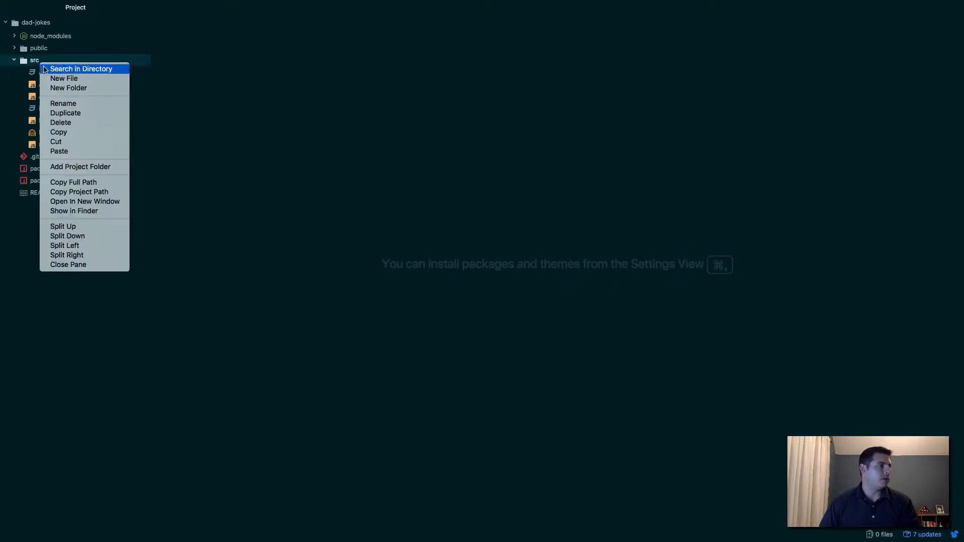
{"action": "left_click", "coordinate": [63, 78]}
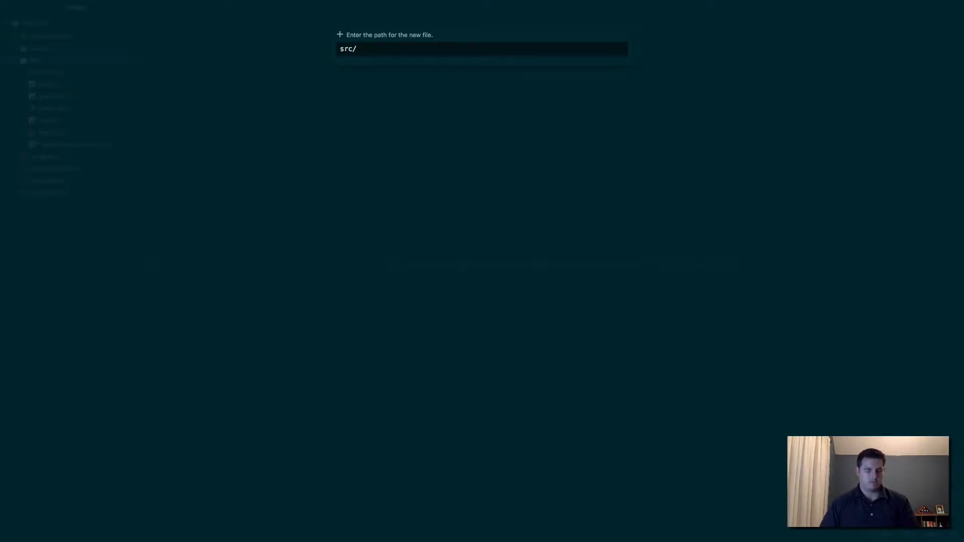
{"action": "left_click", "coordinate": [424, 48]}
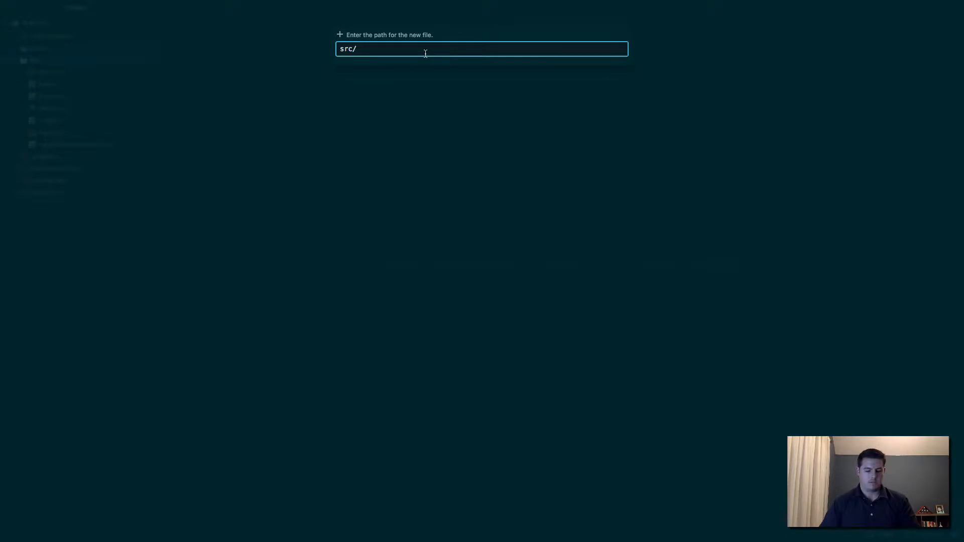
{"action": "type", "text": "dadJo"}
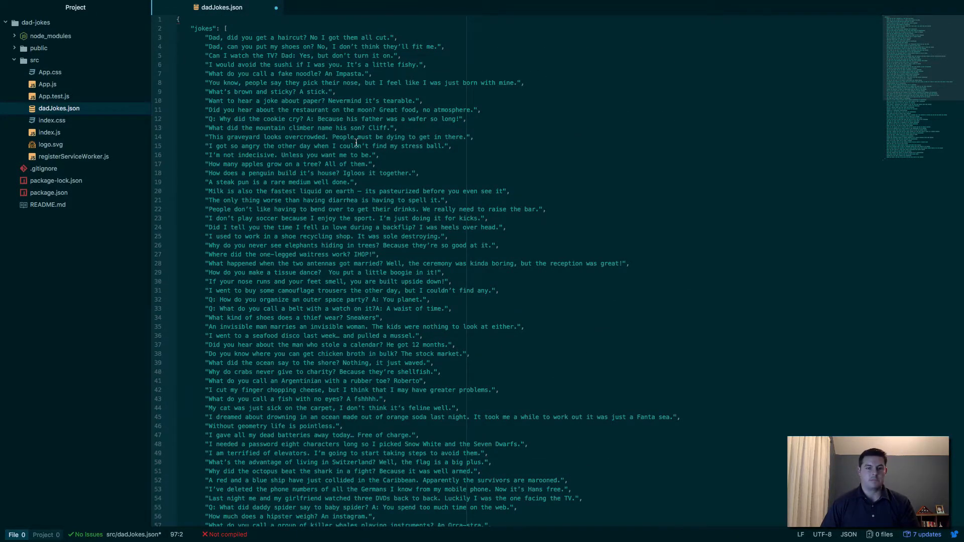
{"action": "scroll", "scroll_direction": "down", "scroll_amount": 3}
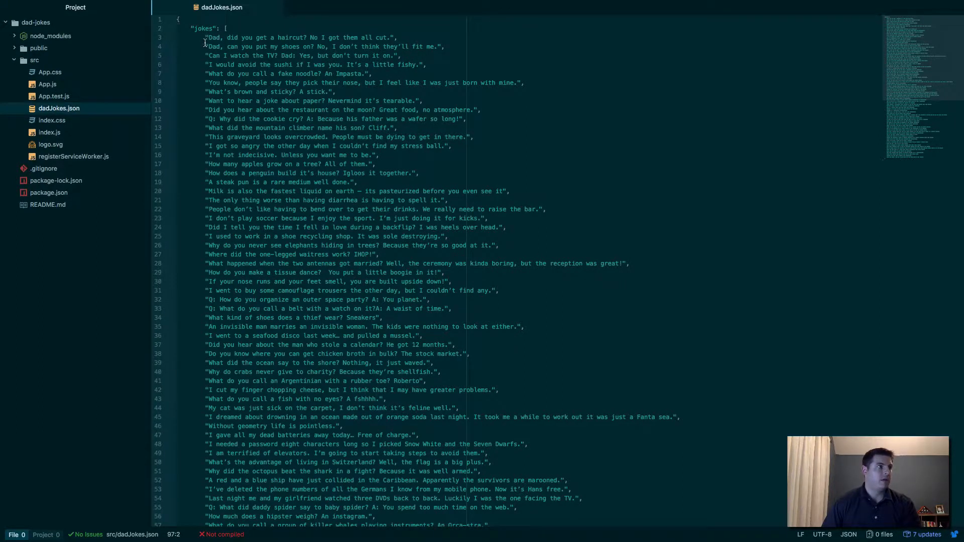
{"action": "scroll", "scroll_direction": "down", "scroll_amount": 3}
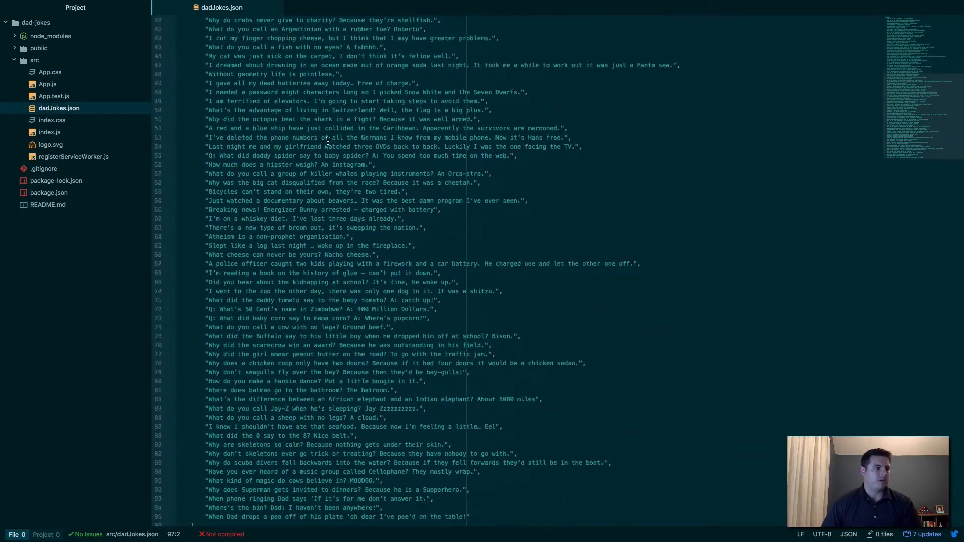
{"action": "scroll", "scroll_direction": "down", "scroll_amount": 3}
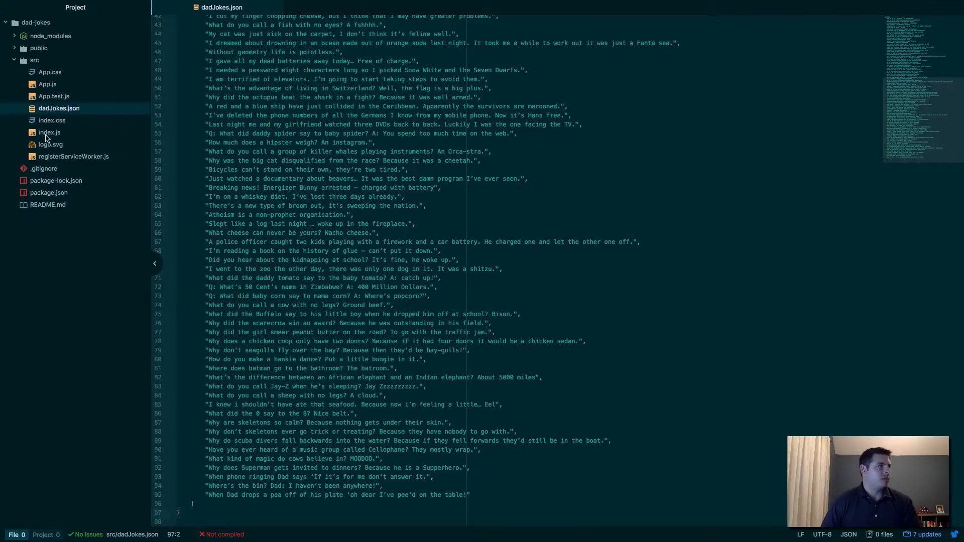
{"action": "left_click", "coordinate": [49, 132]}
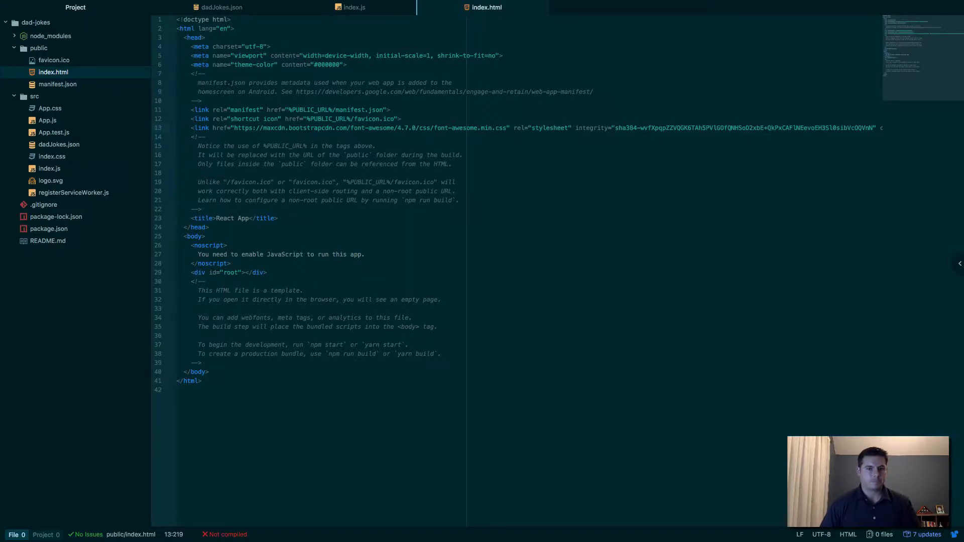
- Add the Font Awesome 4.7.0 stylesheet link to public/index.html's head
{"action": "left_click", "coordinate": [47, 120]}
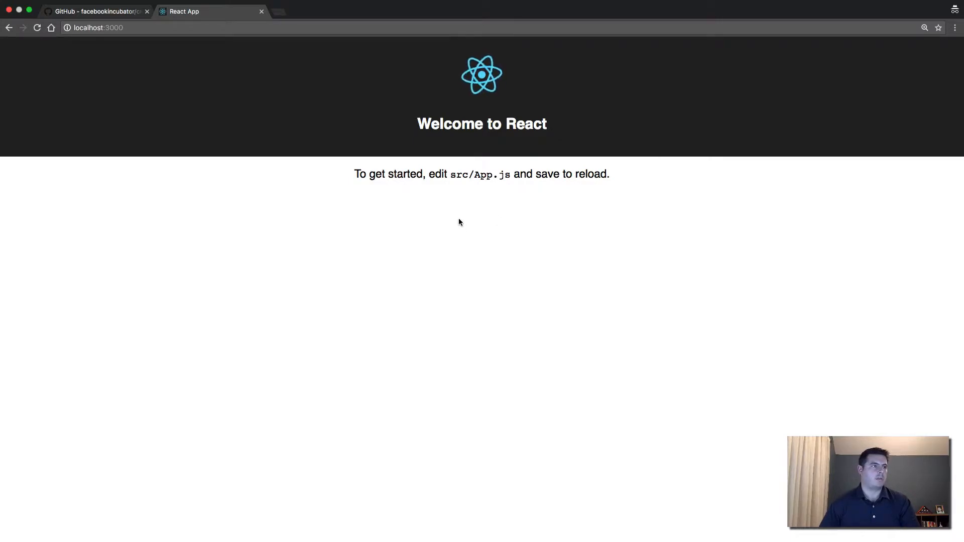
{"action": "mouse_move", "coordinate": [443, 197]}
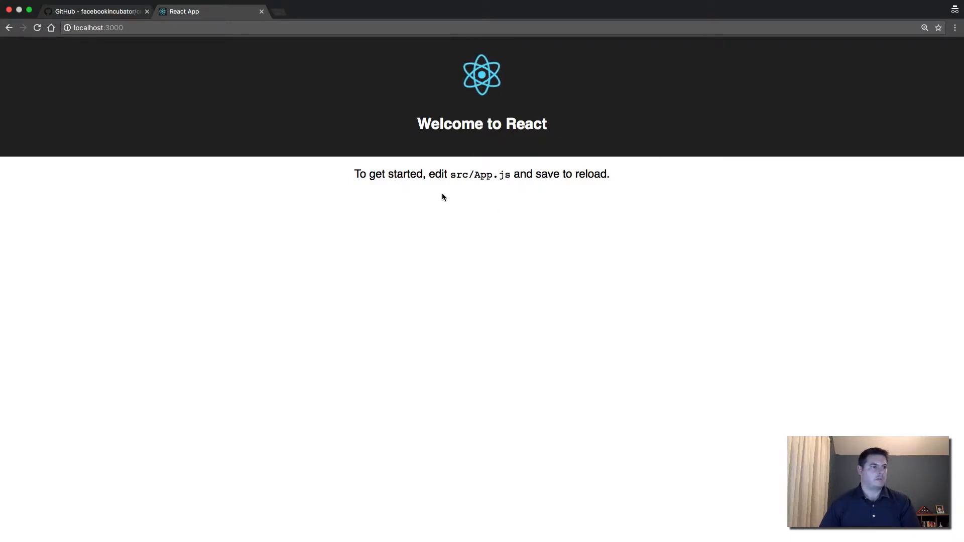
{"action": "mouse_move", "coordinate": [517, 208]}
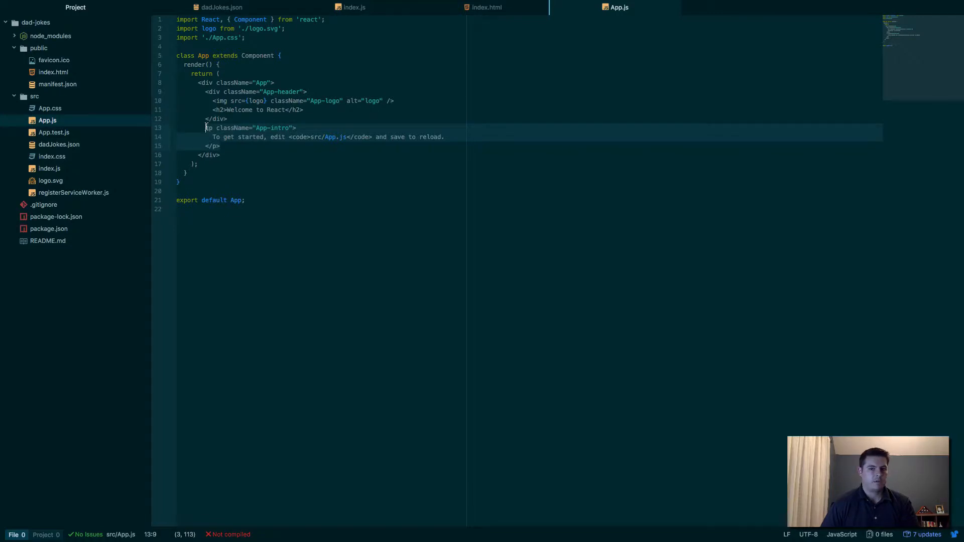
- Replace App.js's logo and welcome text with a 'Dad Joke Generator' h1 heading
{"action": "left_click", "coordinate": [206, 128]}
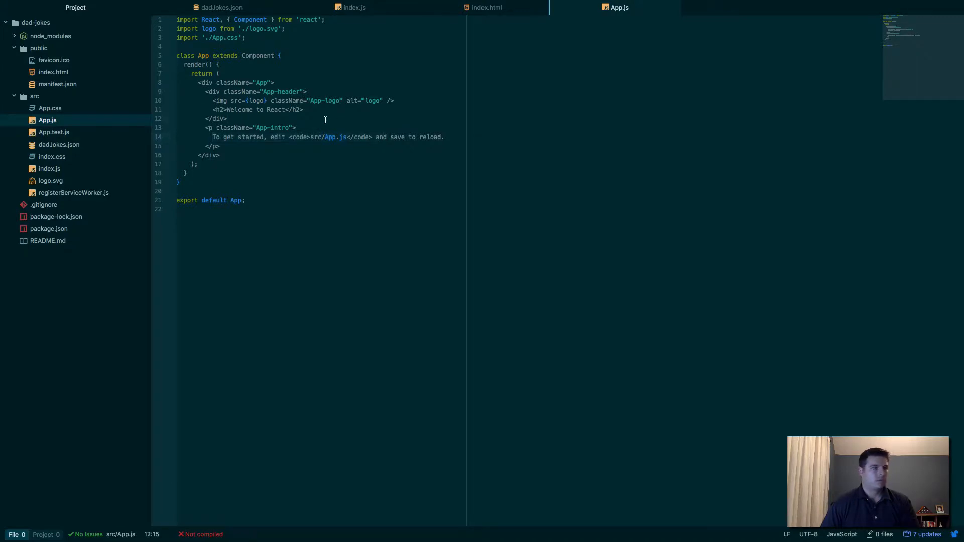
{"action": "left_click", "coordinate": [219, 101]}
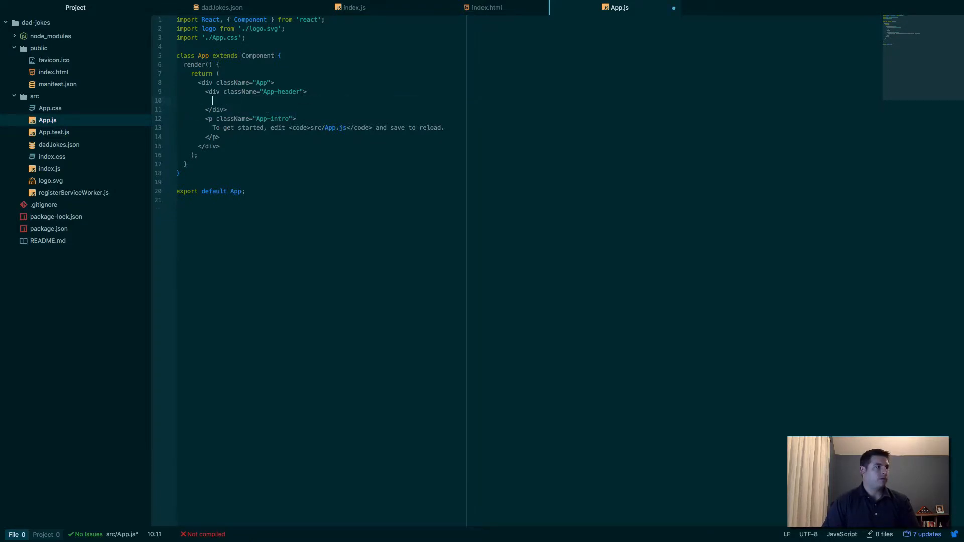
{"action": "type", "text": "<h1>"}
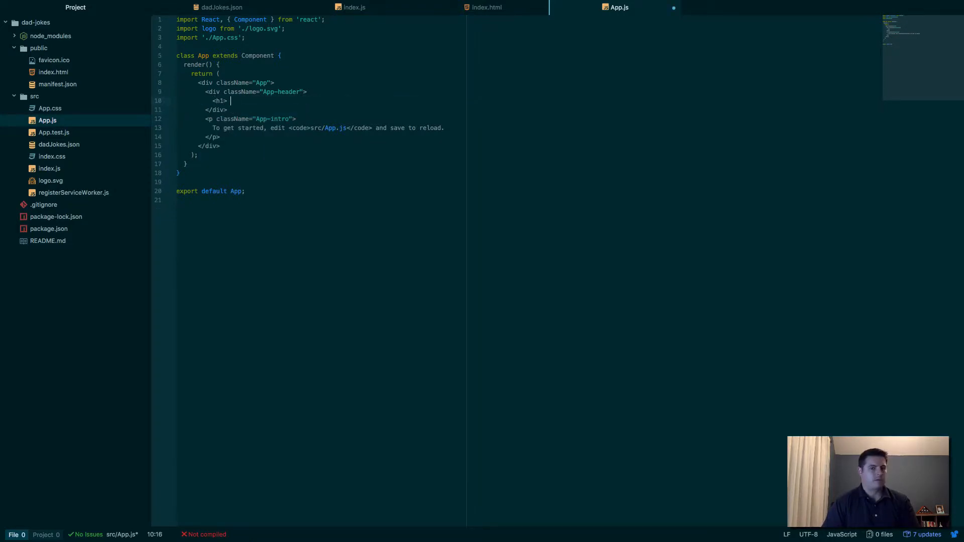
{"action": "type", "text": "Dad Joke Generato"}
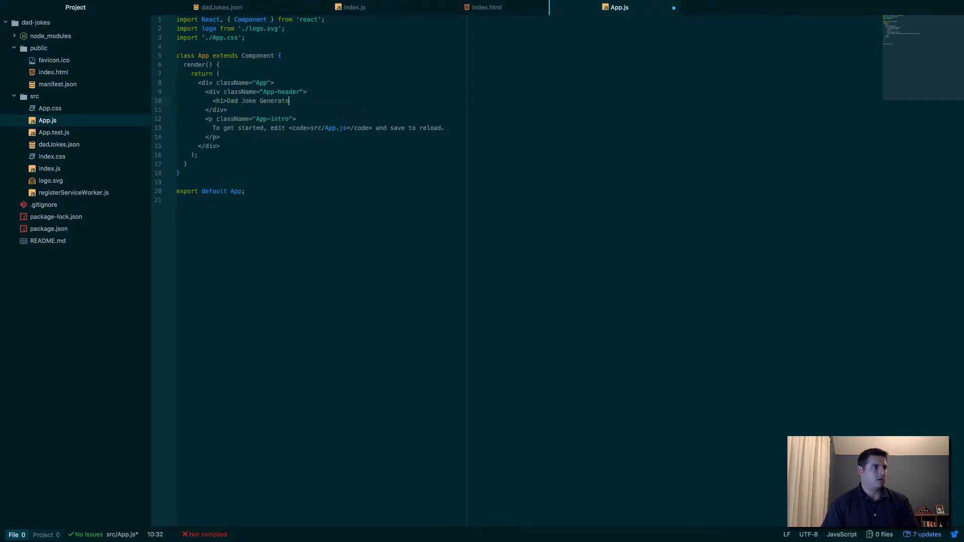
{"action": "type", "text": "</h1>"}
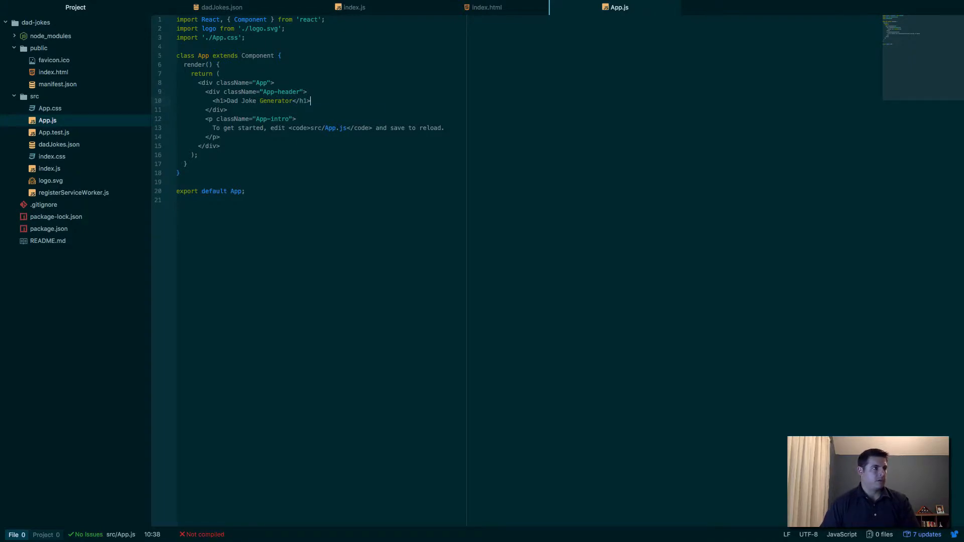
- Add a <button>Generate</button> below the heading
{"action": "type", "text": "<button"}
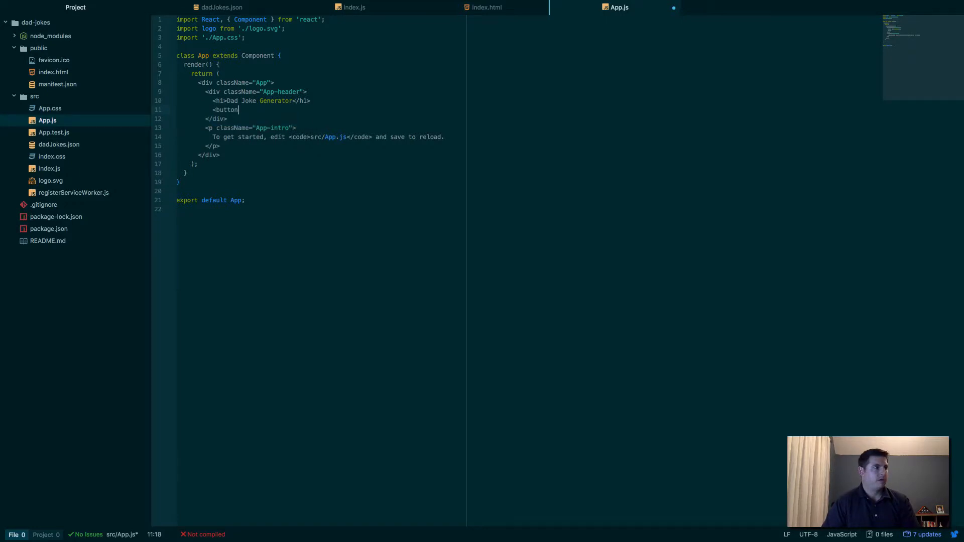
{"action": "type", "text": ">"}
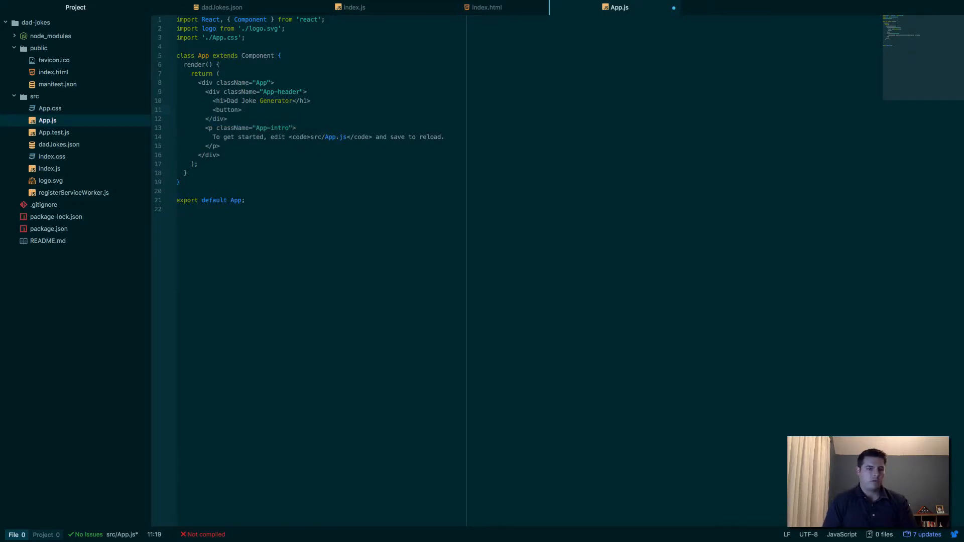
{"action": "left_click", "coordinate": [242, 110]}
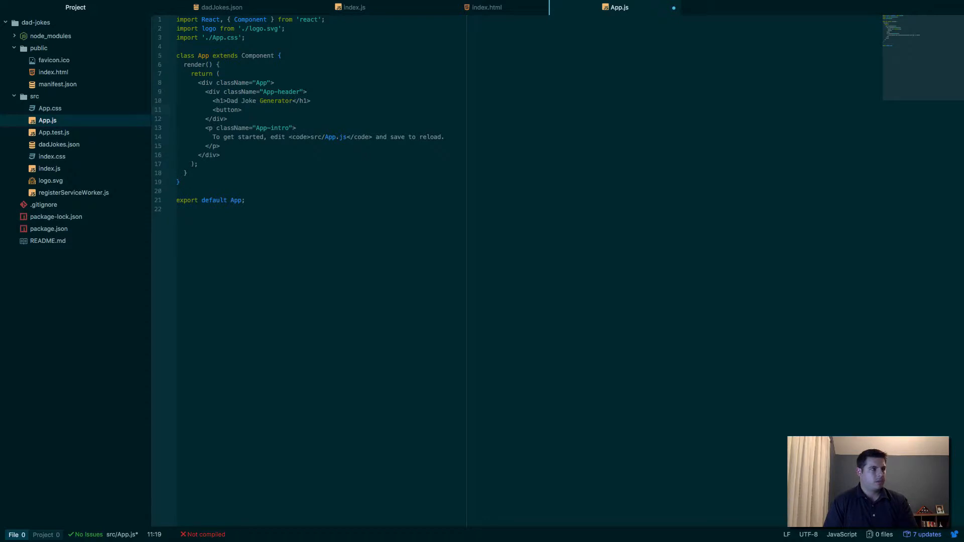
{"action": "type", "text": "Generate"}
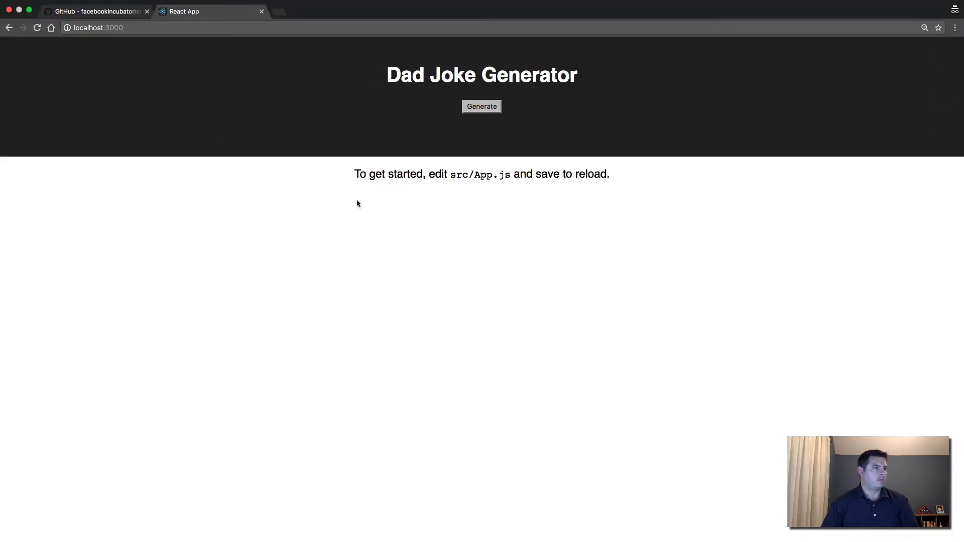
{"action": "mouse_move", "coordinate": [509, 224]}
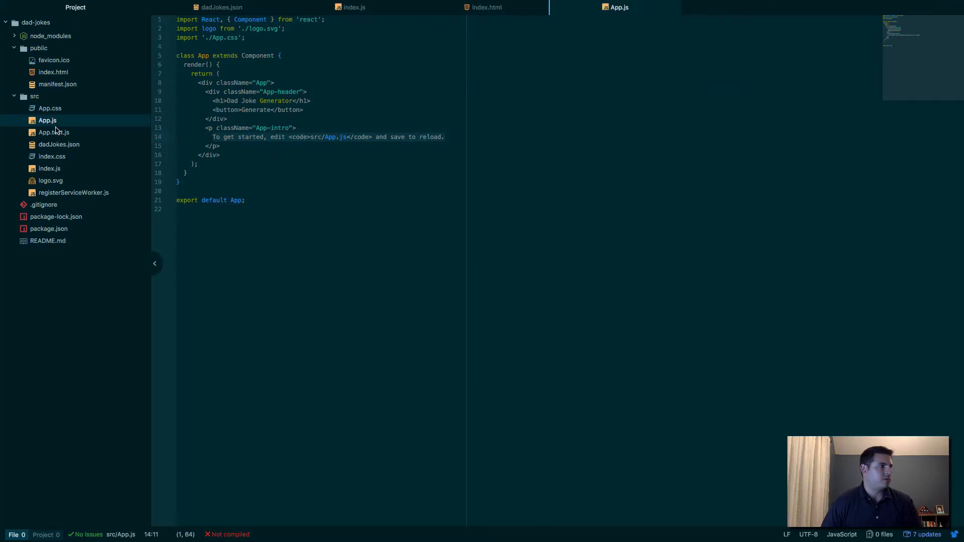
- Replace App.css with grey background, blue rounded button, github-link footer and red heart styles
{"action": "left_click", "coordinate": [49, 108]}
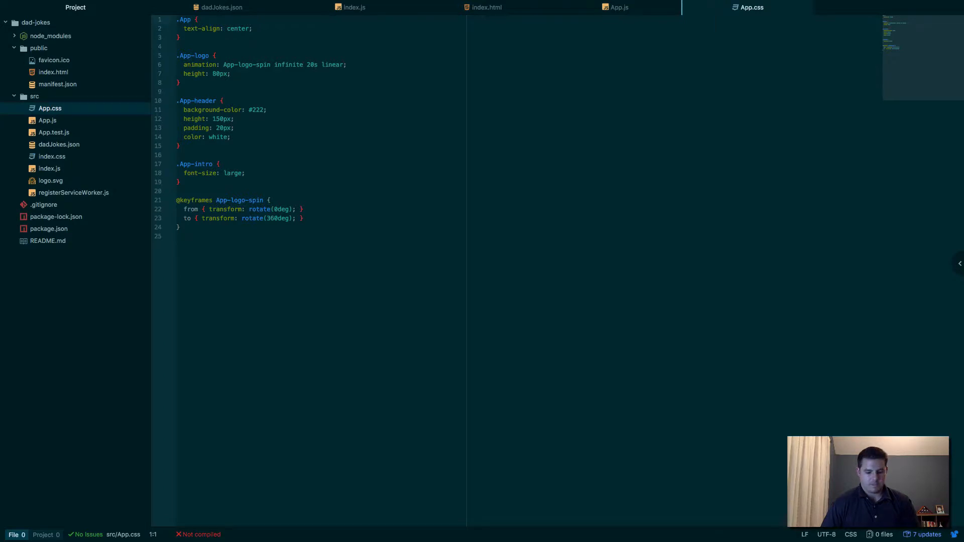
{"action": "mouse_move", "coordinate": [419, 157]}
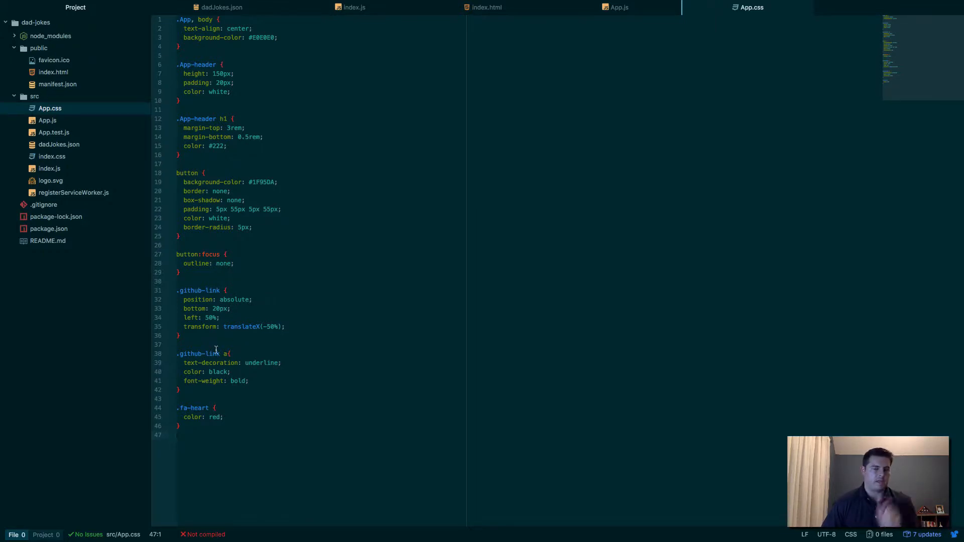
{"action": "left_click", "coordinate": [378, 332]}
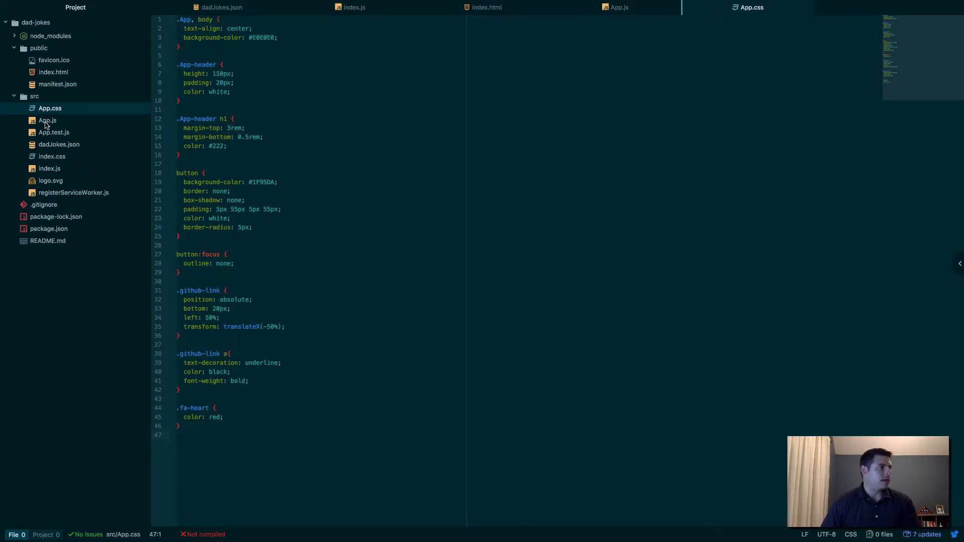
{"action": "left_click", "coordinate": [47, 120]}
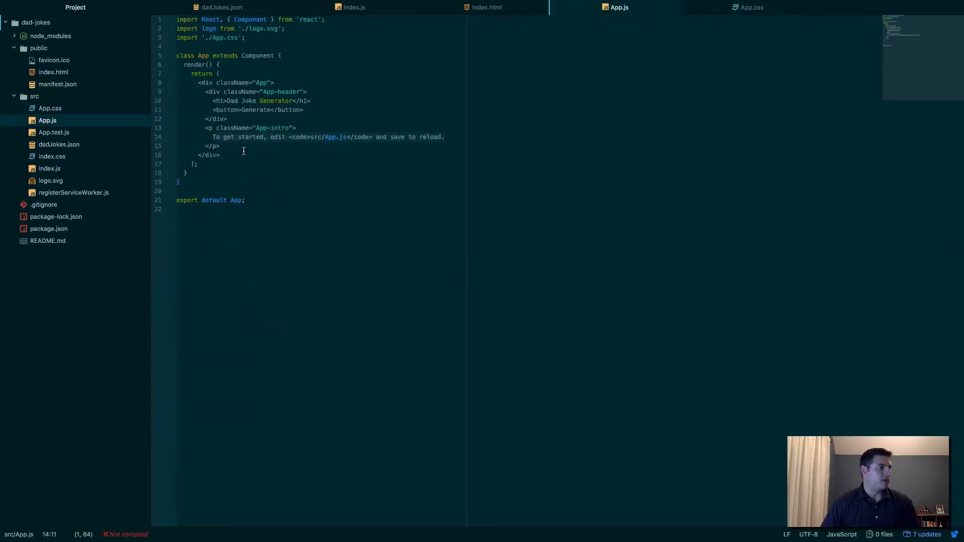
{"action": "key", "text": "Enter"}
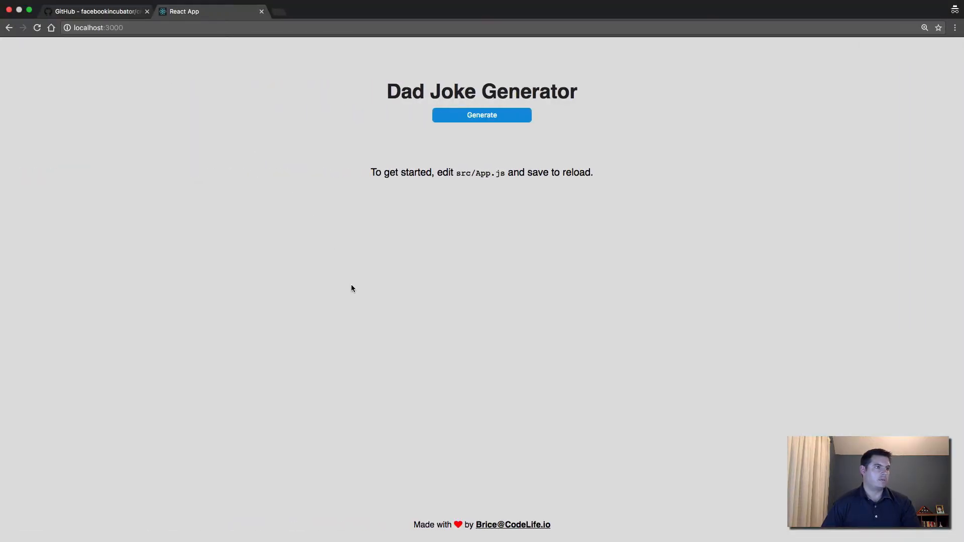
{"action": "mouse_move", "coordinate": [452, 523]}
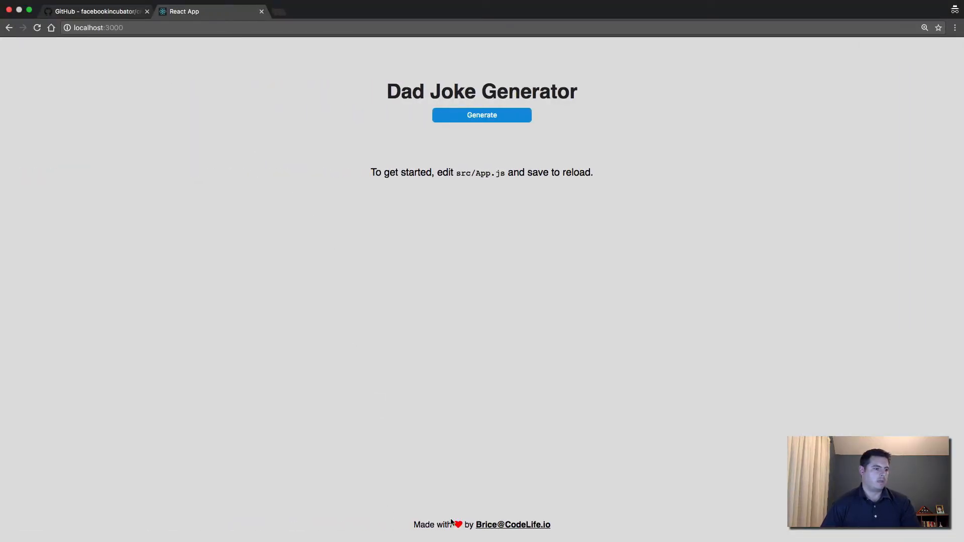
{"action": "mouse_move", "coordinate": [454, 253]}
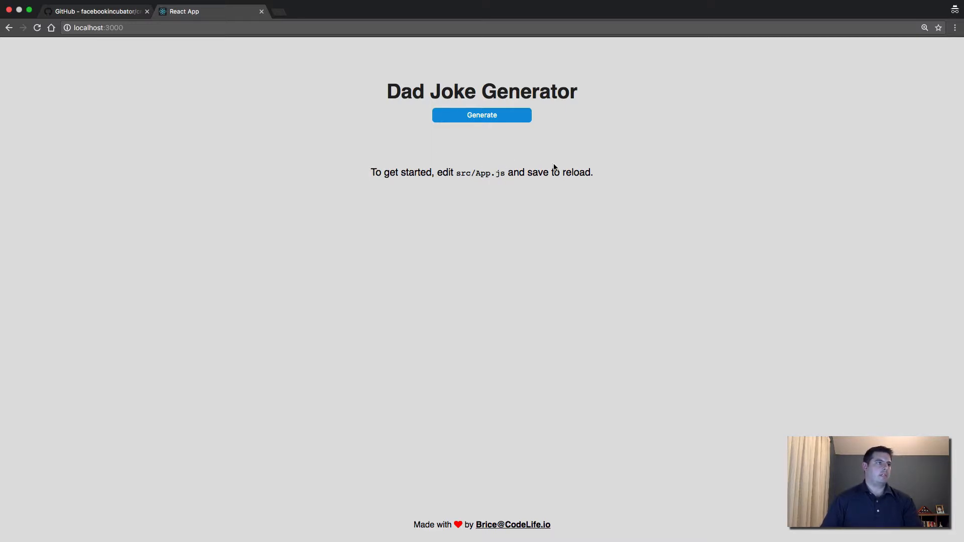
{"action": "mouse_move", "coordinate": [447, 188]}
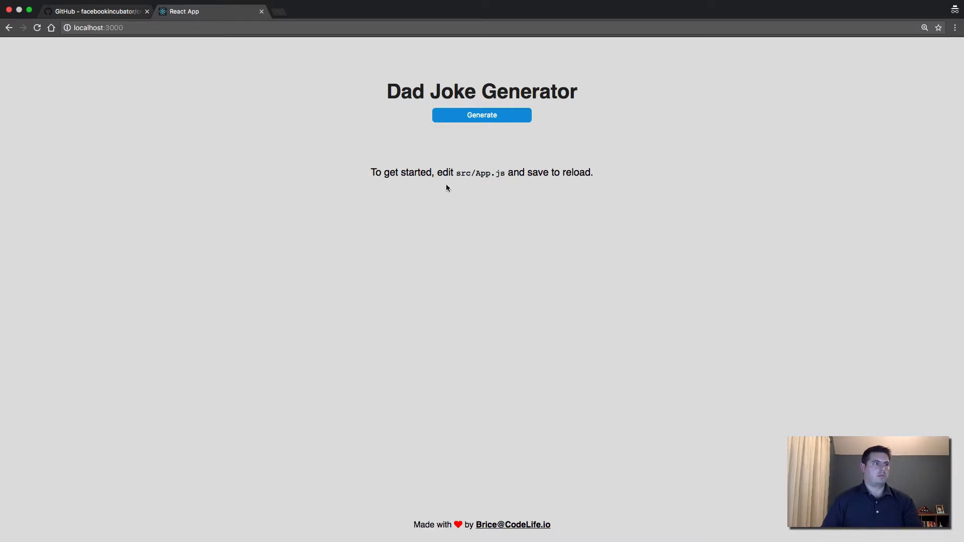
{"action": "mouse_move", "coordinate": [578, 186]}
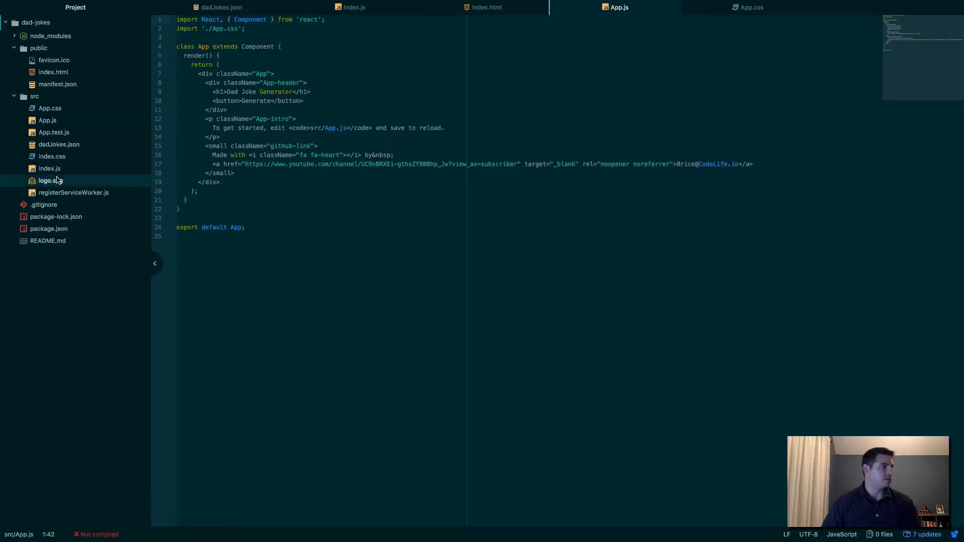
- Delete logo.svg from the src folder
{"action": "right_click", "coordinate": [49, 180]}
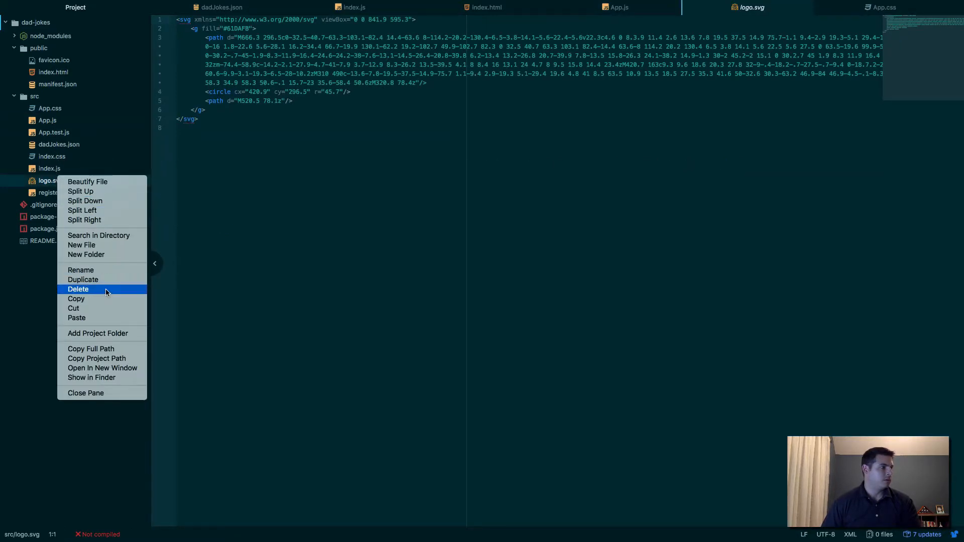
{"action": "left_click", "coordinate": [535, 64]}
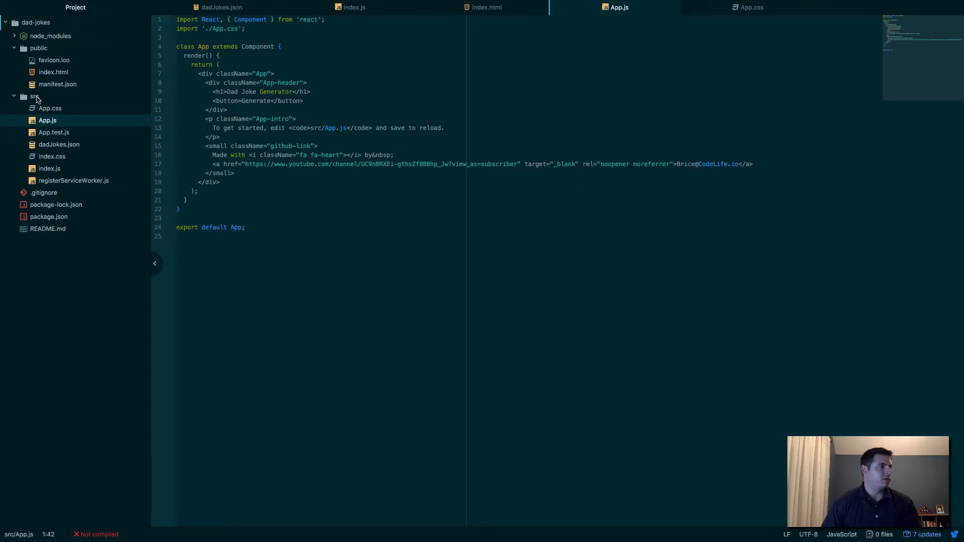
- Create a components folder inside src
{"action": "right_click", "coordinate": [34, 96]}
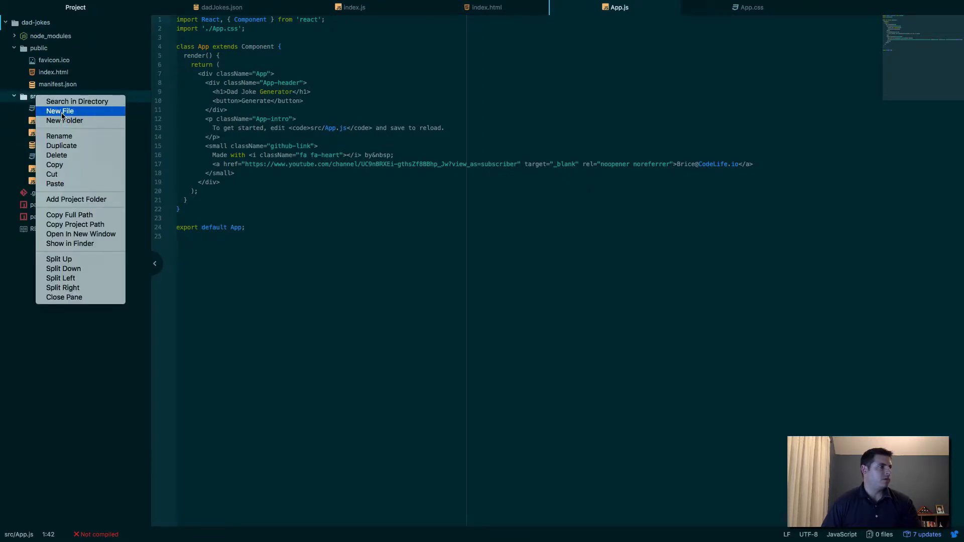
{"action": "left_click", "coordinate": [65, 121]}
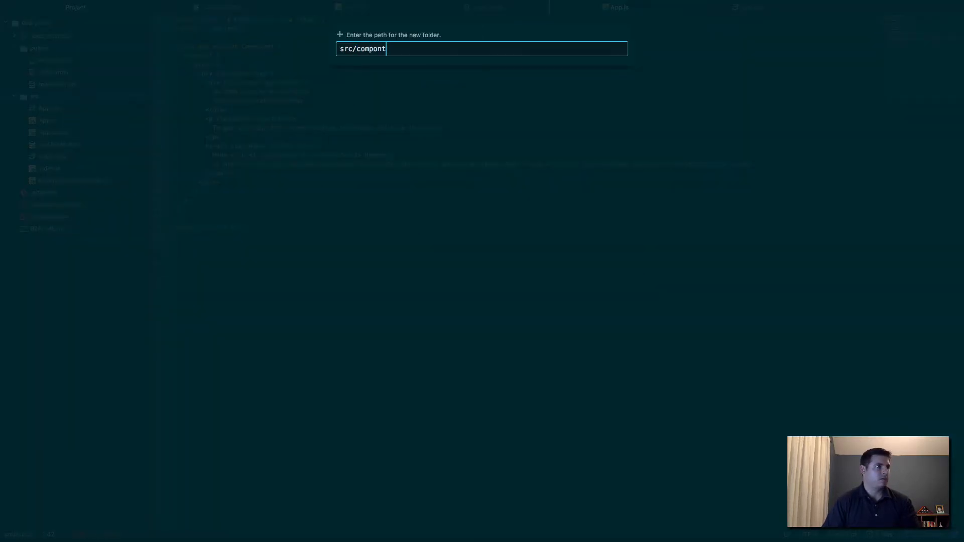
{"action": "type", "text": "ents"}
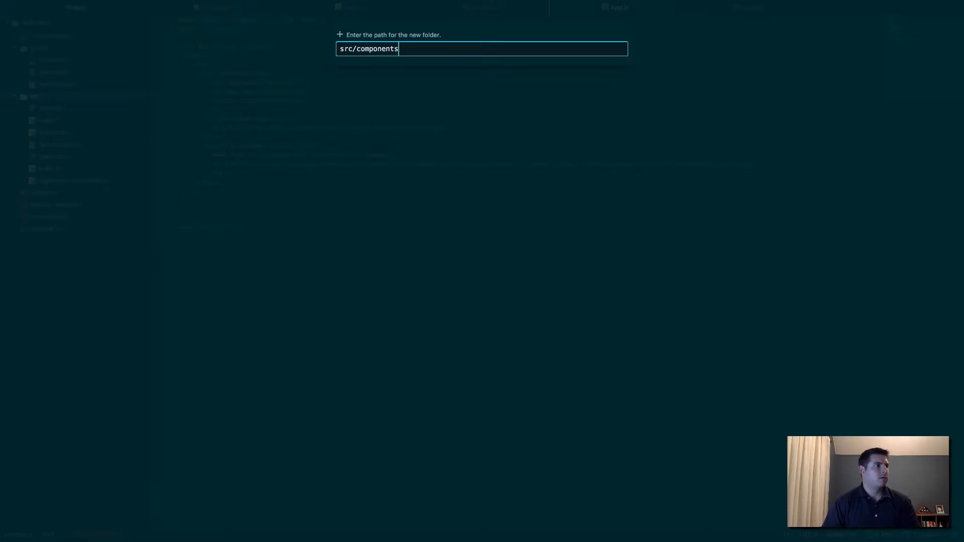
{"action": "key", "text": "Enter"}
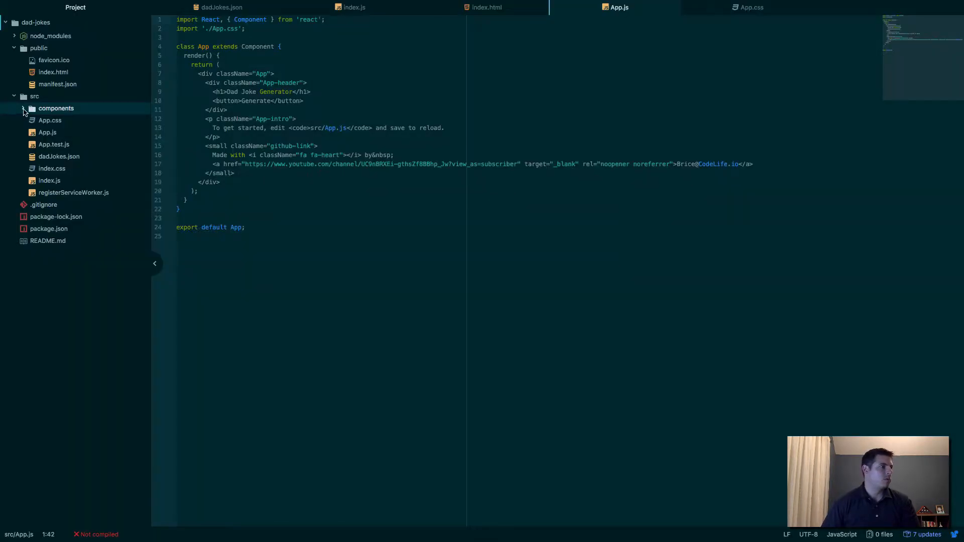
- Add empty dadJoke.css and DadJoke.jsx files to components
{"action": "right_click", "coordinate": [56, 109]}
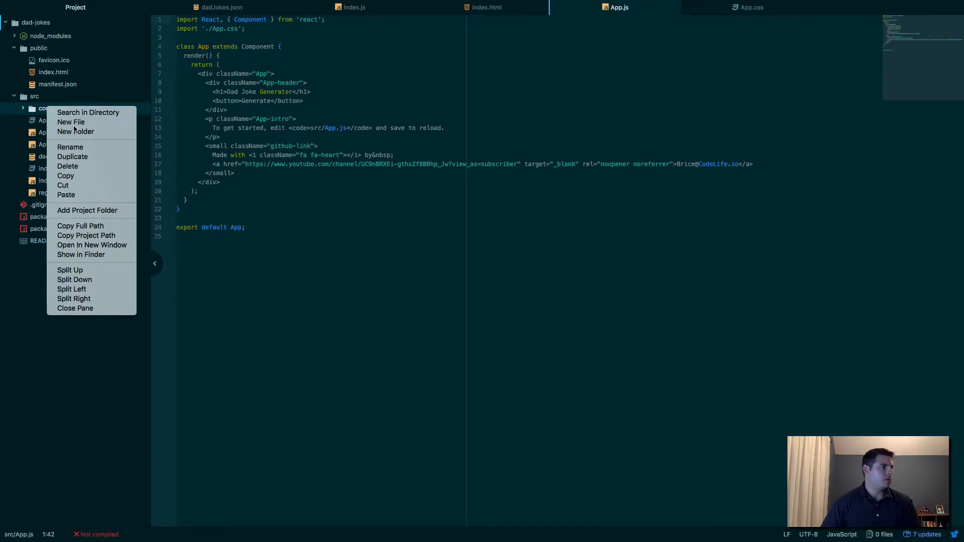
{"action": "left_click", "coordinate": [70, 122]}
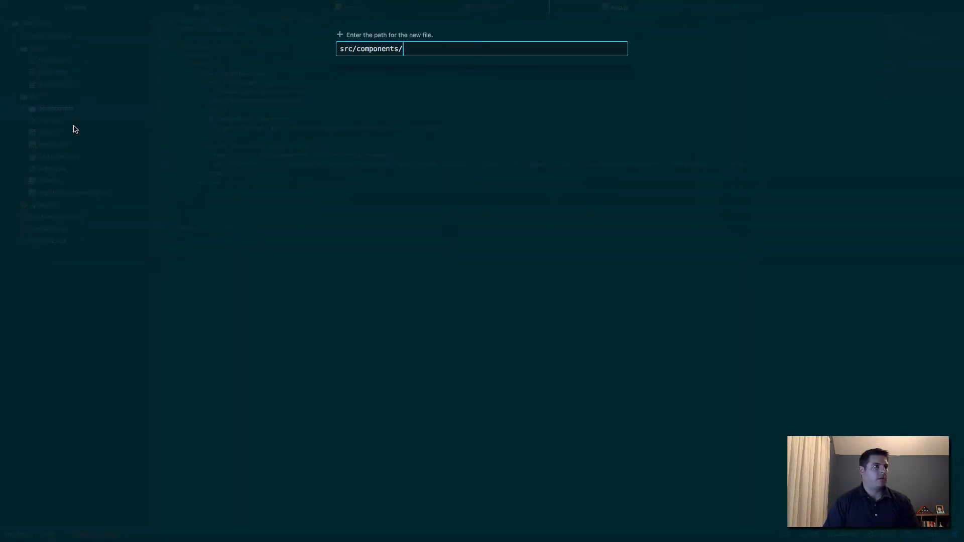
{"action": "type", "text": "dadJoke.c"}
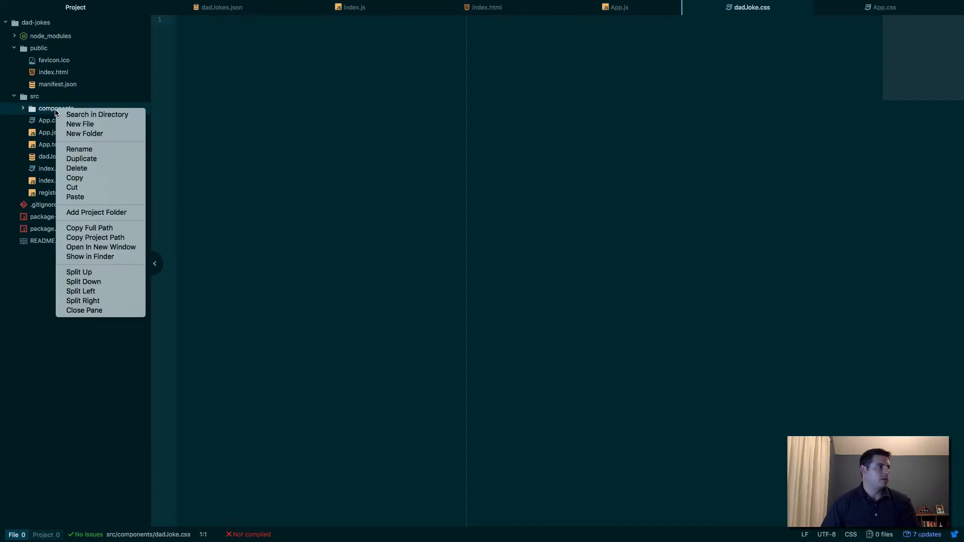
{"action": "left_click", "coordinate": [80, 123]}
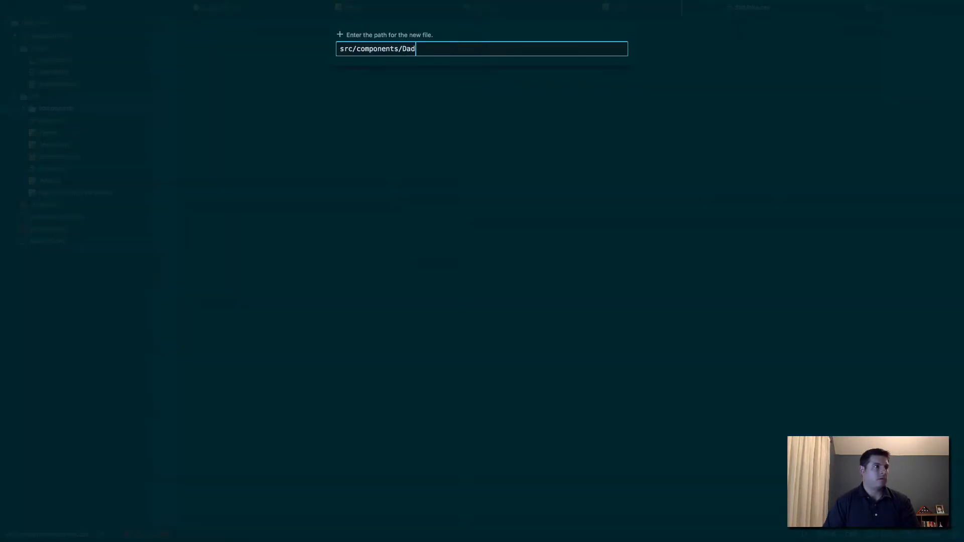
{"action": "type", "text": "Joke."}
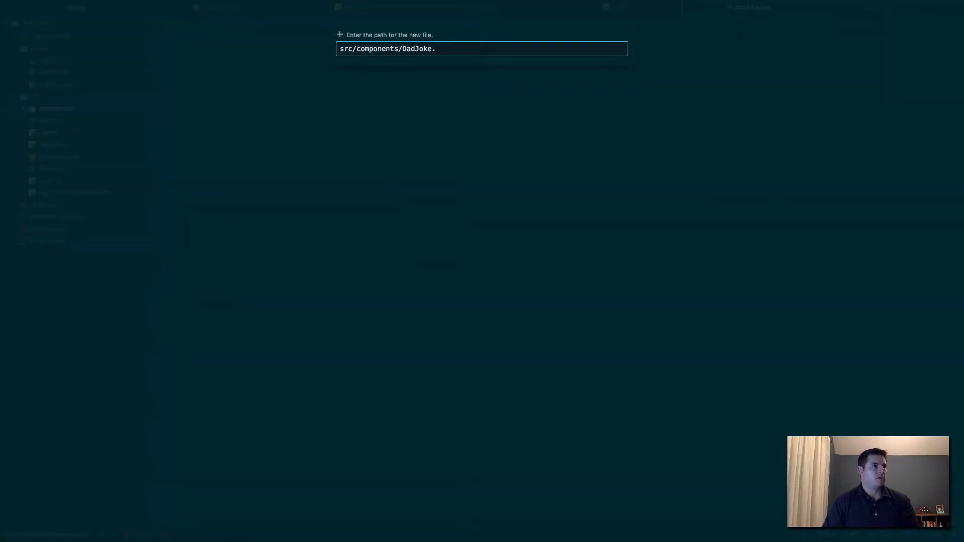
{"action": "type", "text": "jsx"}
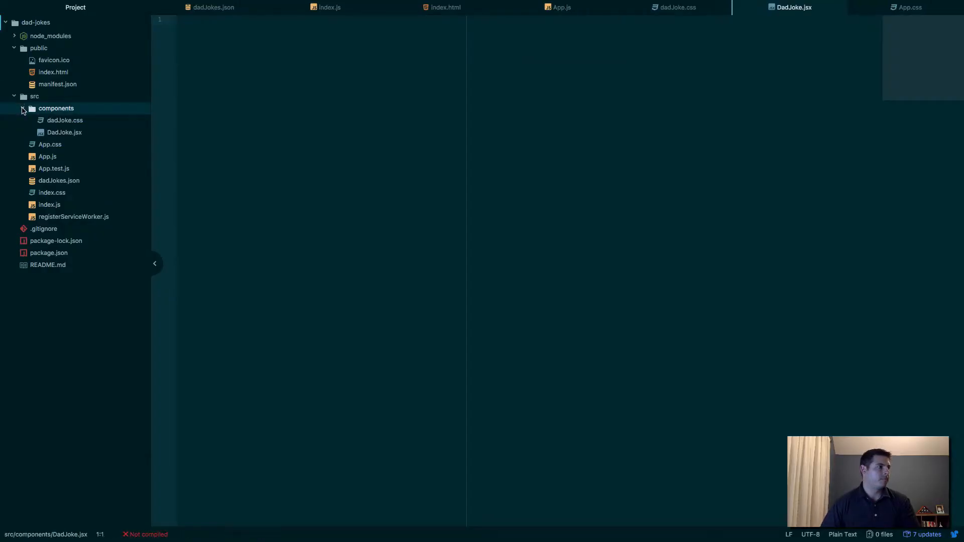
- Write a .joke rule in dadJoke.css: white background, inline-block, 1rem padding, 10px radius
{"action": "left_click", "coordinate": [22, 109]}
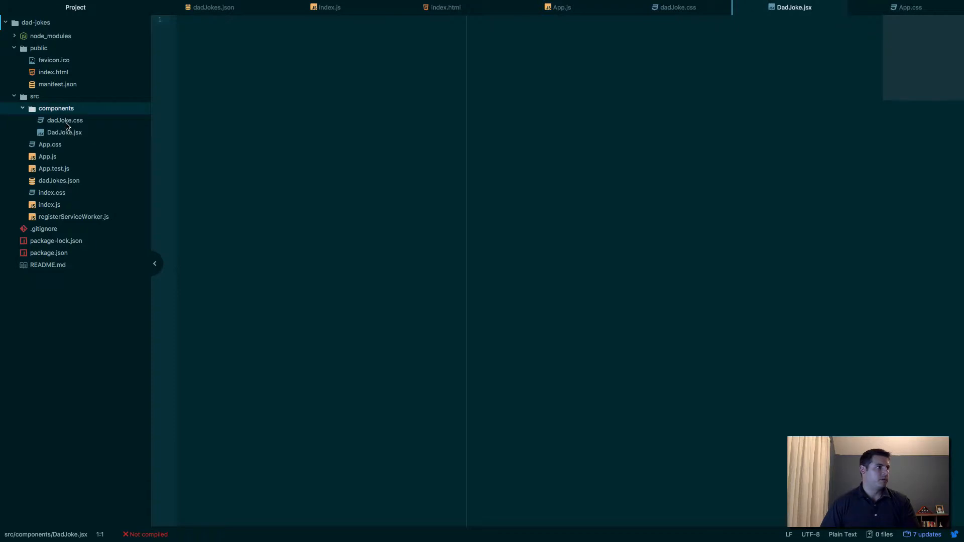
{"action": "left_click", "coordinate": [64, 120]}
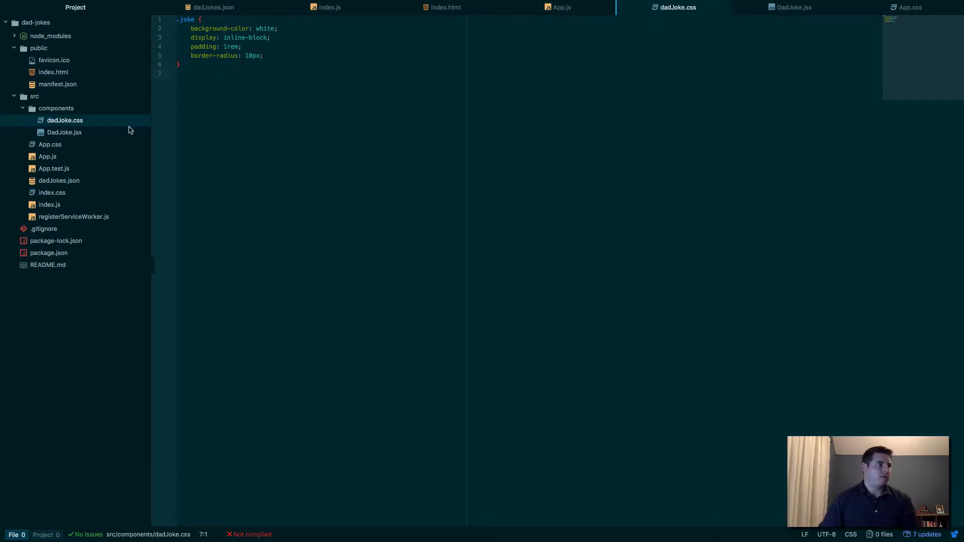
{"action": "left_click", "coordinate": [64, 132]}
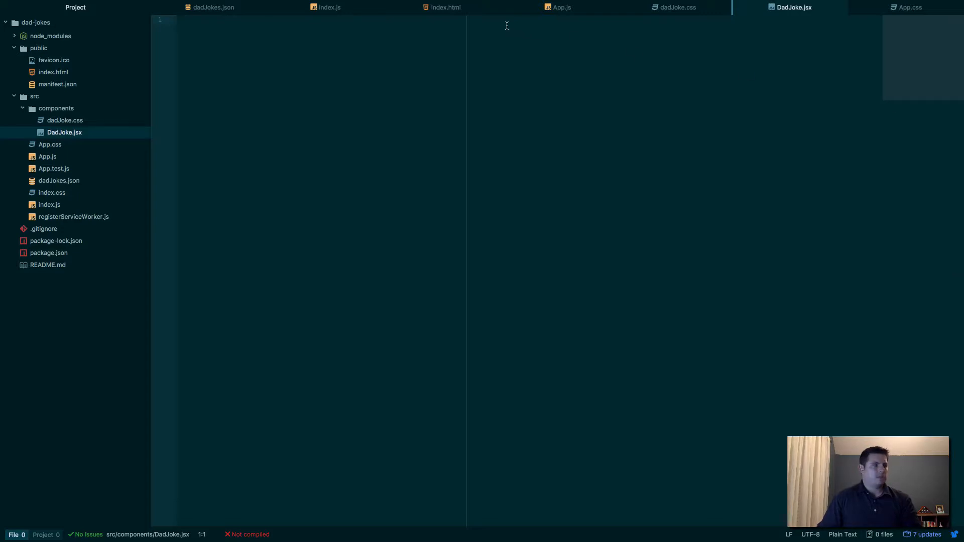
- Import React from 'react' and the './dadJoke.css' stylesheet in DadJoke.jsx
{"action": "type", "text": "import React from '"}
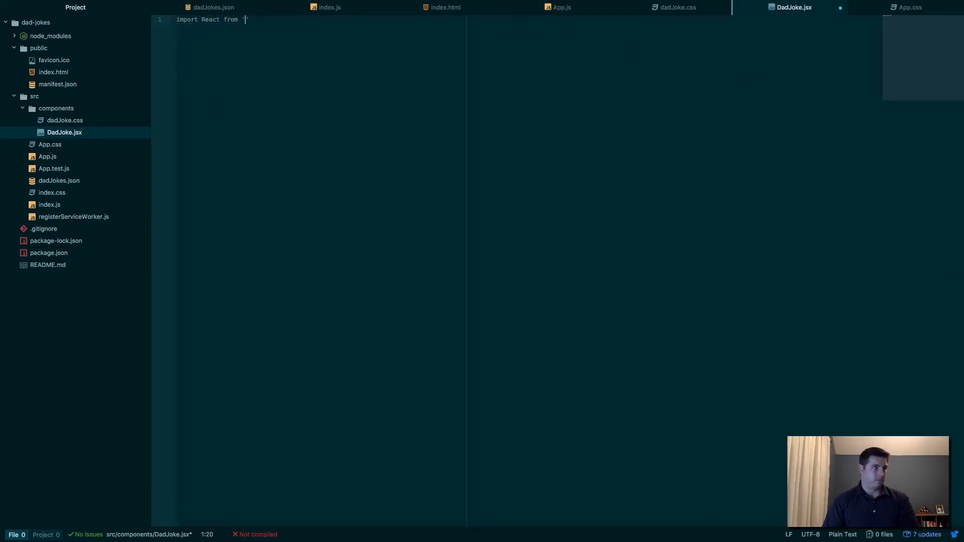
{"action": "type", "text": "react';"}
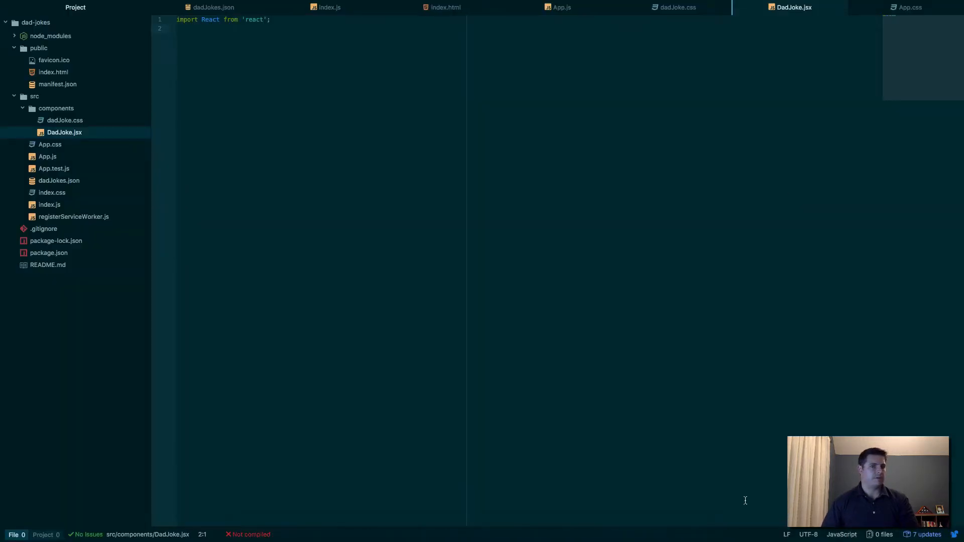
{"action": "type", "text": "import"}
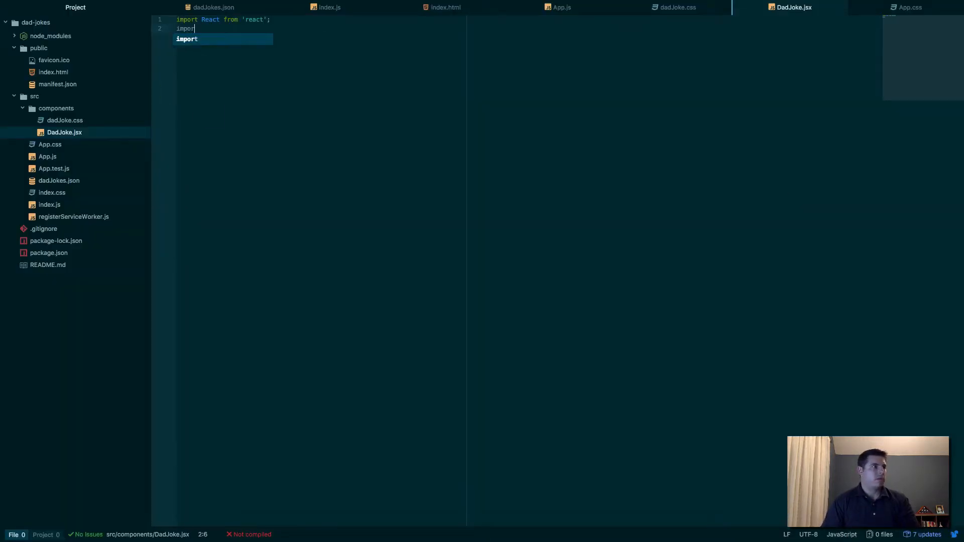
{"action": "type", "text": "''"}
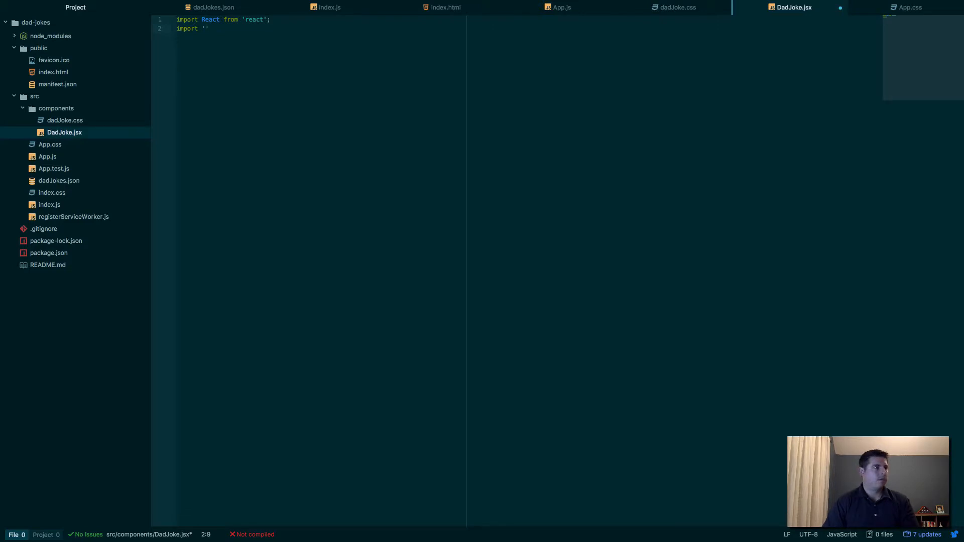
{"action": "type", "text": "./"}
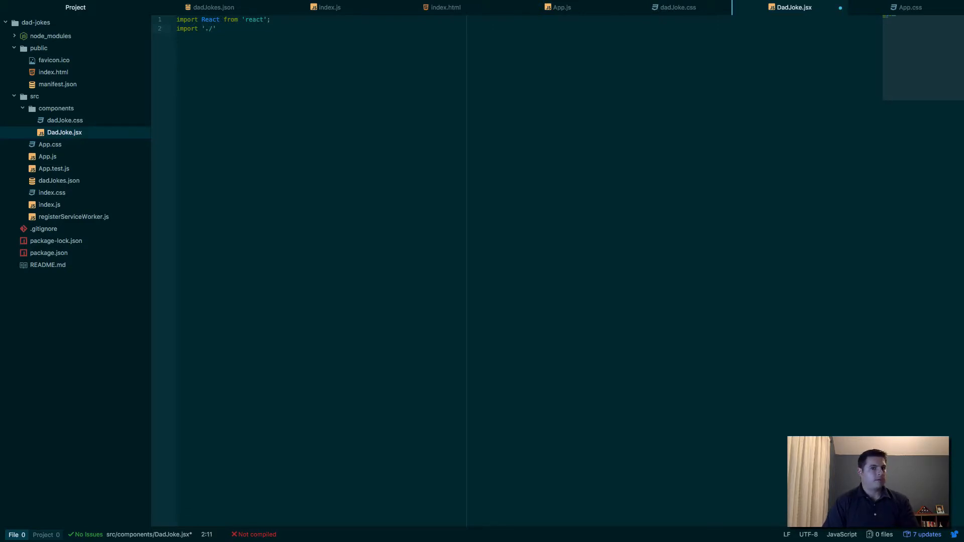
{"action": "type", "text": "dadJoke.css"}
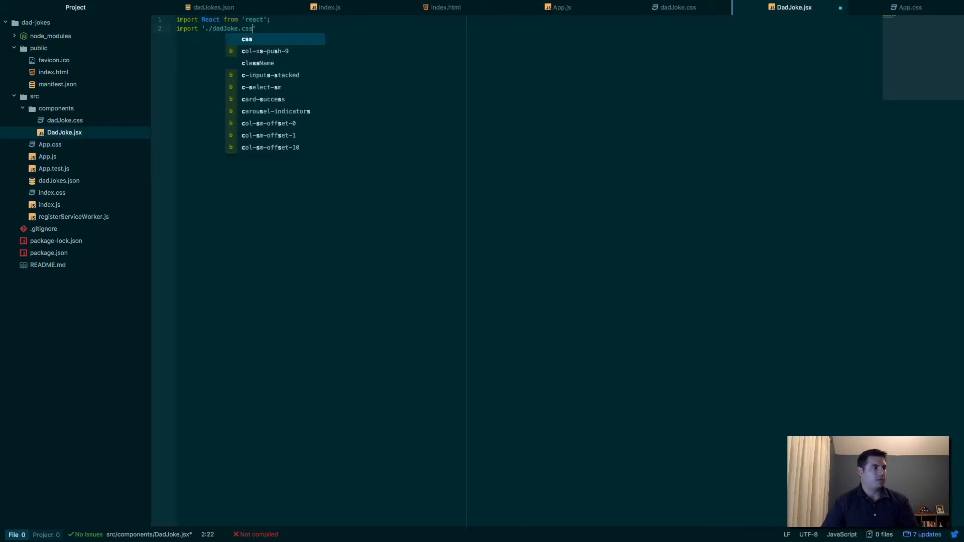
{"action": "key", "text": "enter"}
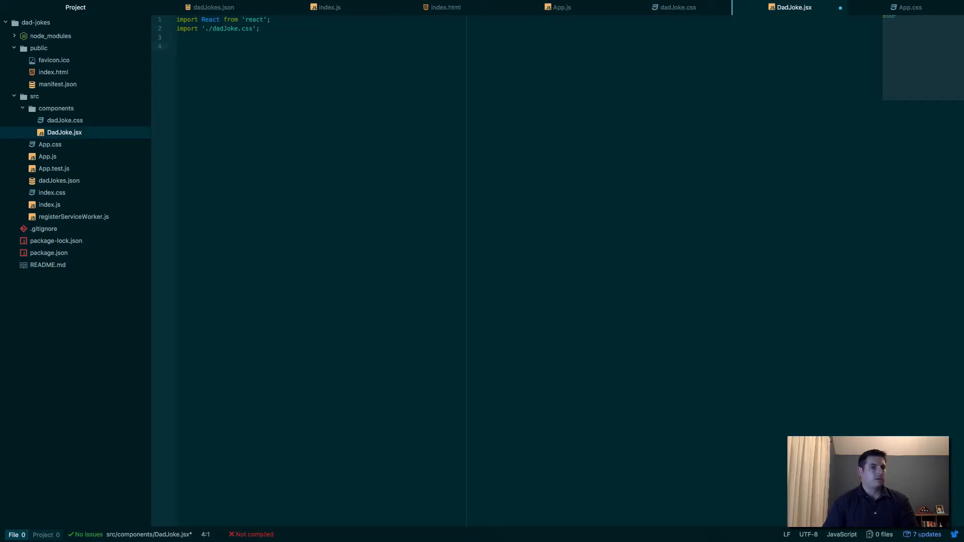
- Declare export default class DadJoke extends React.Component with a render method
{"action": "type", "text": "export d"}
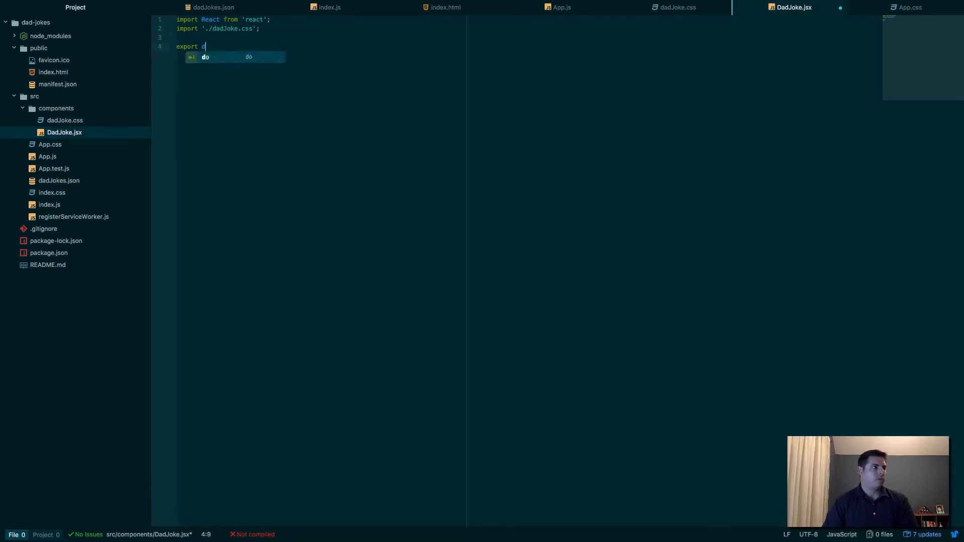
{"action": "type", "text": "efault"}
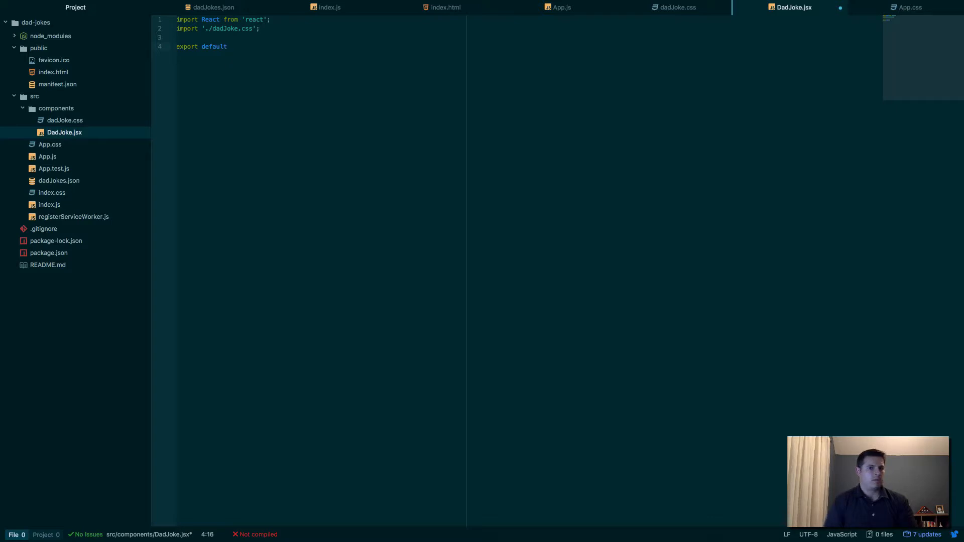
{"action": "type", "text": "class"}
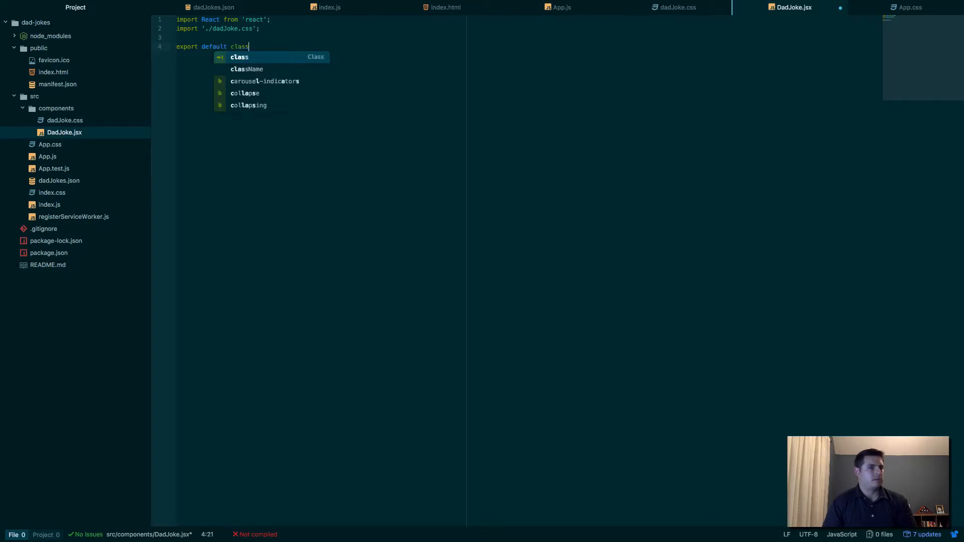
{"action": "type", "text": "DadJoke"}
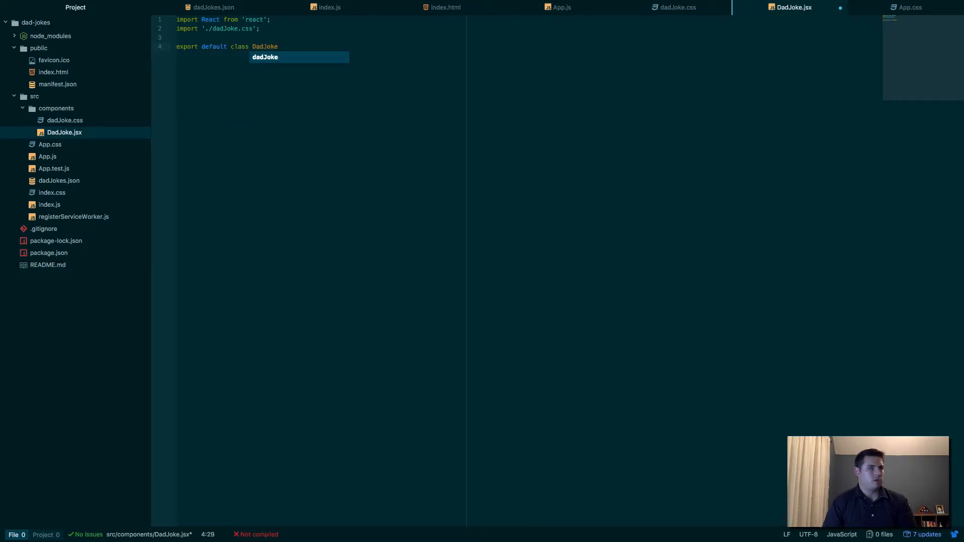
{"action": "type", "text": "extends React"}
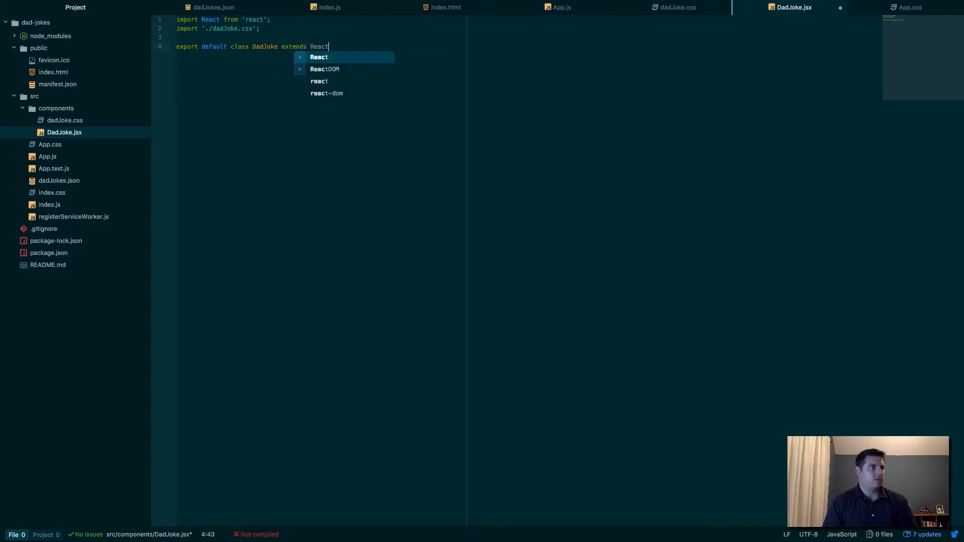
{"action": "type", "text": ".Component"}
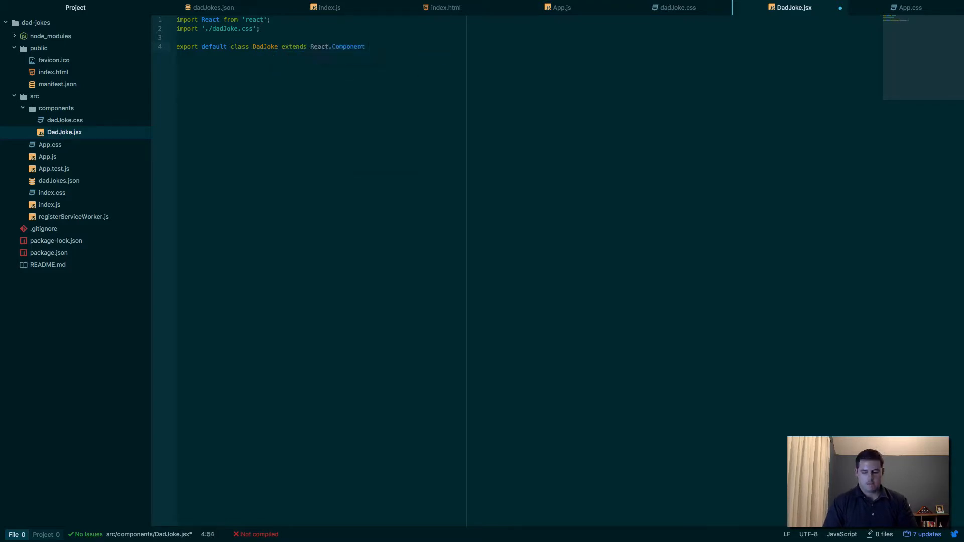
{"action": "type", "text": "render("}
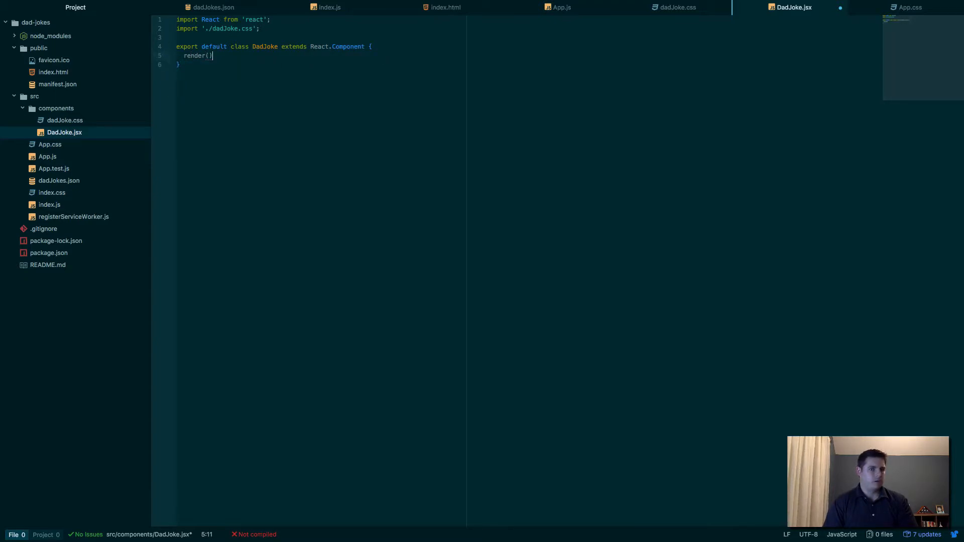
{"action": "type", "text": "{"}
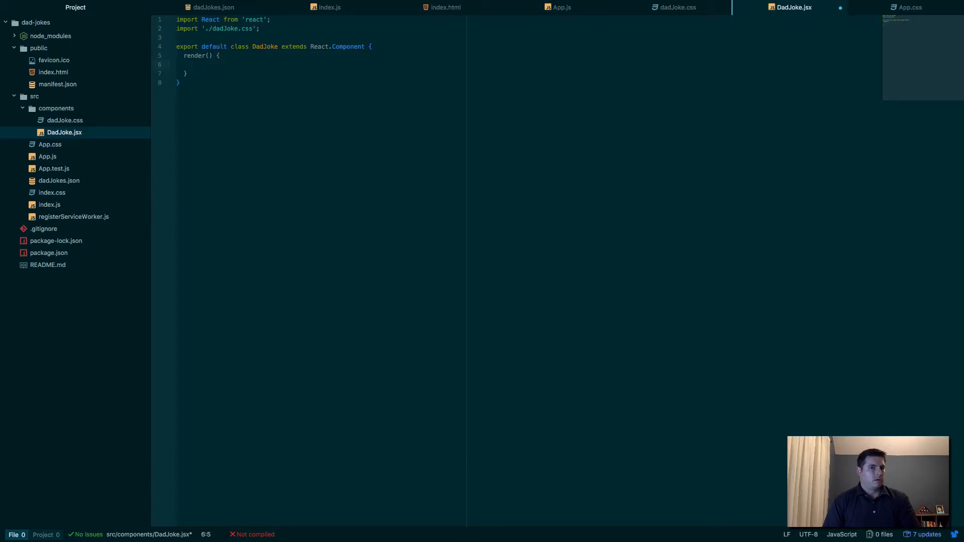
- Return a div with className "joke" showing {this.props.joke}, and save DadJoke.jsx
{"action": "type", "text": "return ("}
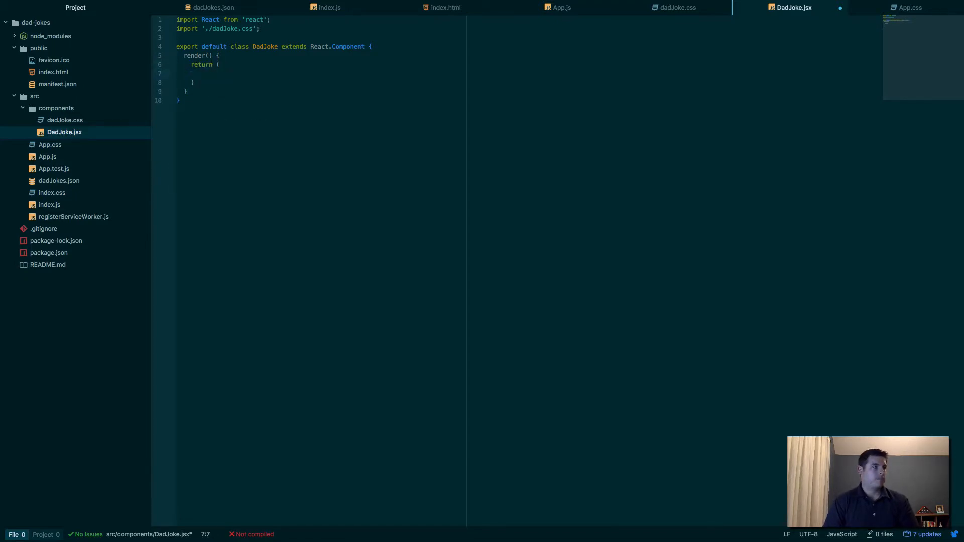
{"action": "type", "text": "<div cla"}
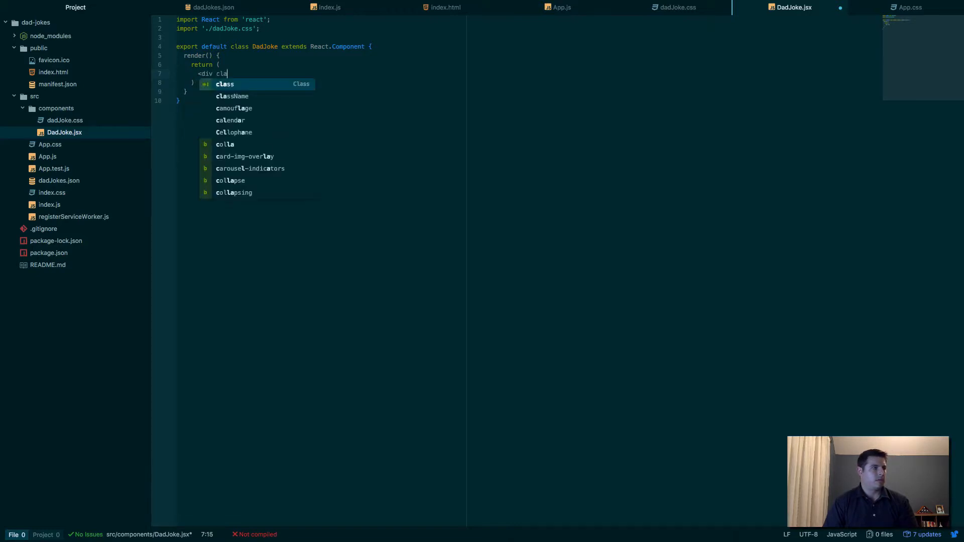
{"action": "type", "text": "ssNm"}
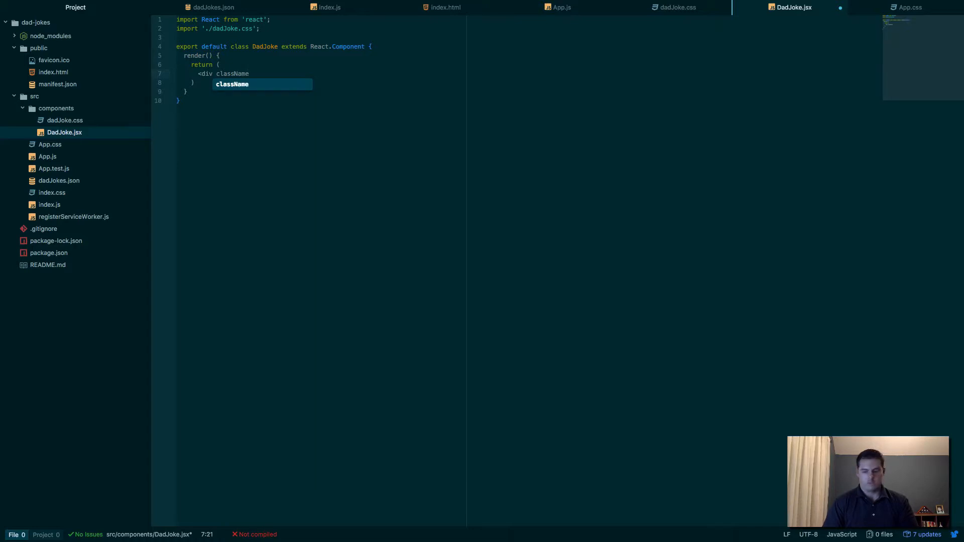
{"action": "type", "text": "="}
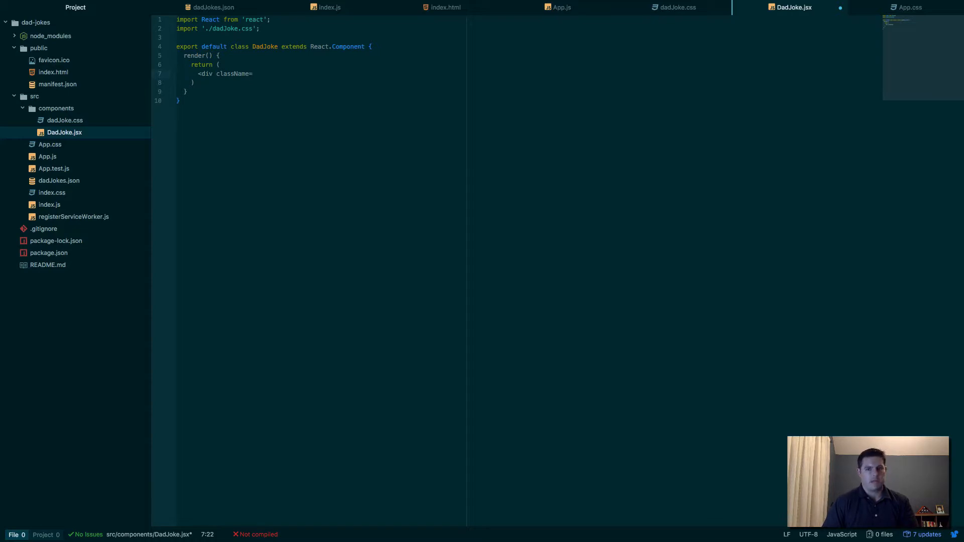
{"action": "type", "text": "\"\""}
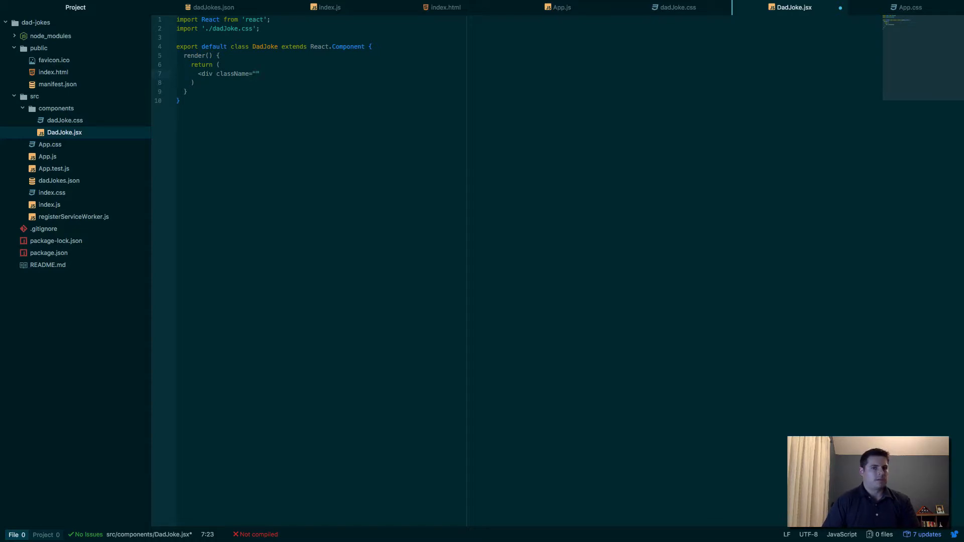
{"action": "type", "text": "joke"}
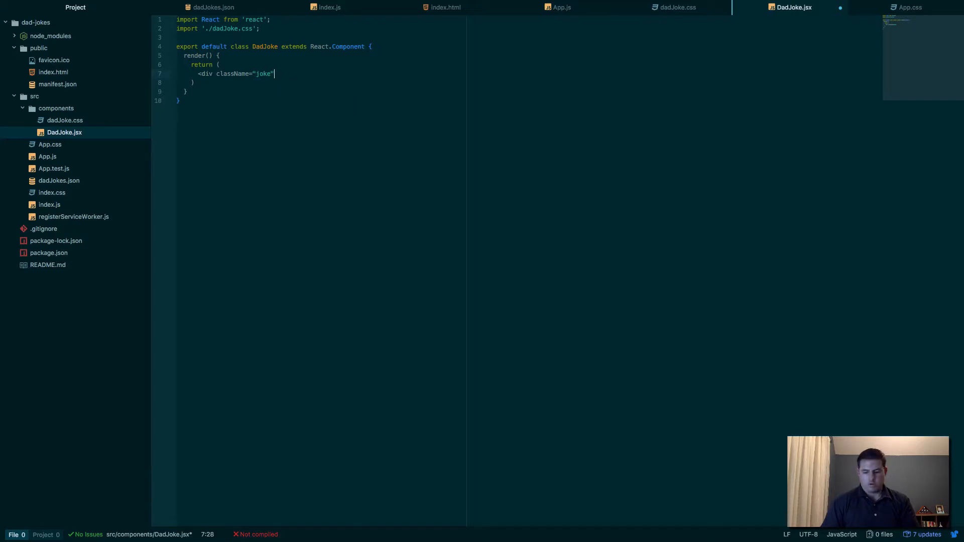
{"action": "type", "text": ">"}
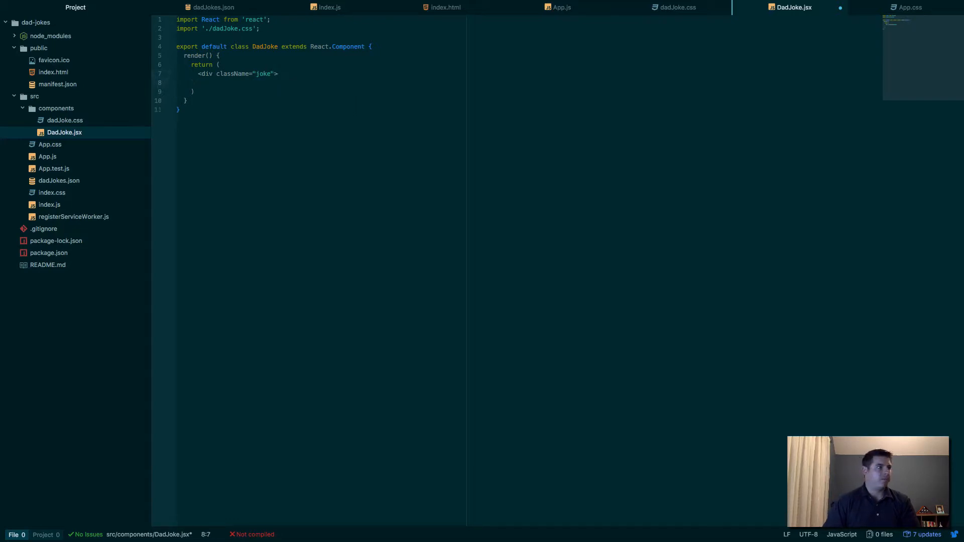
{"action": "type", "text": "<?"}
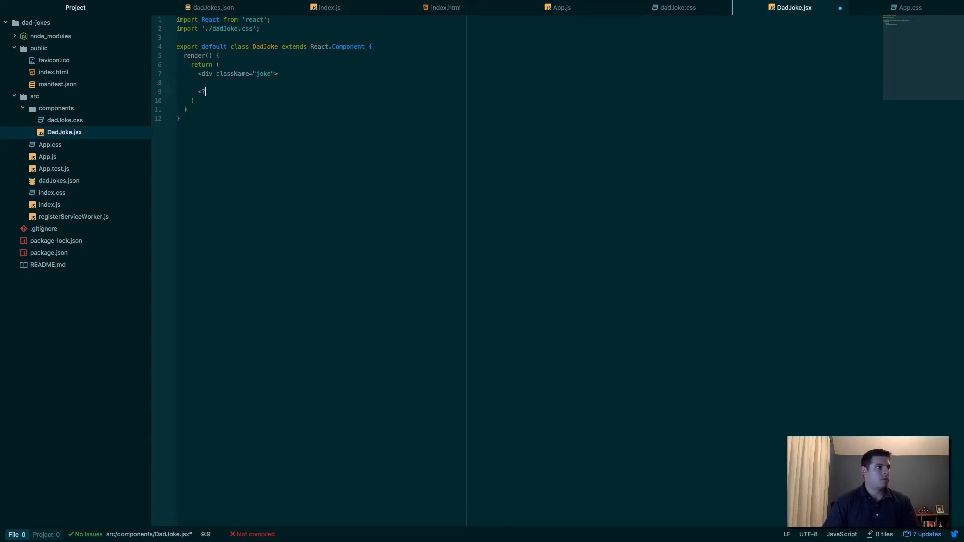
{"action": "type", "text": "/div>"}
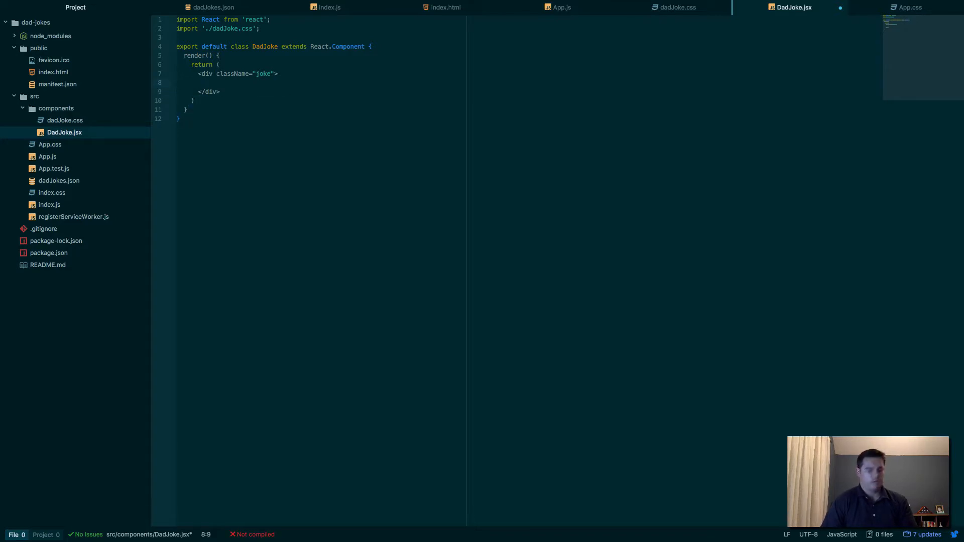
{"action": "type", "text": "{this.}"}
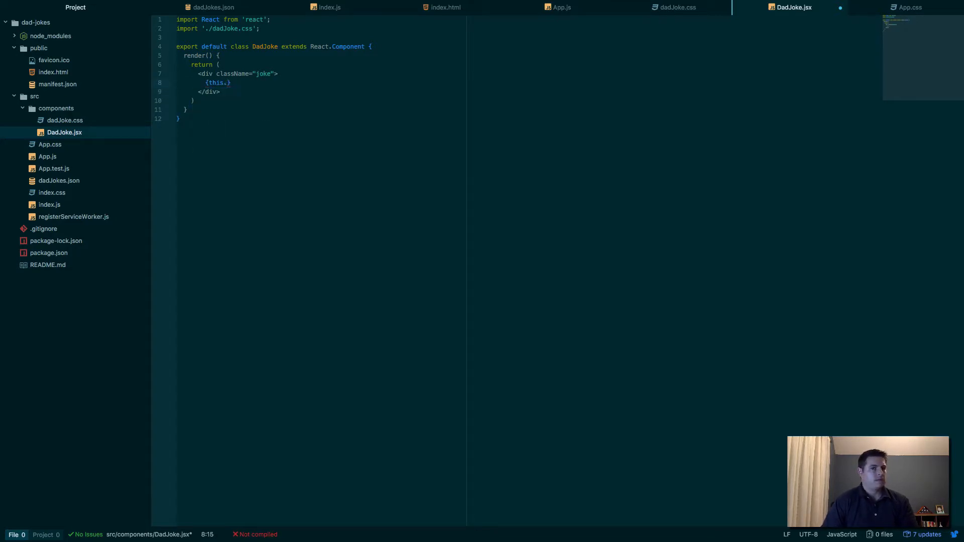
{"action": "type", "text": "props.joke"}
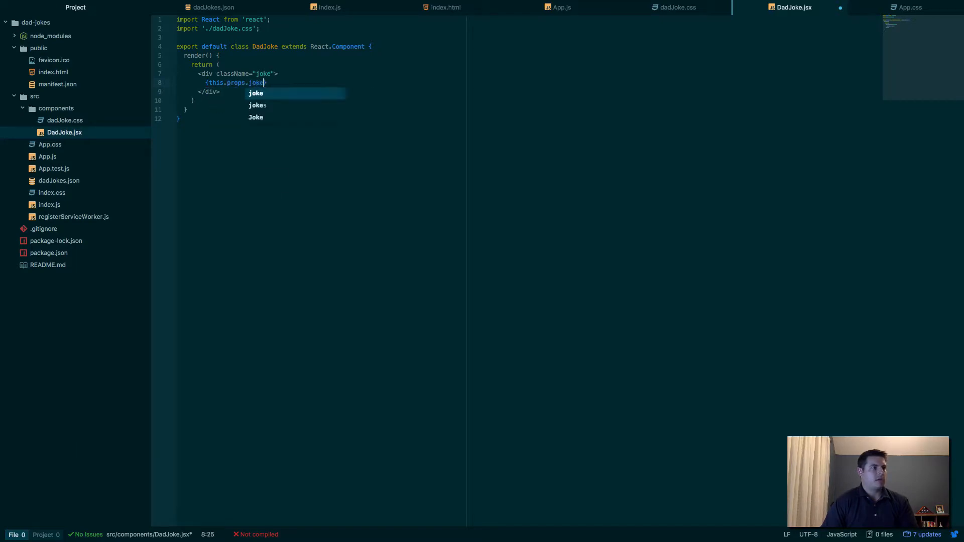
{"action": "key", "text": "Escape"}
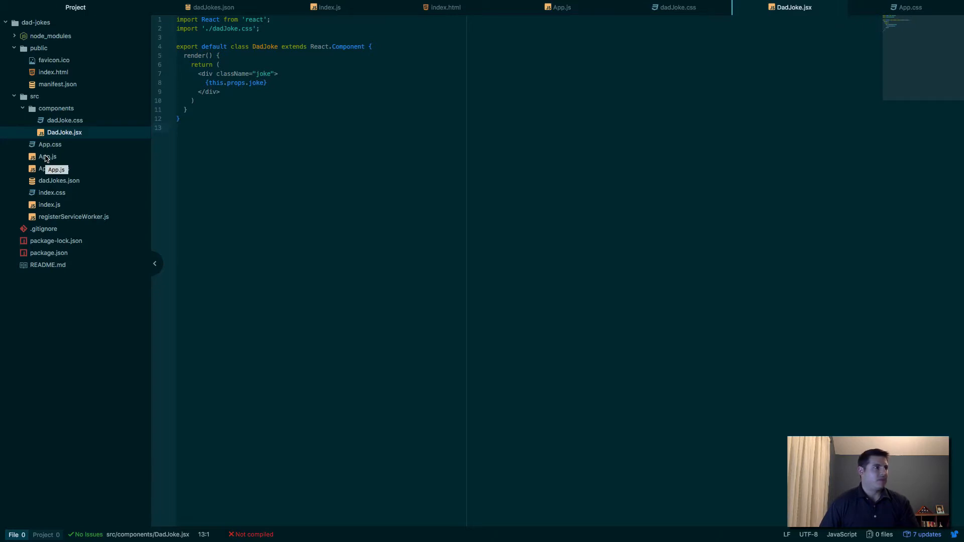
- Open App.js and add a new line below the CSS import
{"action": "left_click", "coordinate": [47, 157]}
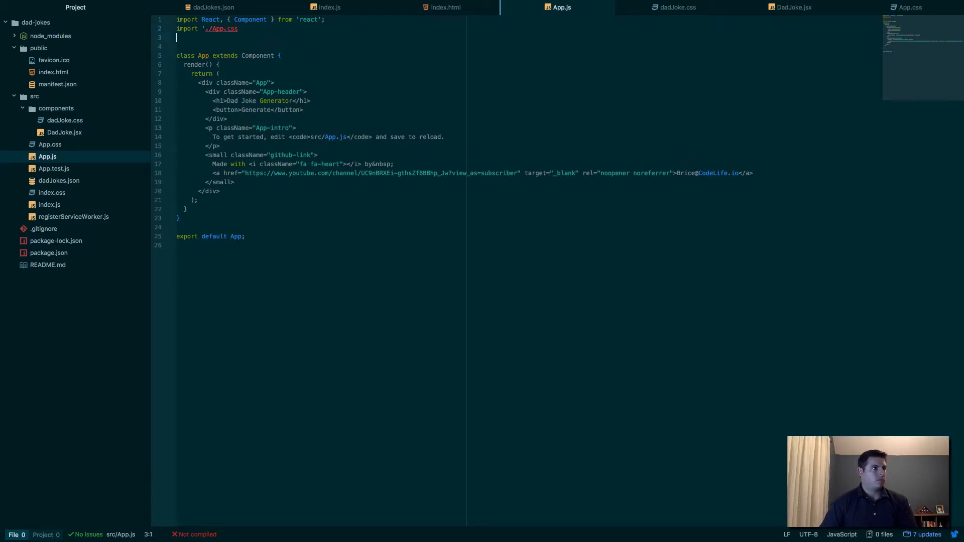
{"action": "key", "text": "Backspace"}
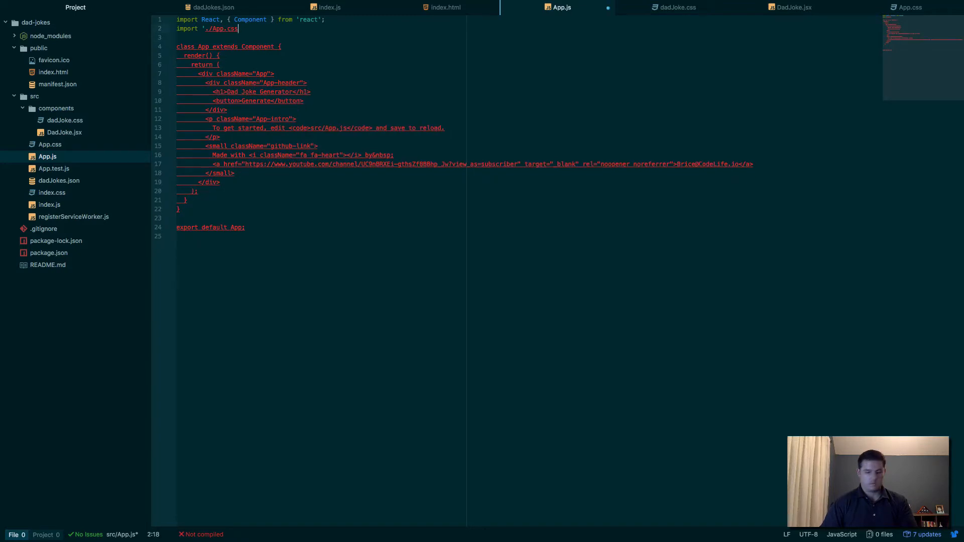
{"action": "type", "text": ";"}
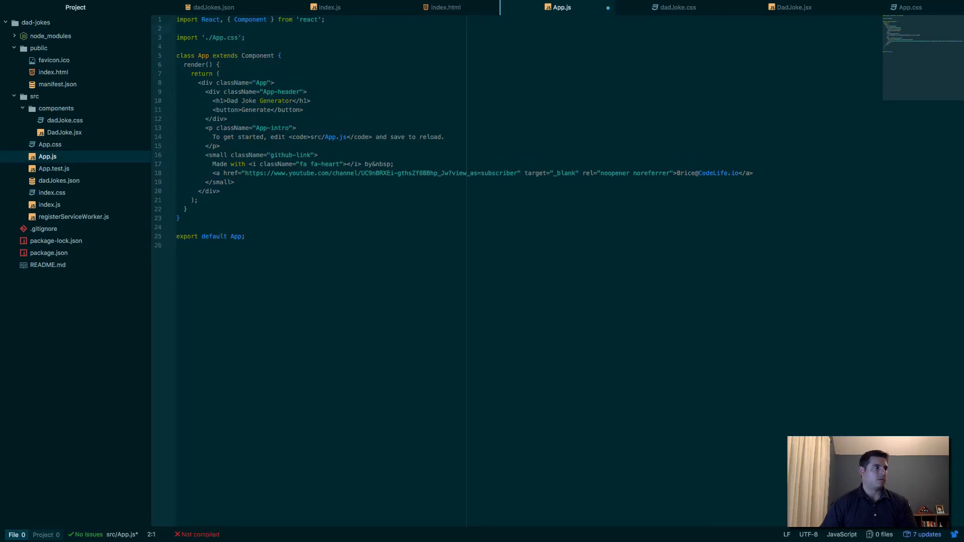
{"action": "key", "text": "Backspace"}
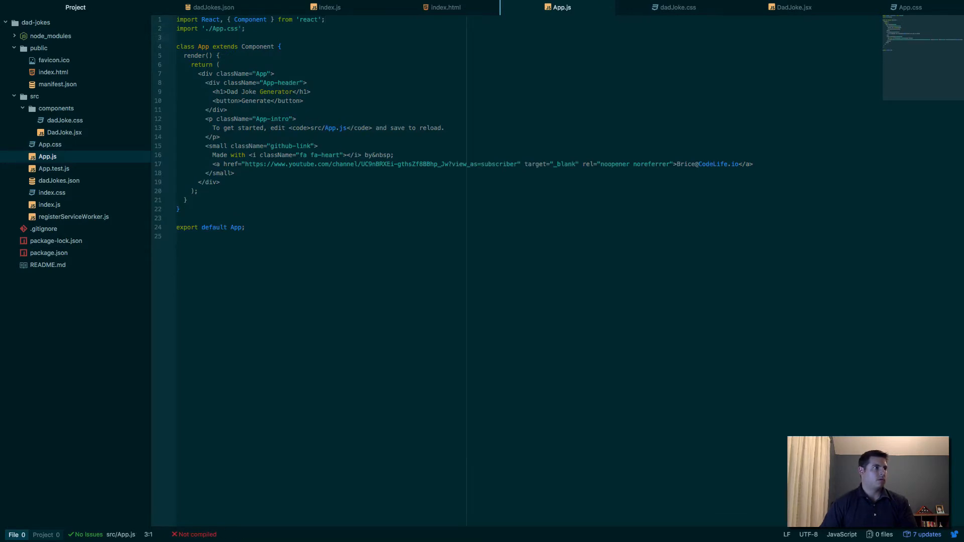
{"action": "key", "text": "Enter"}
{"action": "type", "text": "import"}
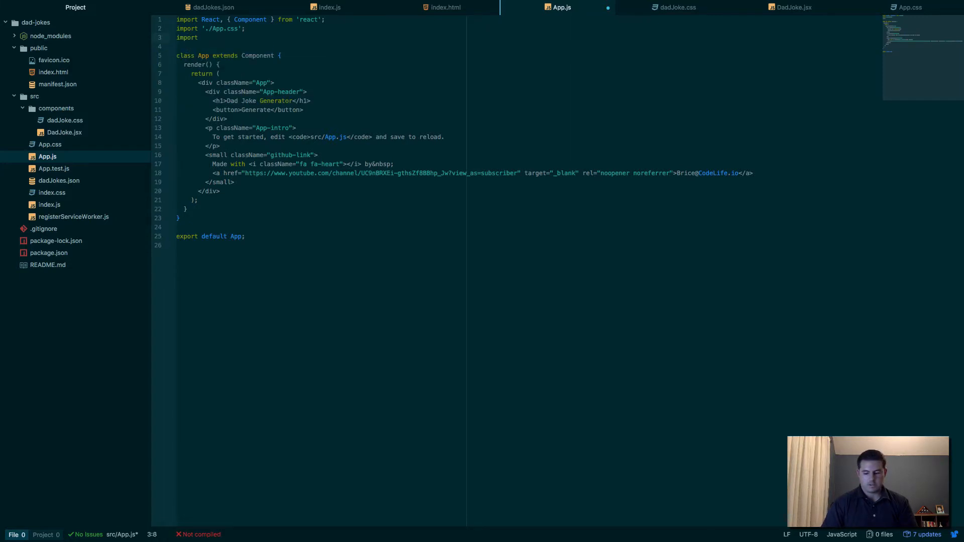
- Import { jokes } from './dadJokes.json' and DadJoke from './components/DadJoke.jsx'
{"action": "type", "text": "{ jokes }"}
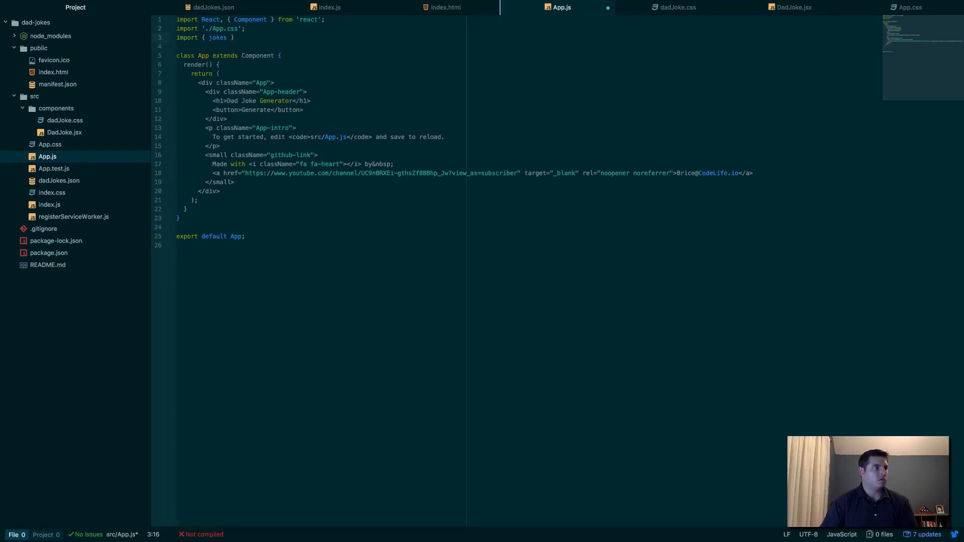
{"action": "type", "text": "from"}
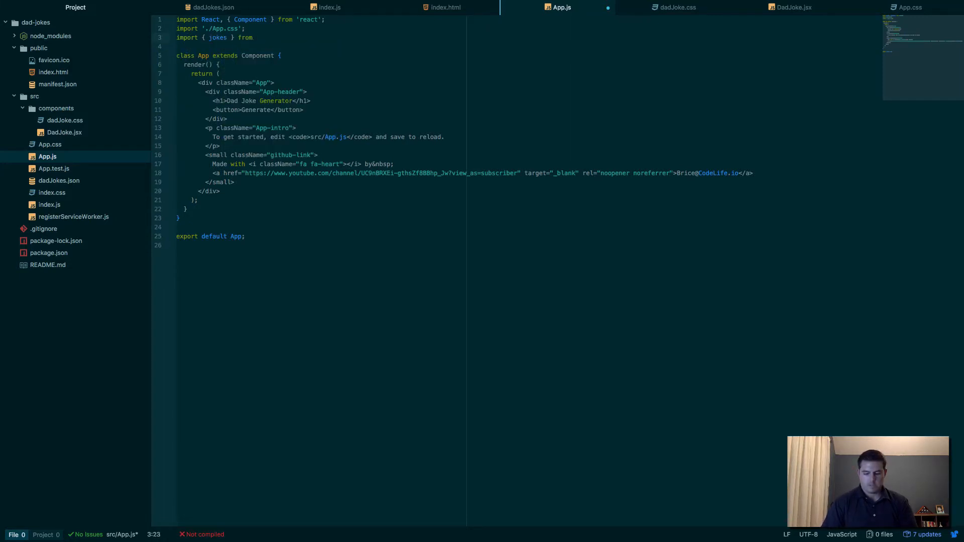
{"action": "type", "text": "./dadJoes.'"}
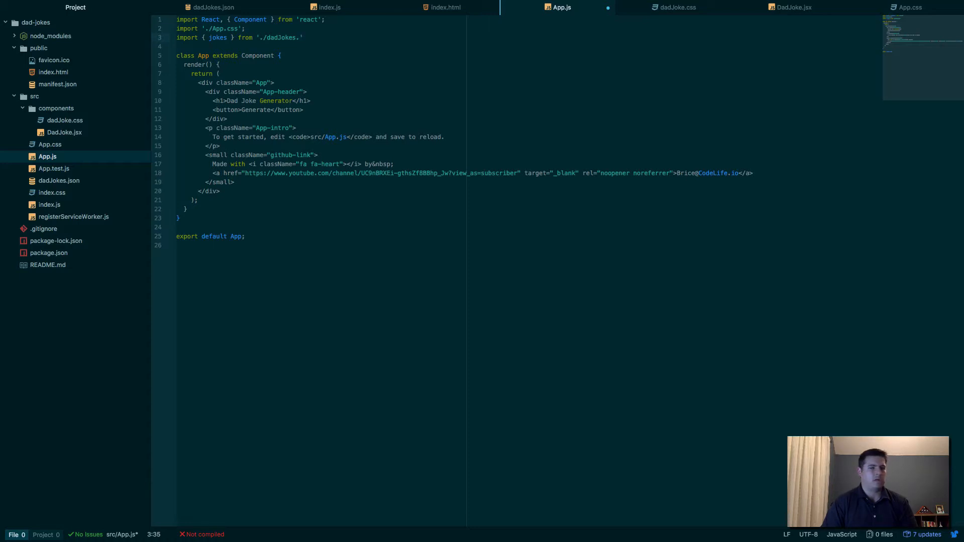
{"action": "type", "text": "json"}
{"action": "type", "text": "import DadJoke from"}
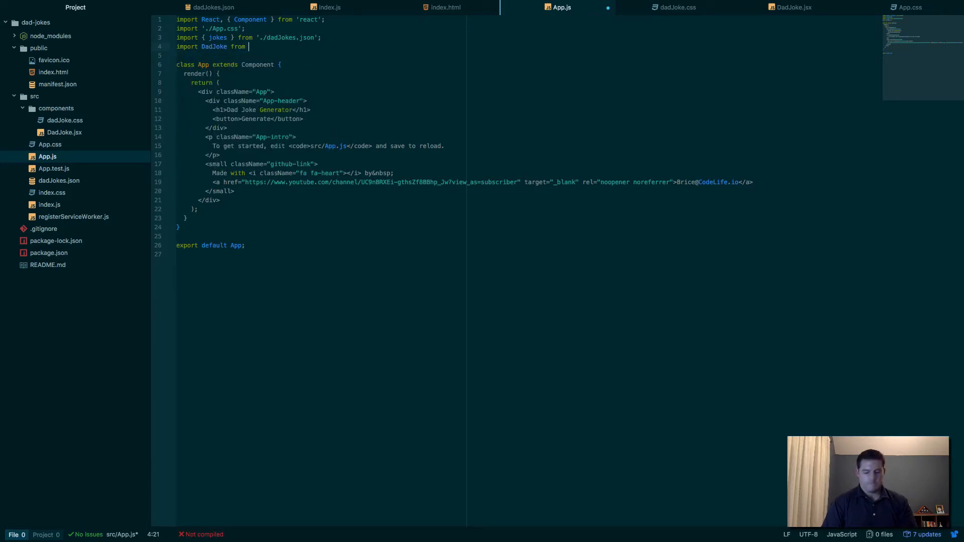
{"action": "type", "text": "'./components."}
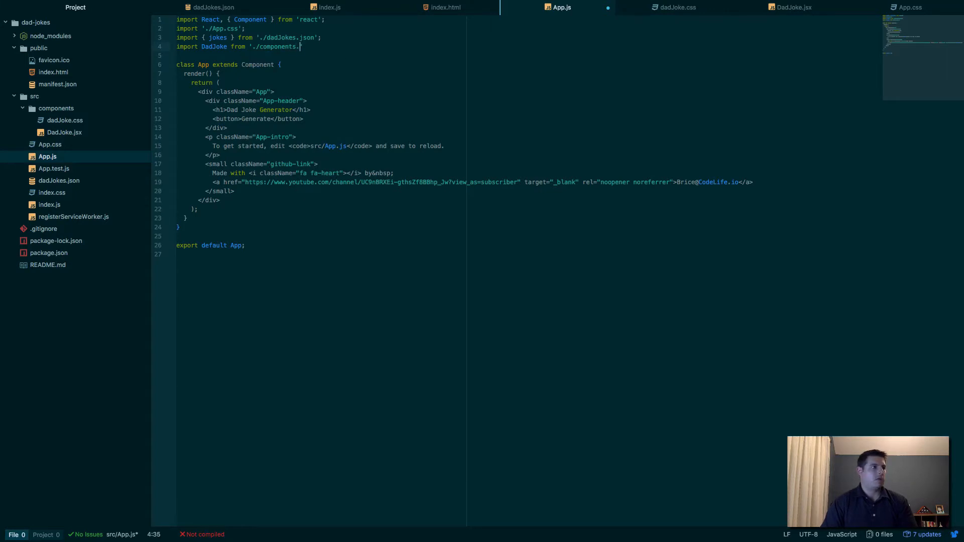
{"action": "type", "text": "/DadJoke"}
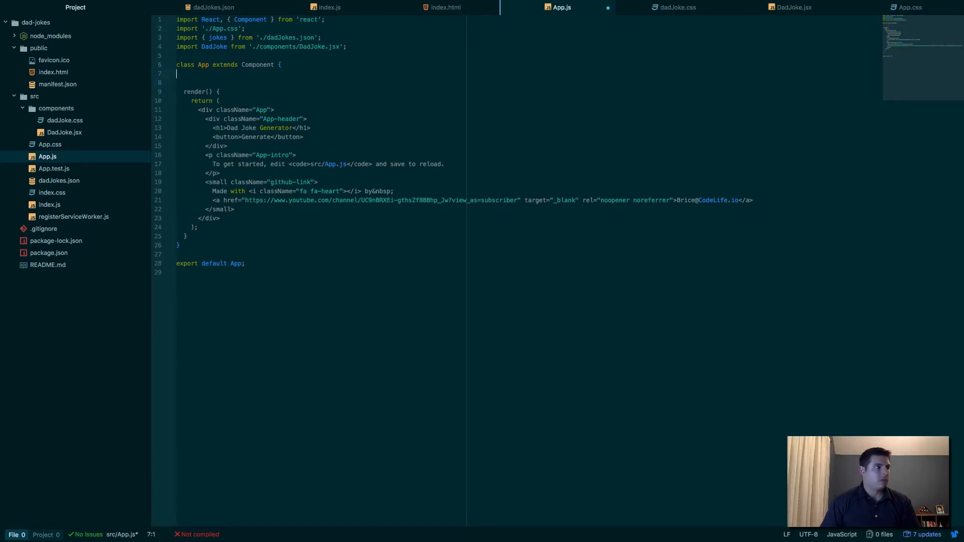
- Add constructor(props) with super(props) and state joke: 'Click the button to generate a joke!'
{"action": "type", "text": "cons"}
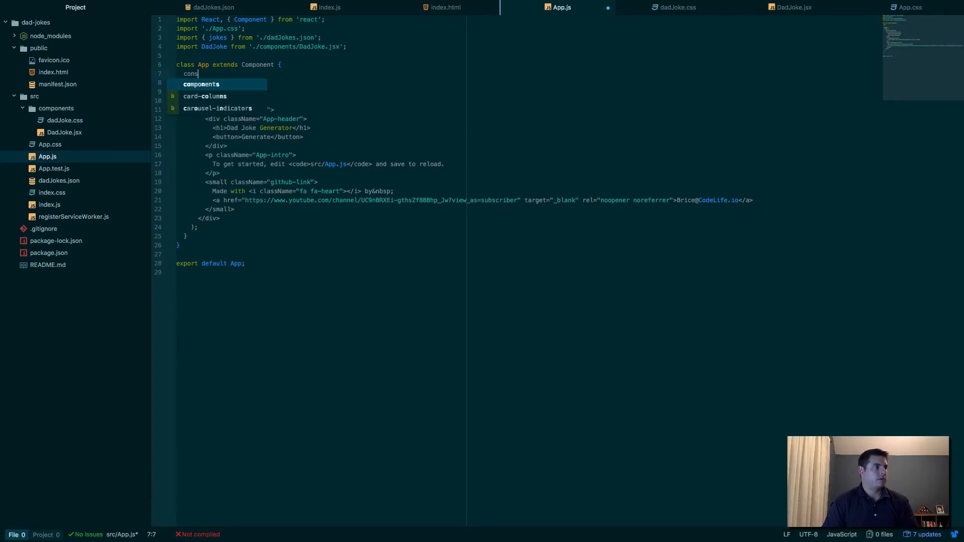
{"action": "type", "text": "tructor("}
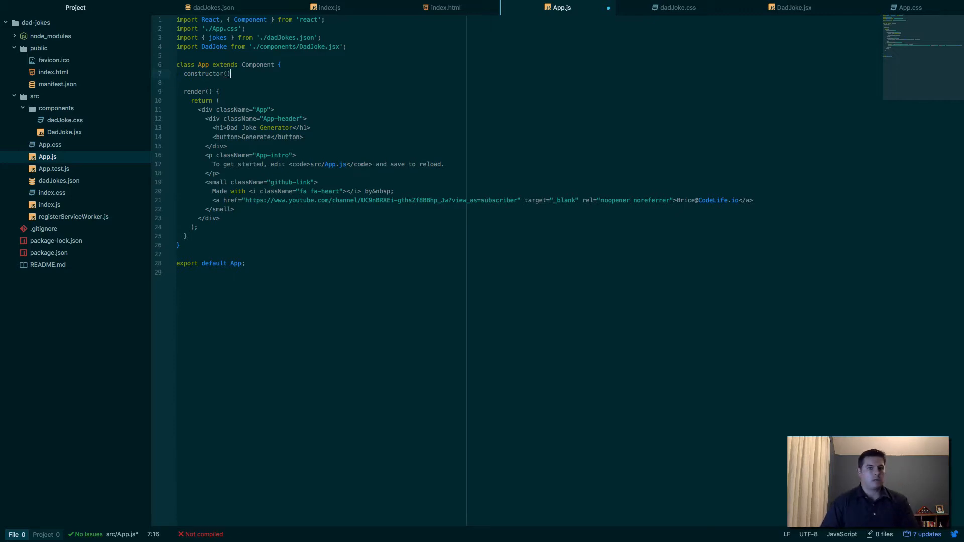
{"action": "type", "text": "props"}
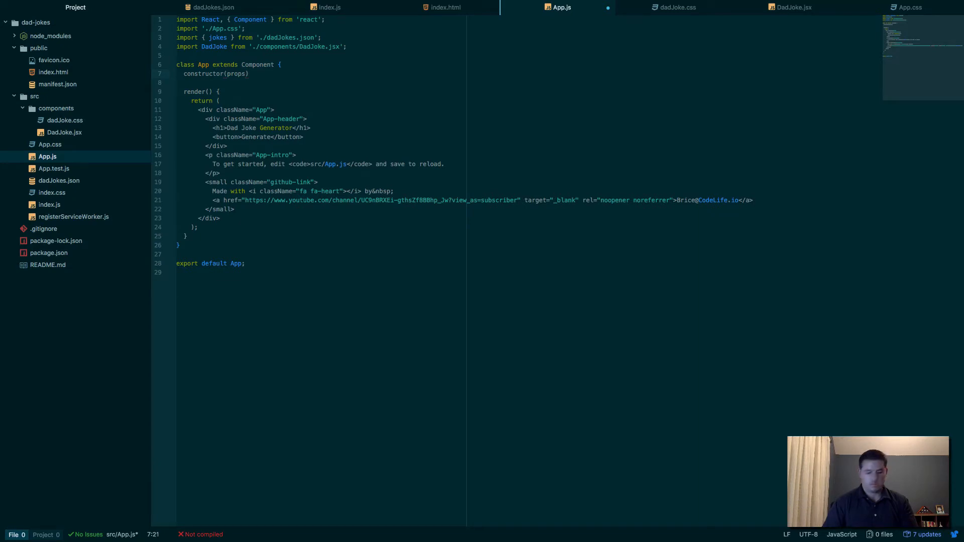
{"action": "type", "text": "super"}
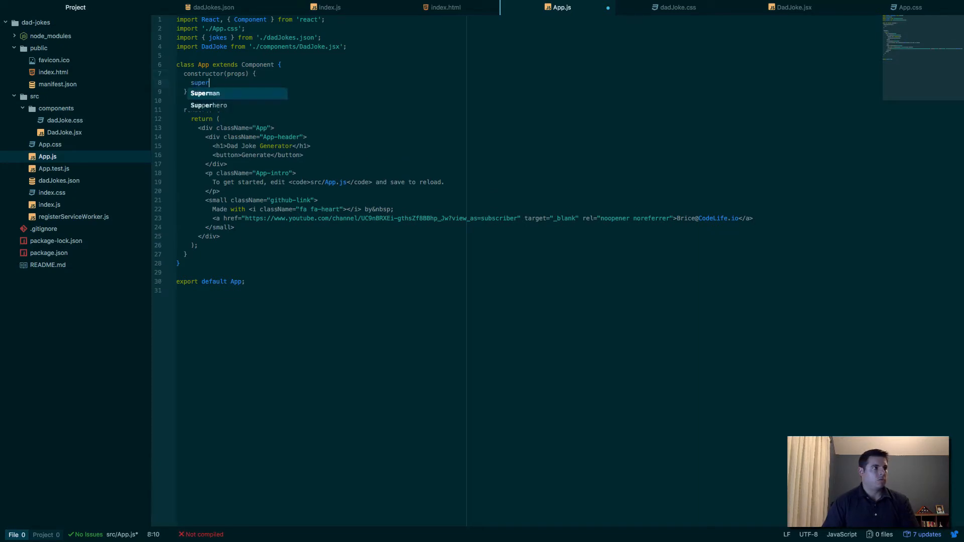
{"action": "type", "text": "("}
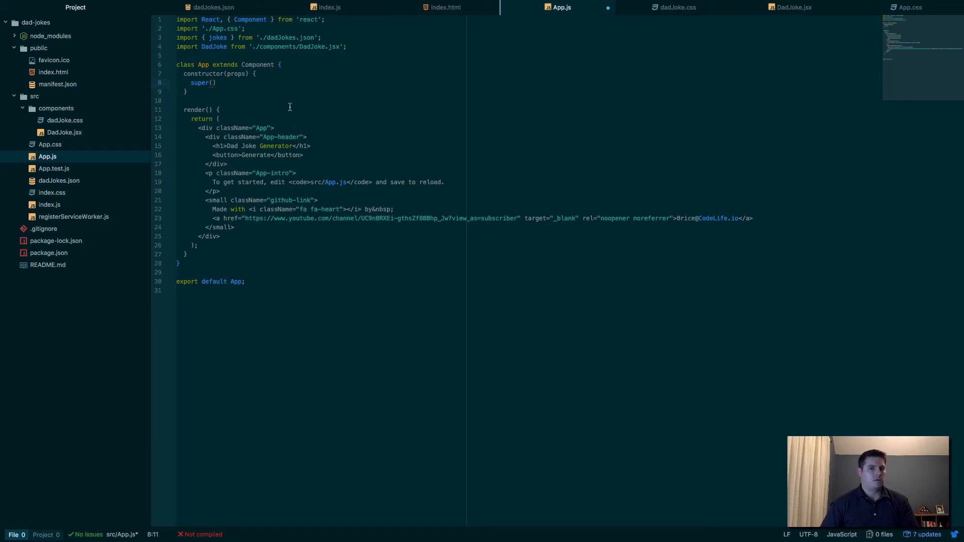
{"action": "type", "text": "props"}
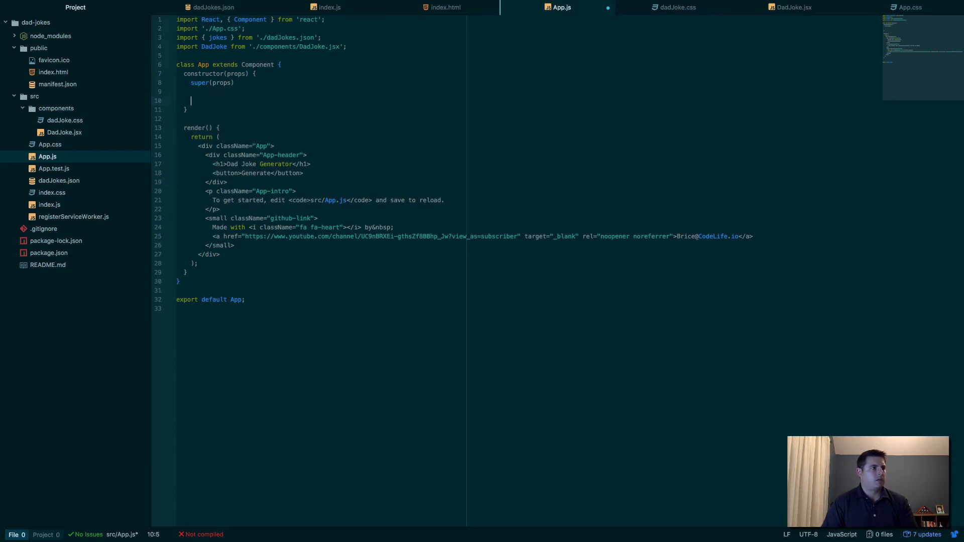
{"action": "key", "text": "Backspace"}
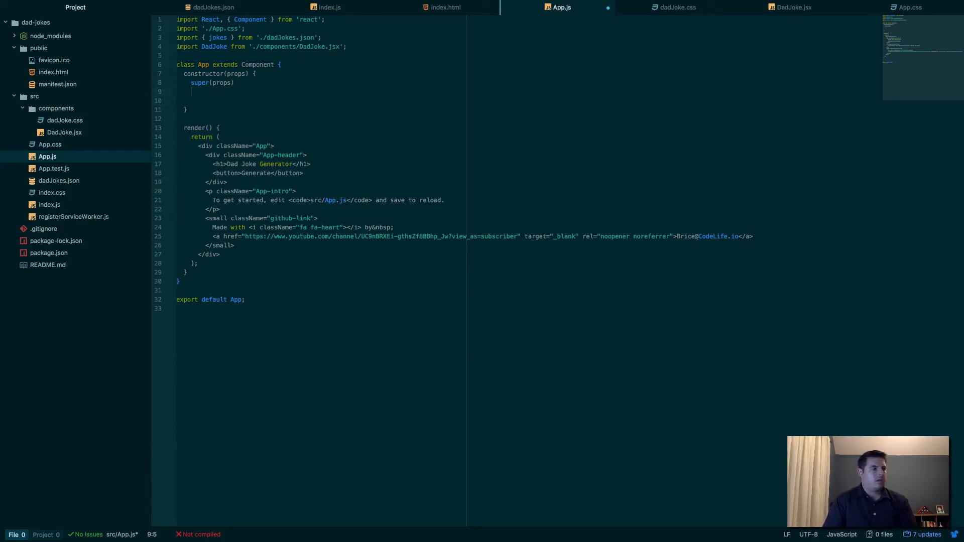
{"action": "type", "text": "this.state = {"}
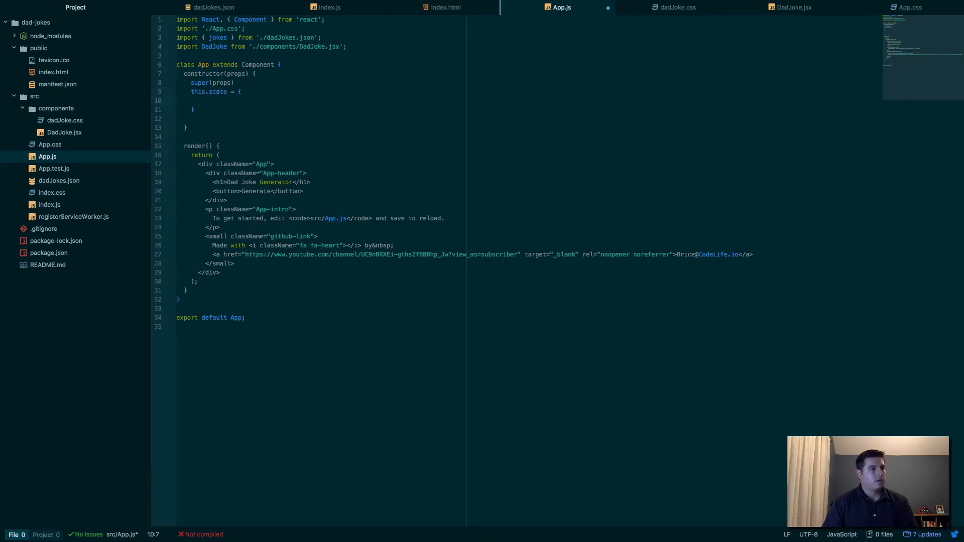
{"action": "type", "text": "joke: 'Click the"}
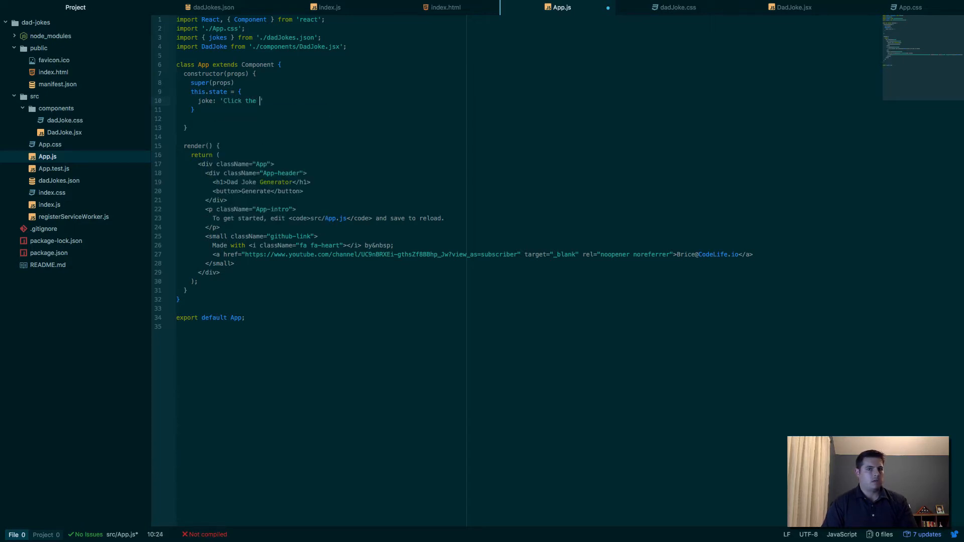
{"action": "type", "text": "button to generate a joke!"}
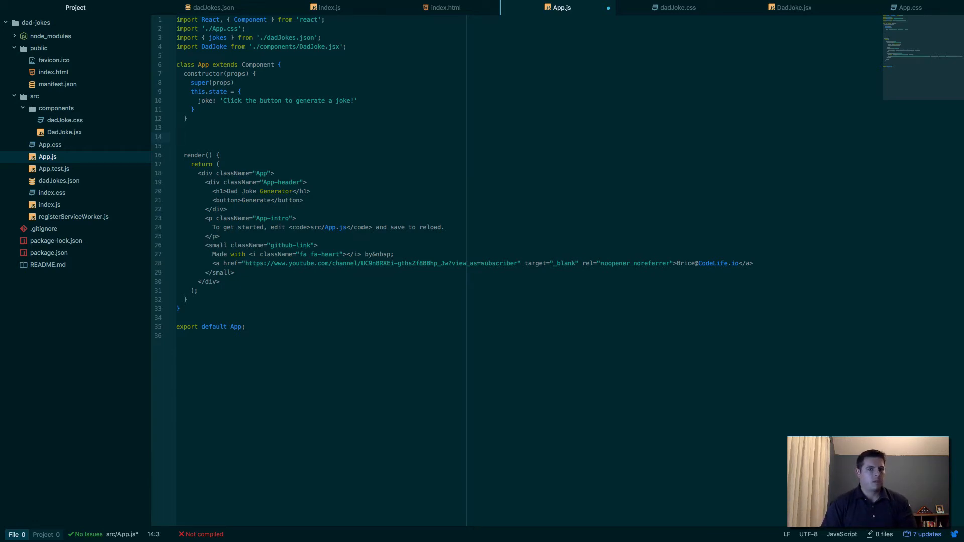
- Declare a generateJoke() method with a let joke = jokes[] line
{"action": "type", "text": "generate"}
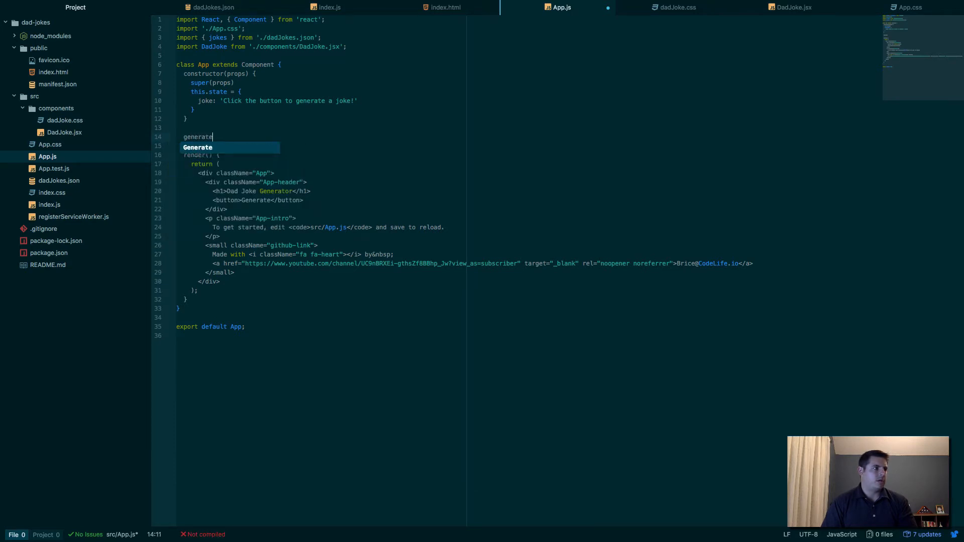
{"action": "type", "text": "Joke() {"}
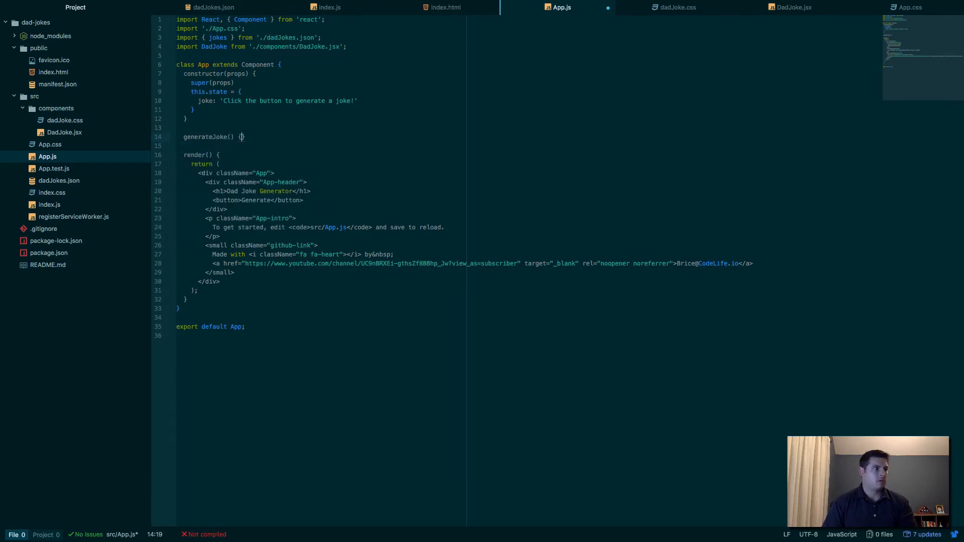
{"action": "type", "text": "let joke ="}
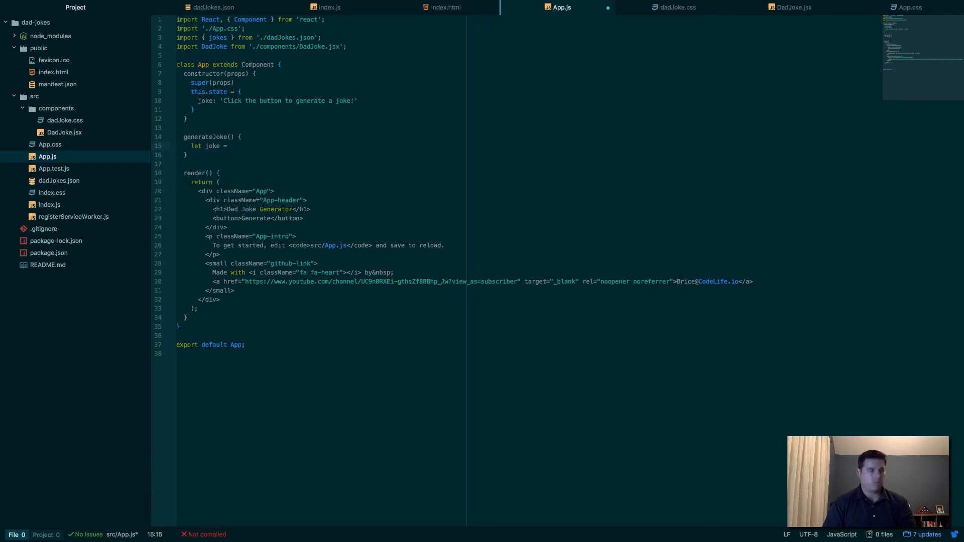
{"action": "type", "text": "jokes"}
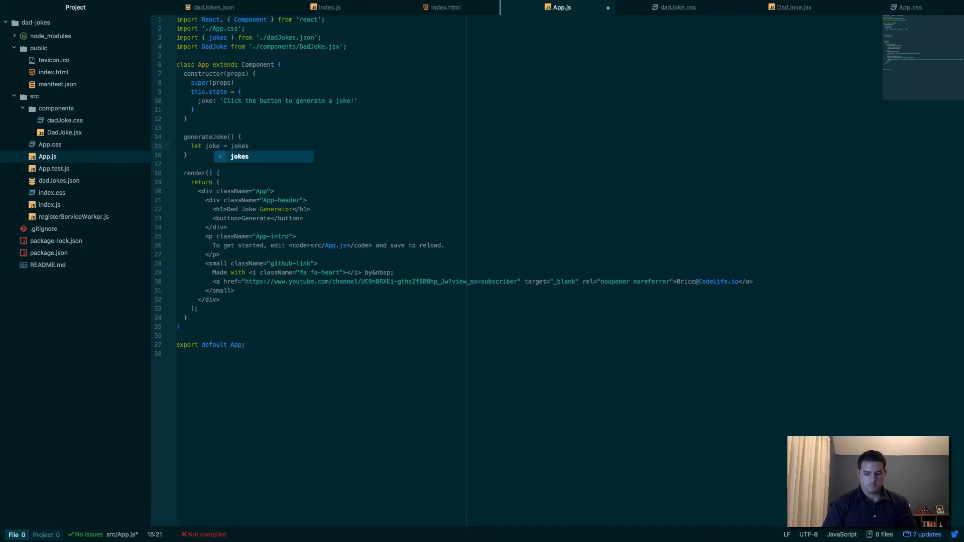
{"action": "type", "text": "["}
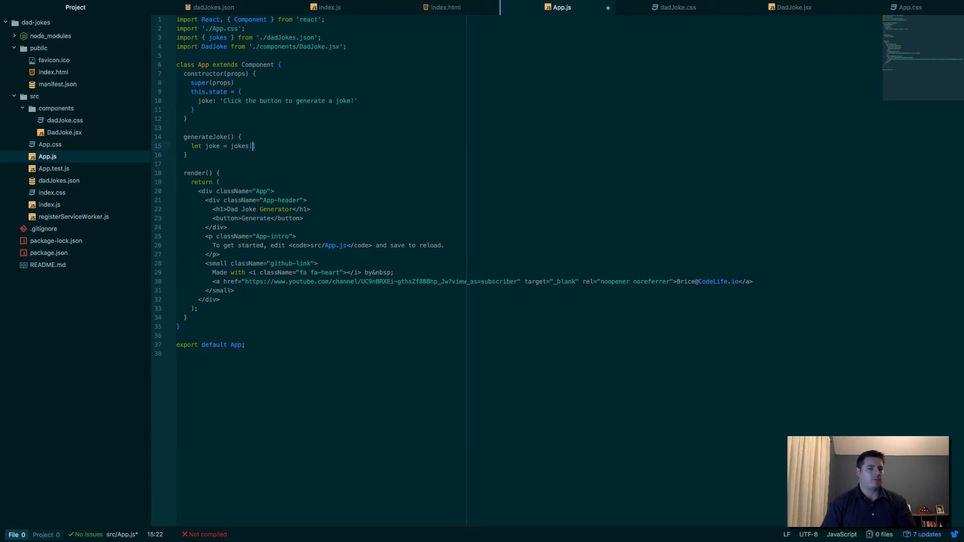
{"action": "type", "text": "]"}
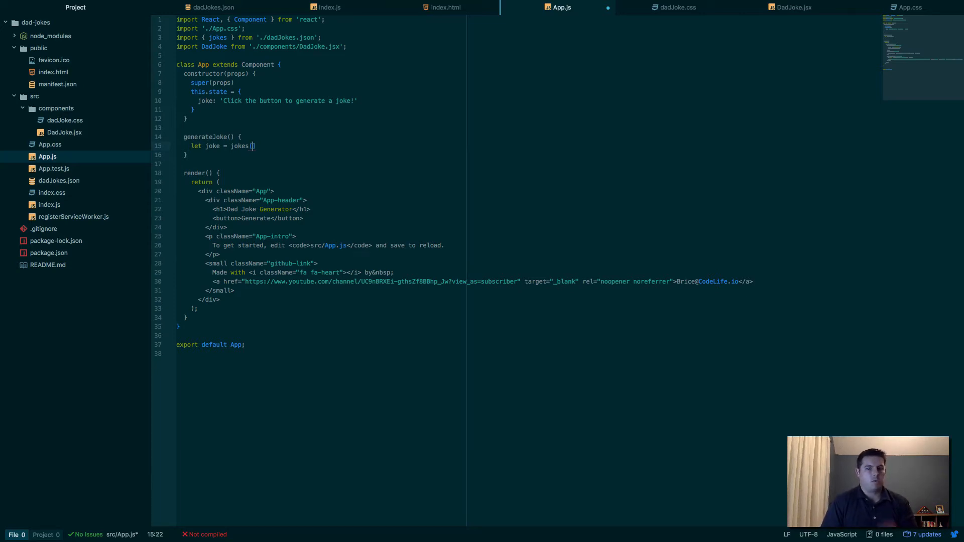
{"action": "type", "text": "]"}
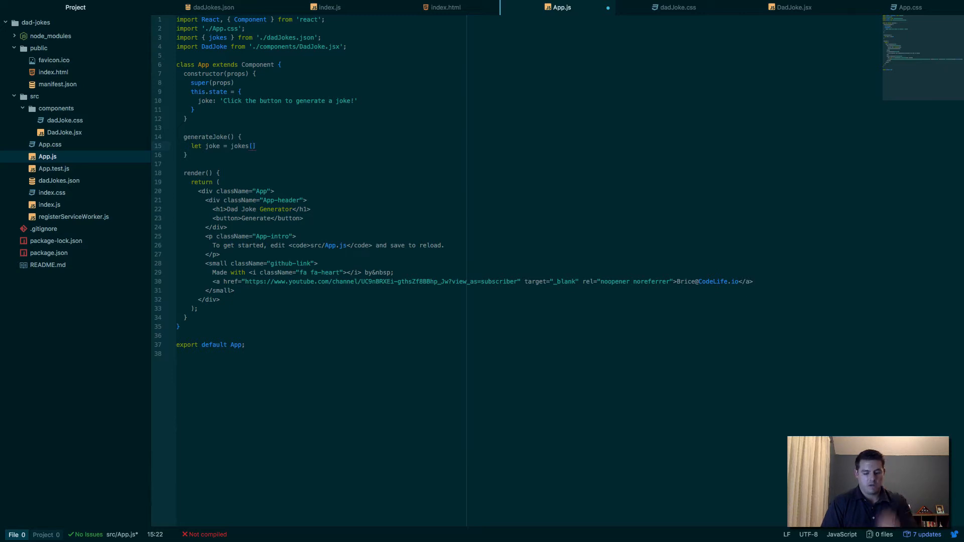
- Fill the jokes index with Math.floor(Math.random()*jokes.length)
{"action": "type", "text": "Math.floor"}
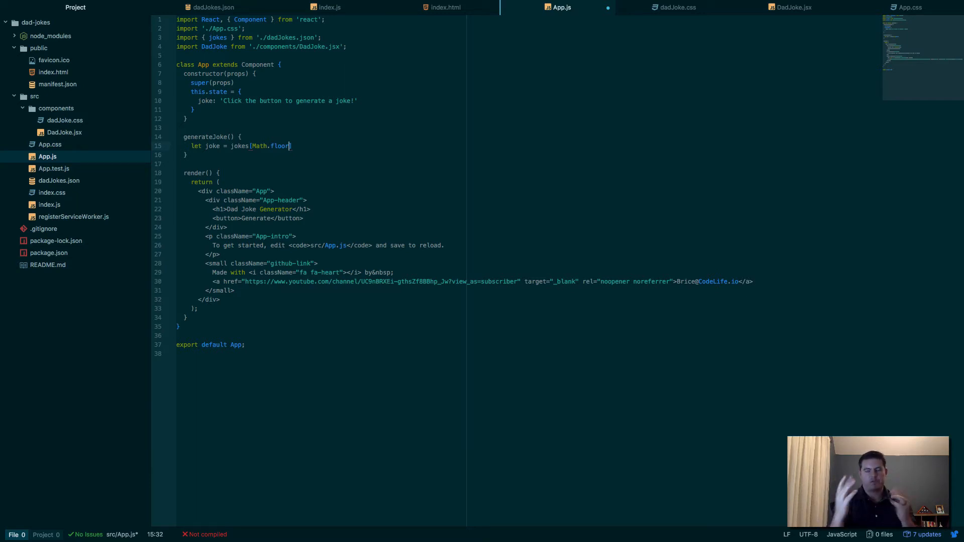
{"action": "type", "text": "]"}
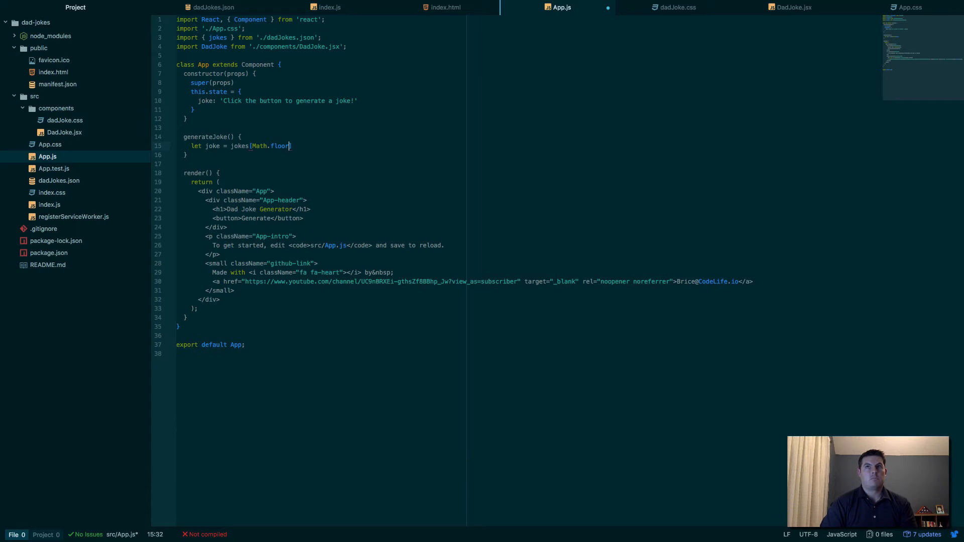
{"action": "type", "text": "]"}
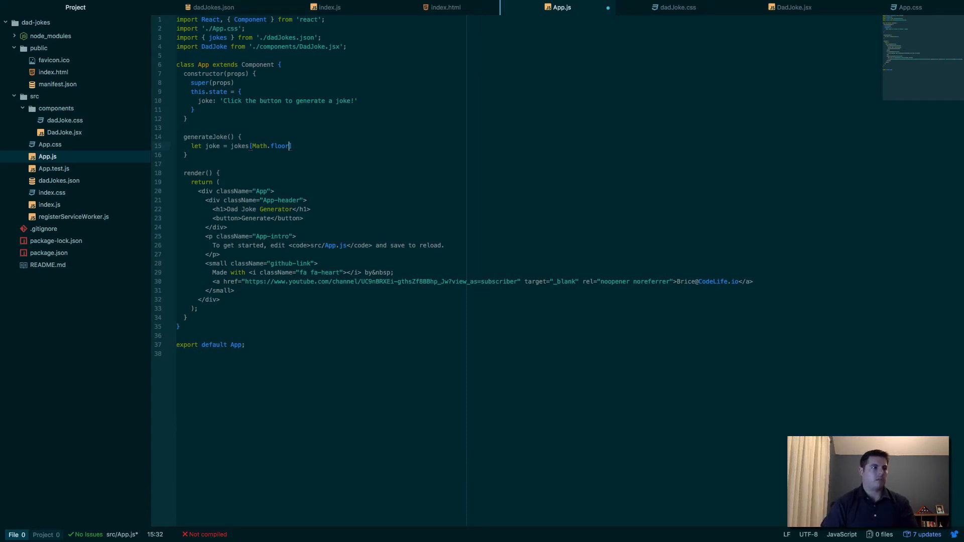
{"action": "type", "text": "()"}
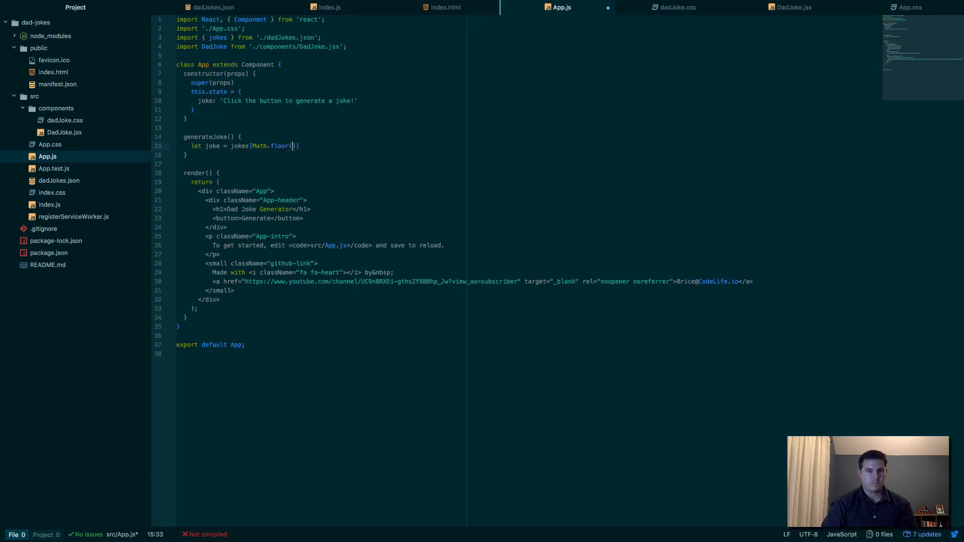
{"action": "type", "text": "Math.random("}
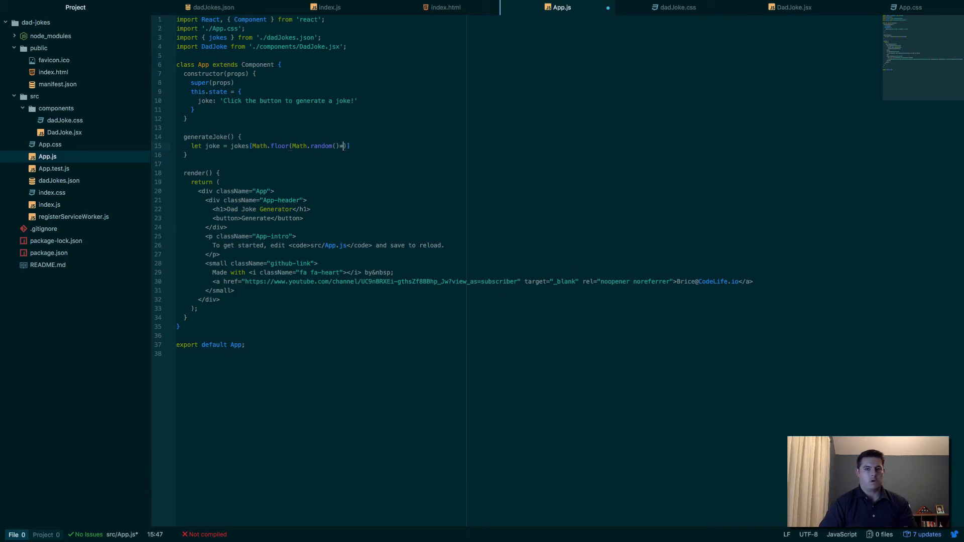
{"action": "type", "text": "*"}
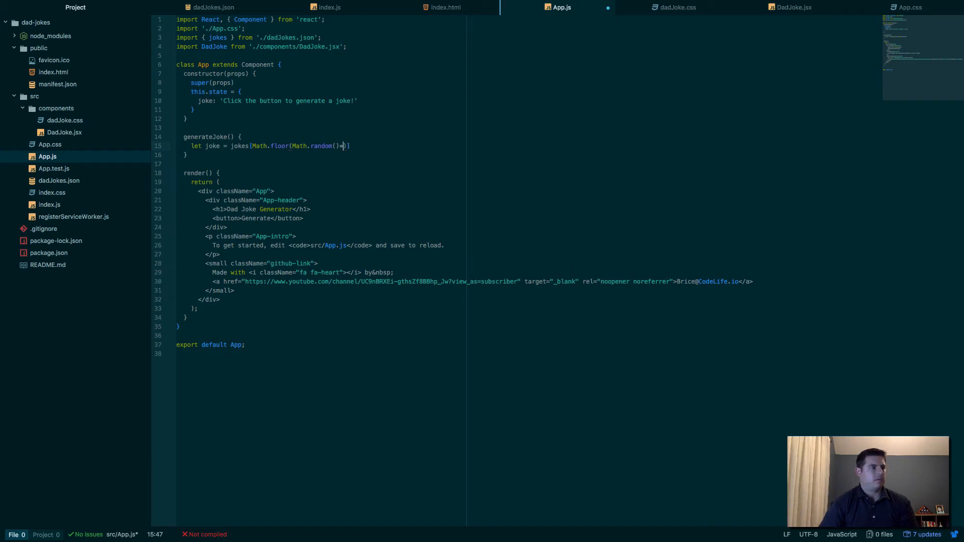
{"action": "type", "text": "*jokes.length"}
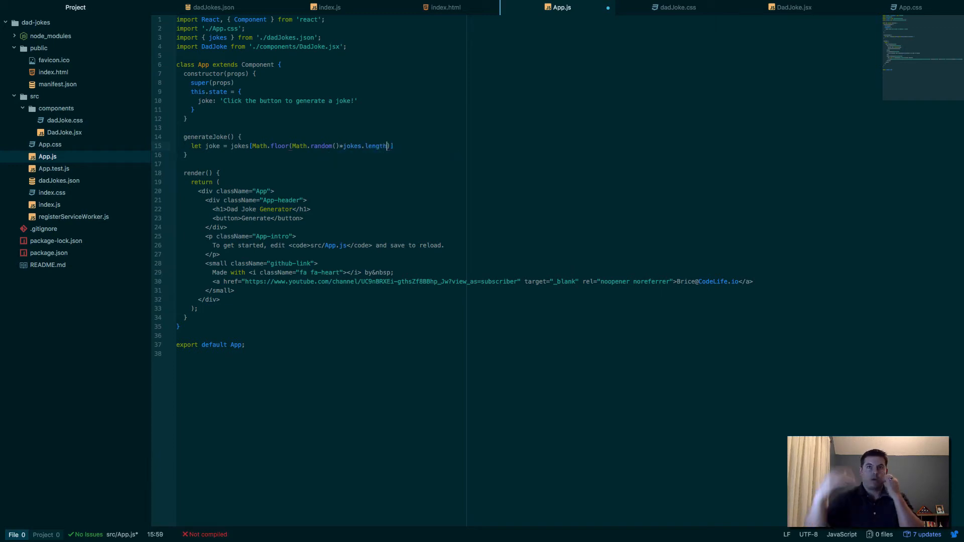
{"action": "type", "text": ")"}
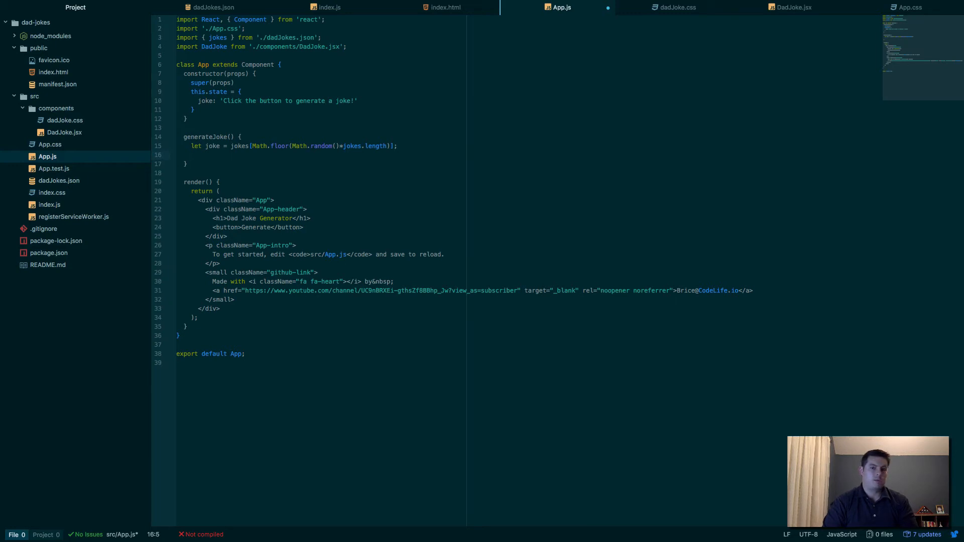
- Call this.setState({joke: joke}) inside generateJoke and save App.js
{"action": "type", "text": "this"}
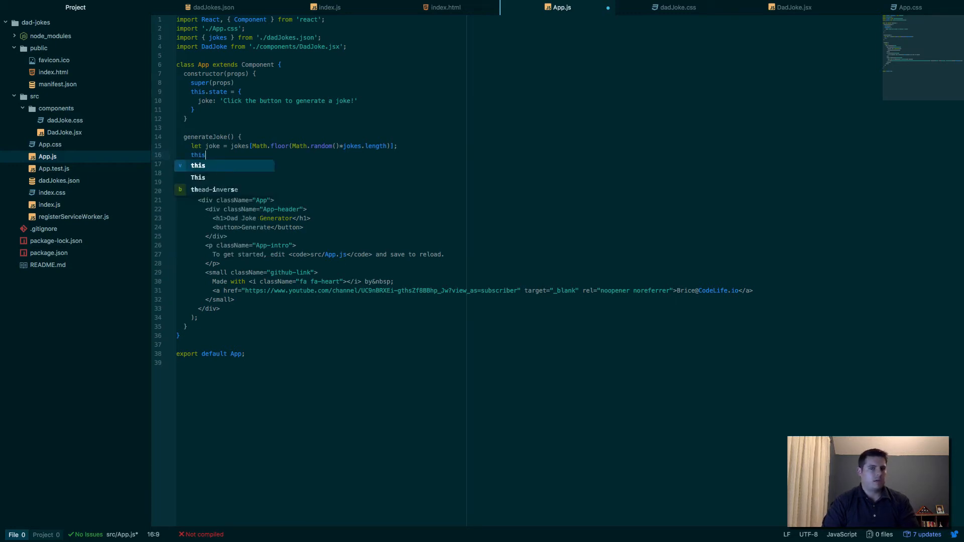
{"action": "type", "text": ".setState({joke:})"}
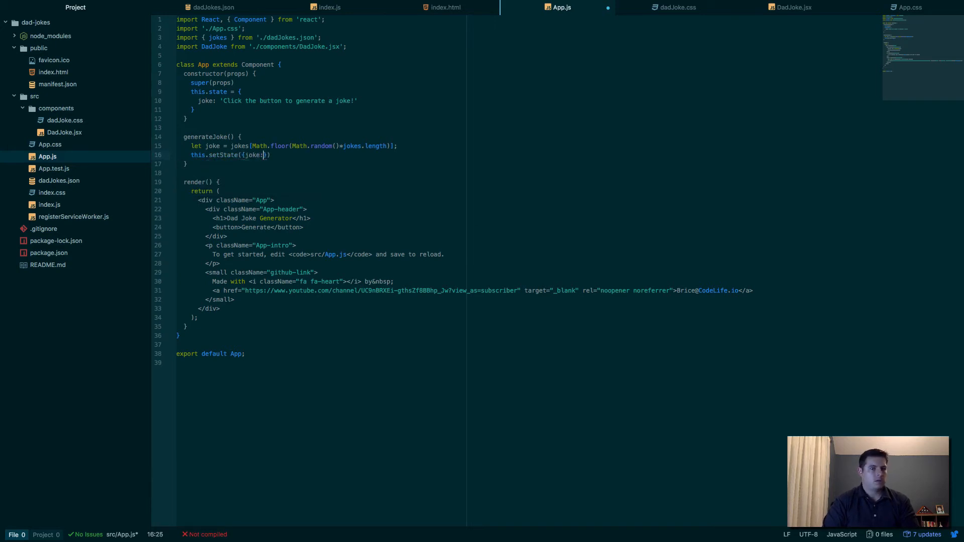
{"action": "type", "text": "joke"}
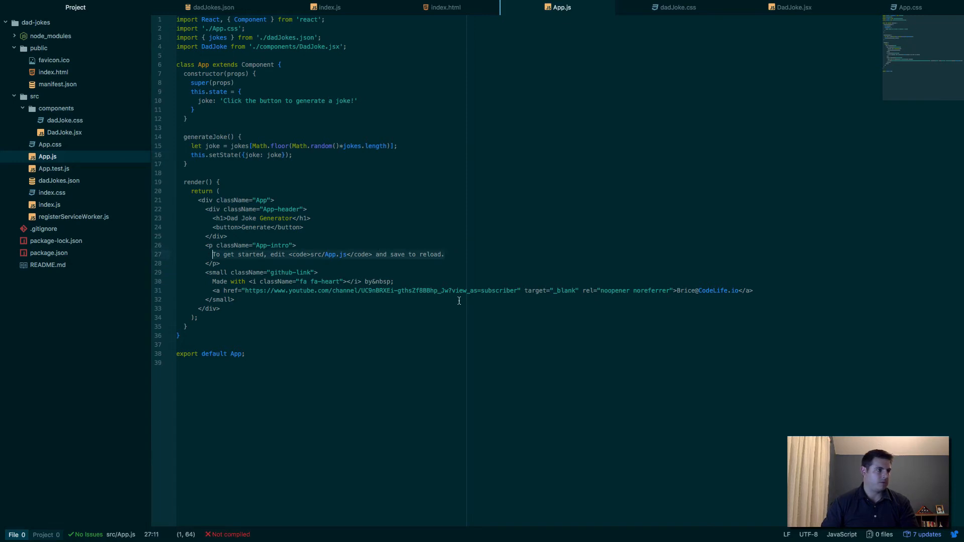
- Replace the intro text with <DadJoke joke={this.state.joke} /> and save App.js
{"action": "type", "text": "<"}
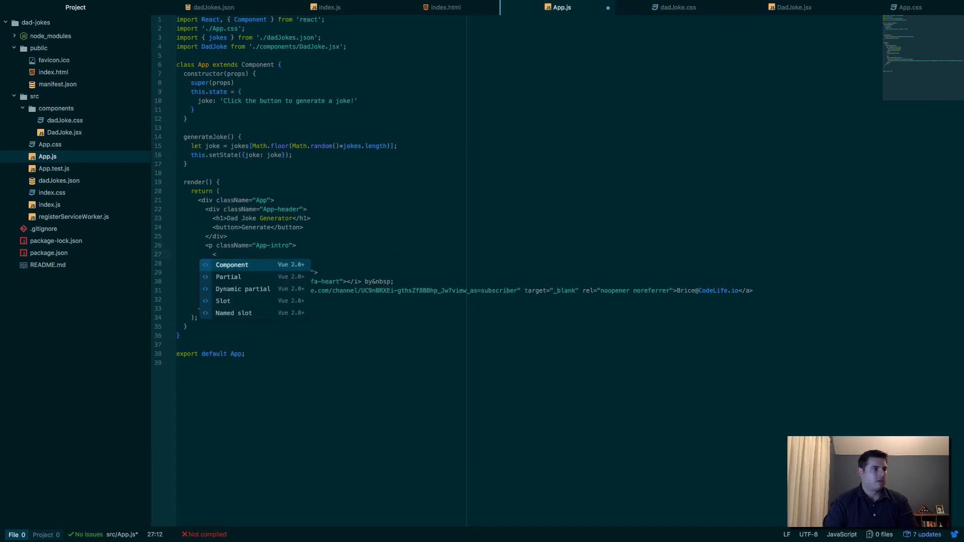
{"action": "type", "text": "DadJoke"}
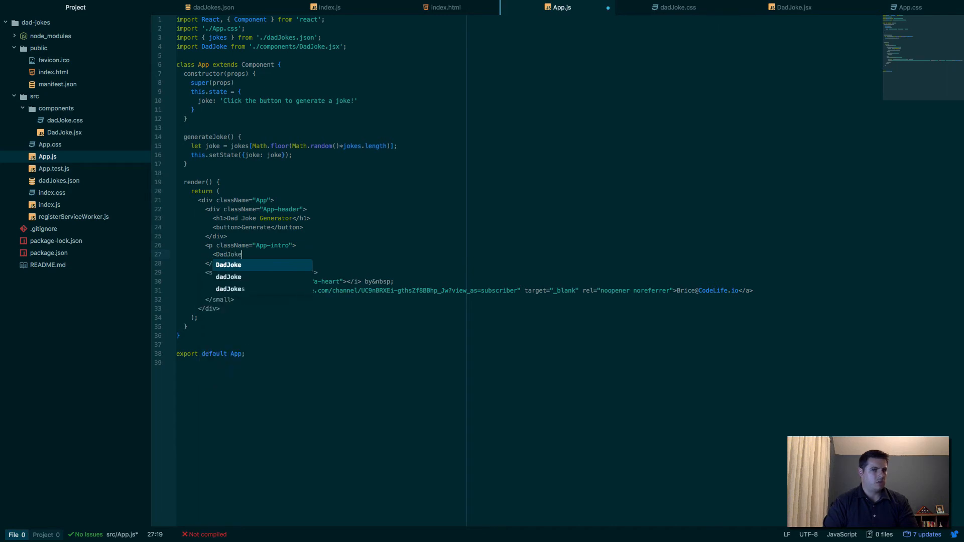
{"action": "type", "text": "jo"}
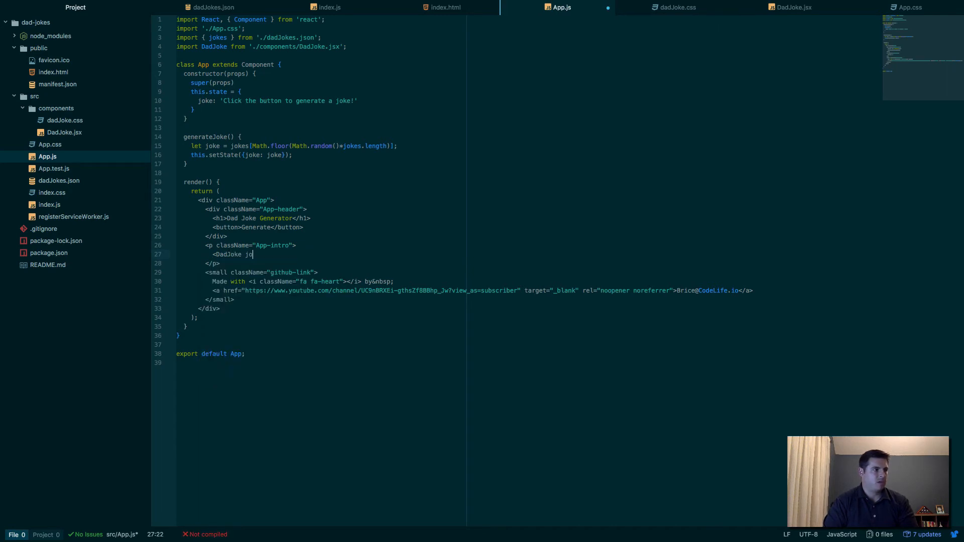
{"action": "type", "text": "ke"}
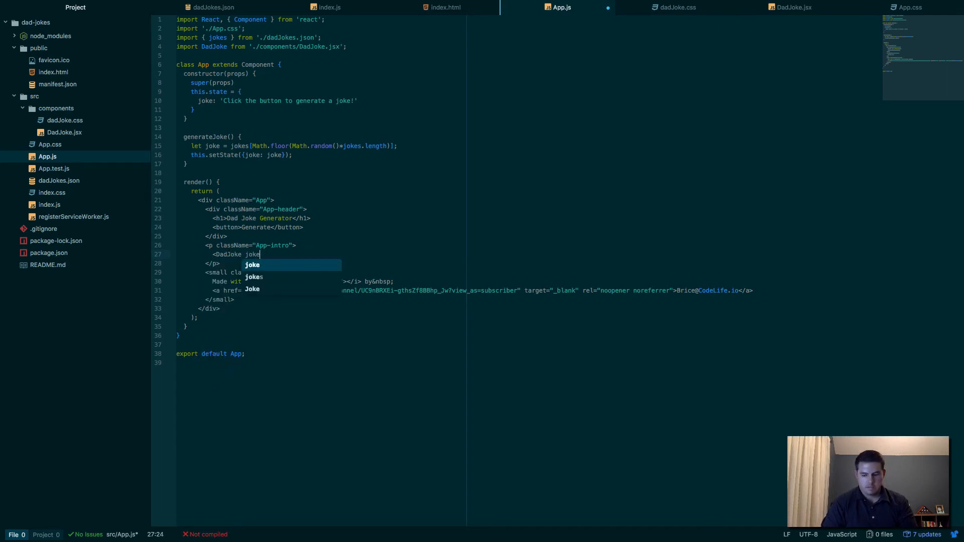
{"action": "type", "text": "="}
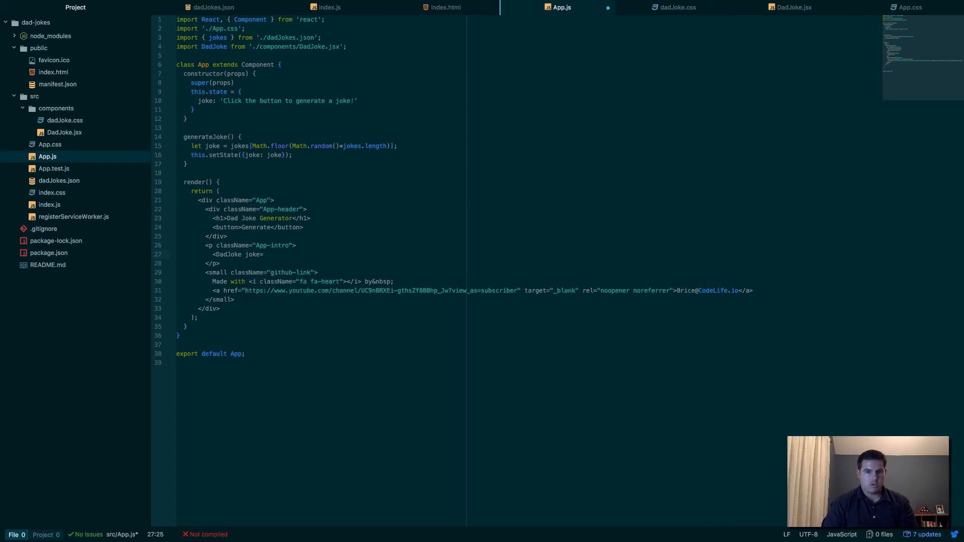
{"action": "type", "text": "this"}
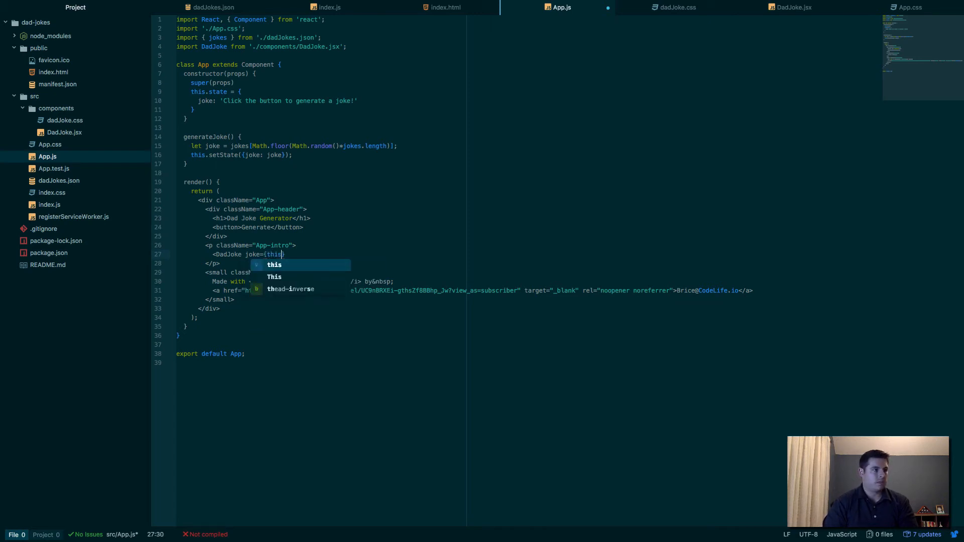
{"action": "type", "text": ".state.joke"}
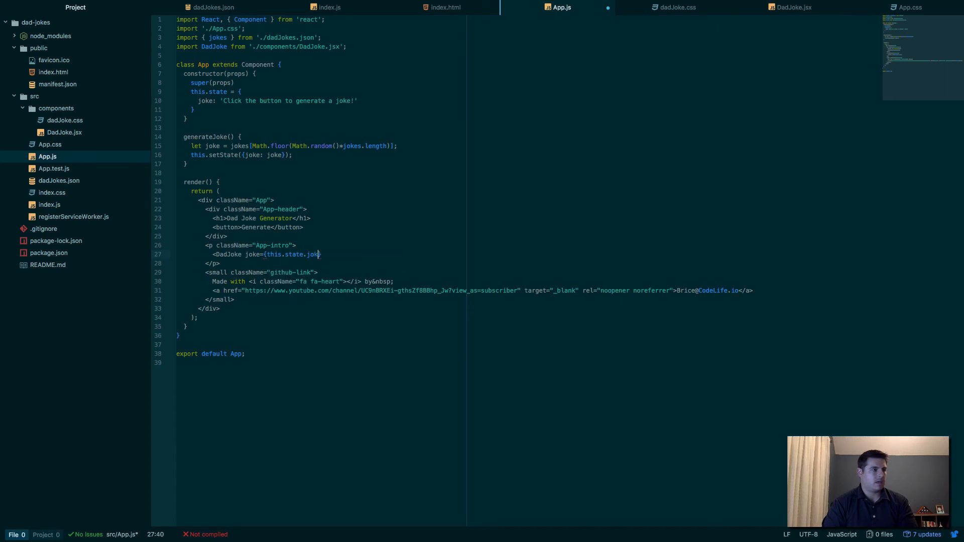
{"action": "type", "text": "}"}
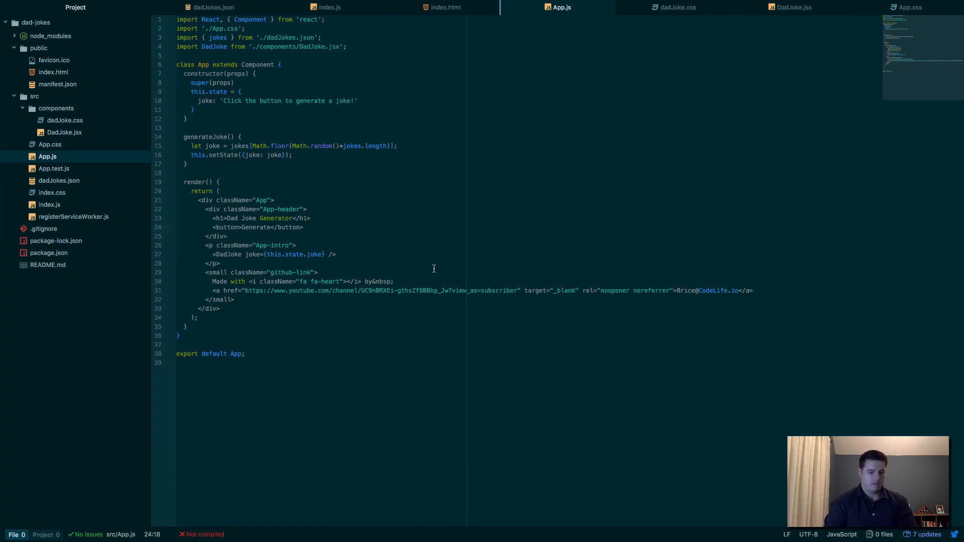
- Give the Generate button an onClick handler calling this.generateJoke(), then view the app in Chrome
{"action": "type", "text": "onC"}
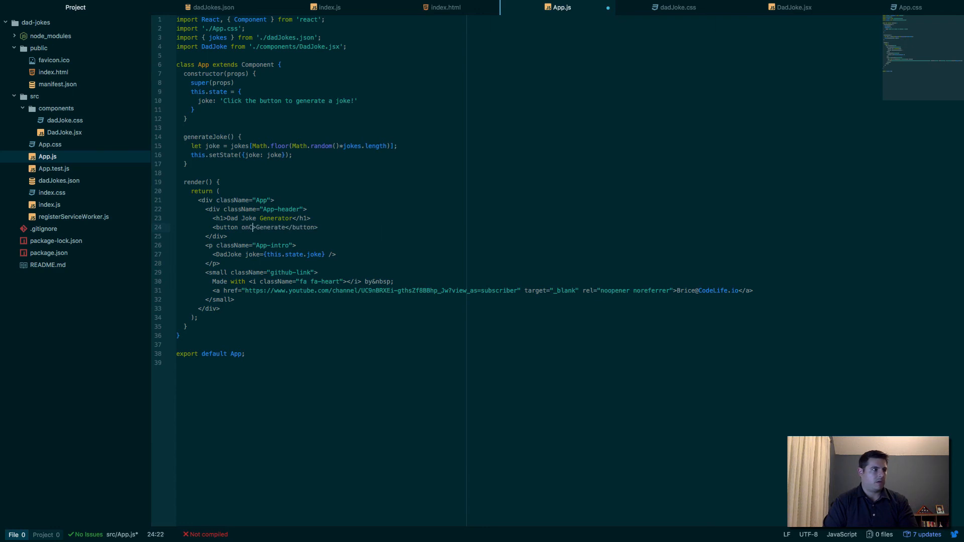
{"action": "type", "text": "lick"}
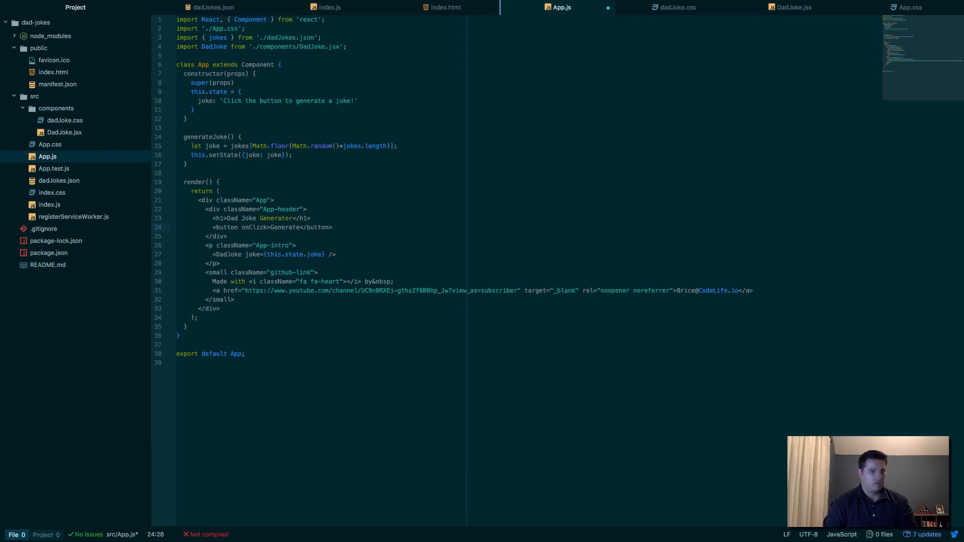
{"action": "type", "text": "{}"}
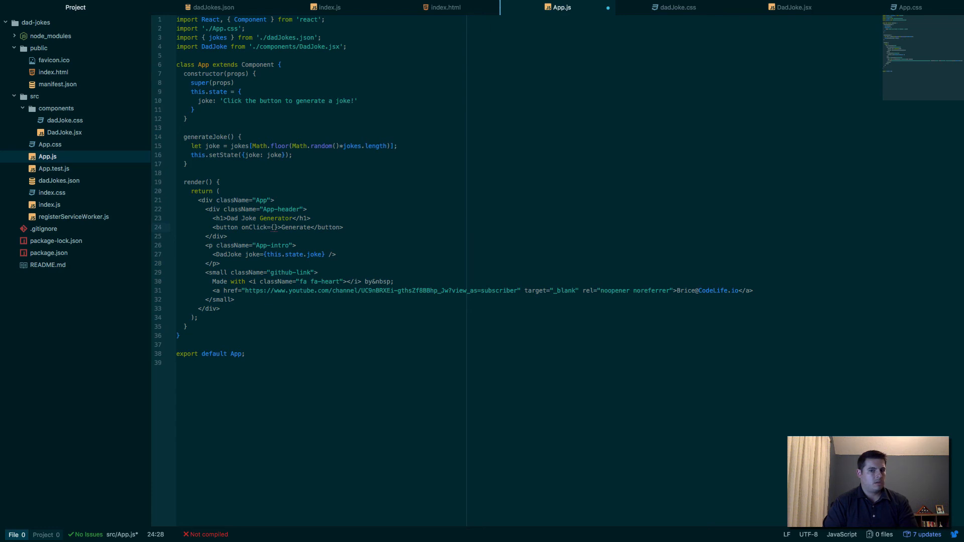
{"action": "type", "text": "()"}
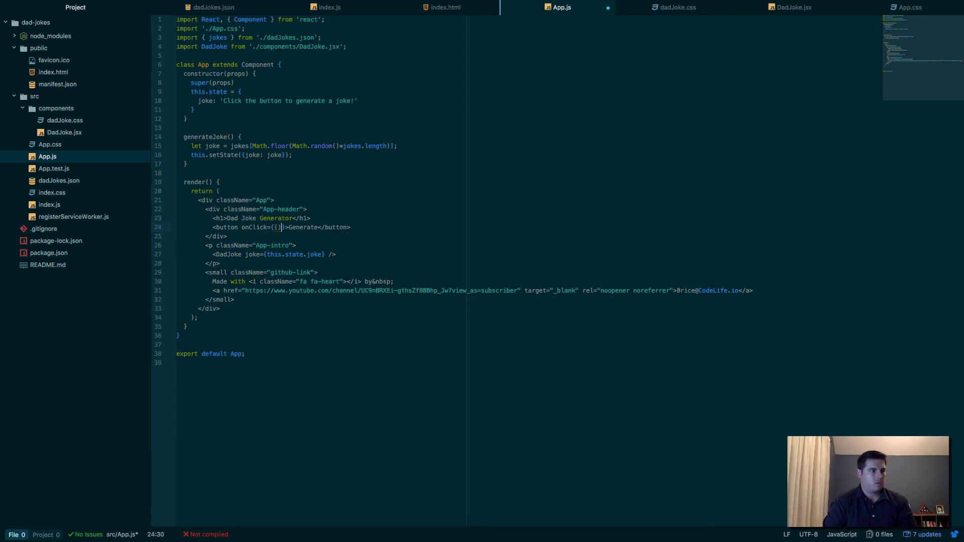
{"action": "type", "text": "=>"}
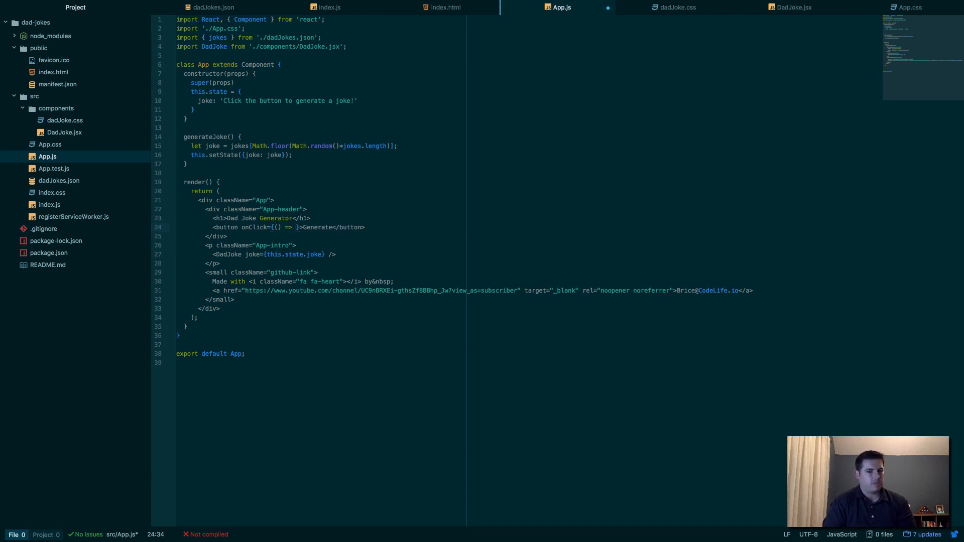
{"action": "type", "text": "this.generat"}
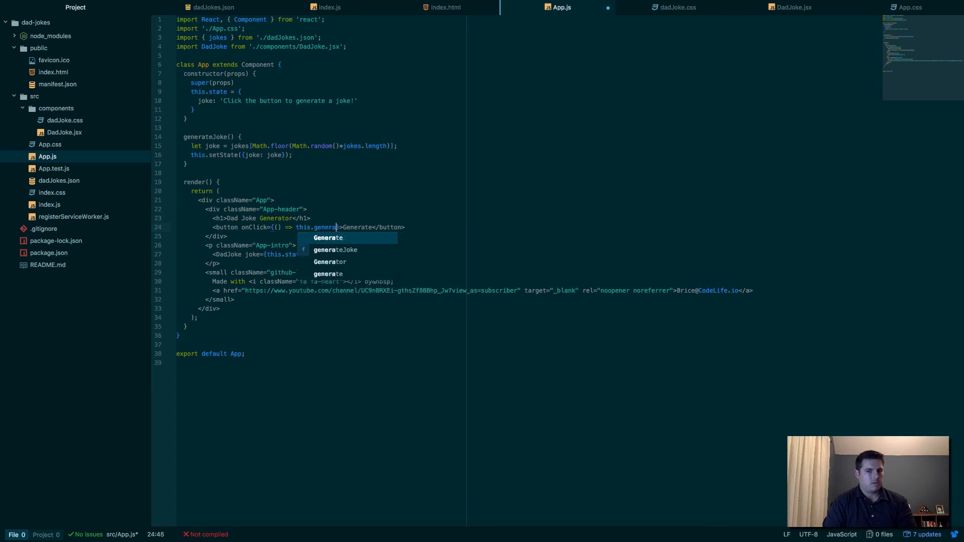
{"action": "key", "text": "Tab"}
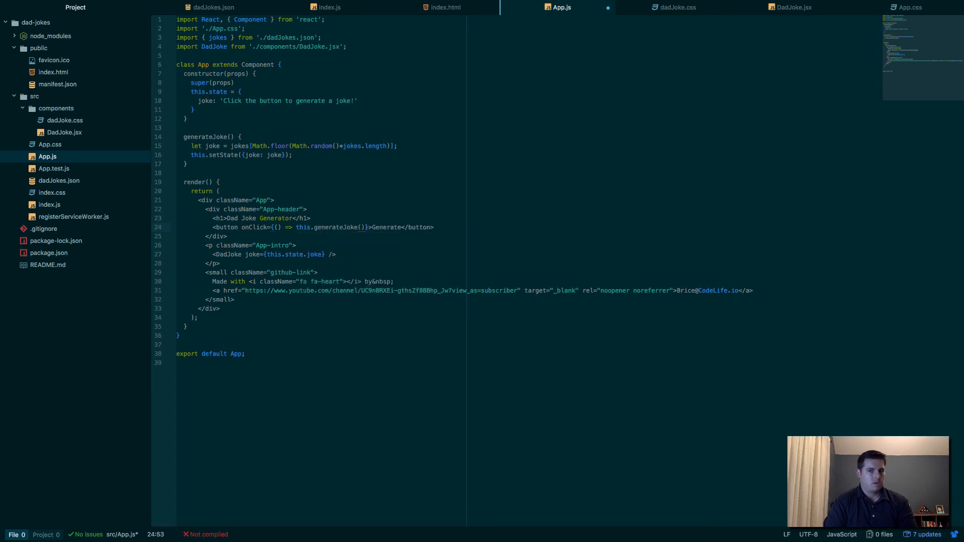
{"action": "type", "text": ".bind(this"}
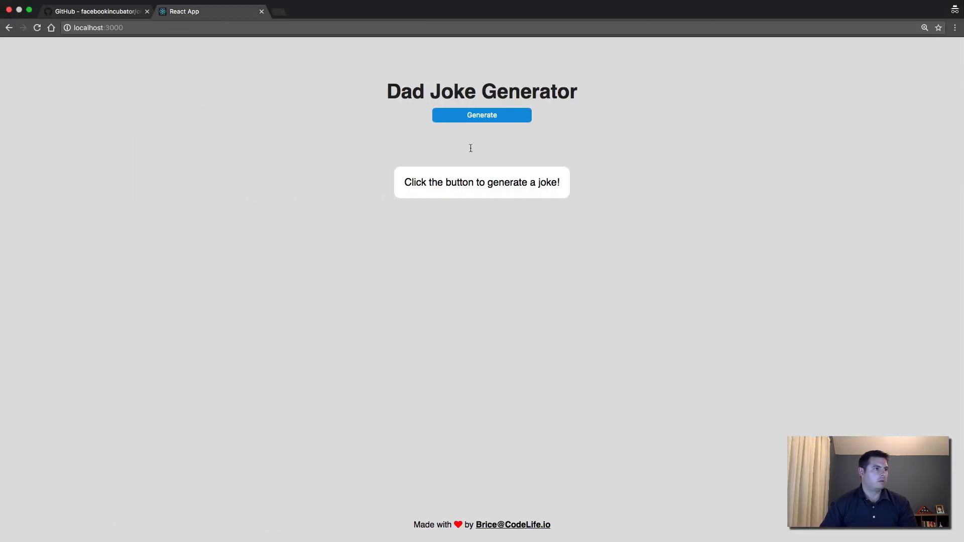
- Test Generate in Chrome, which raises TypeError: Cannot read property 'bind' of undefined
{"action": "left_click", "coordinate": [482, 115]}
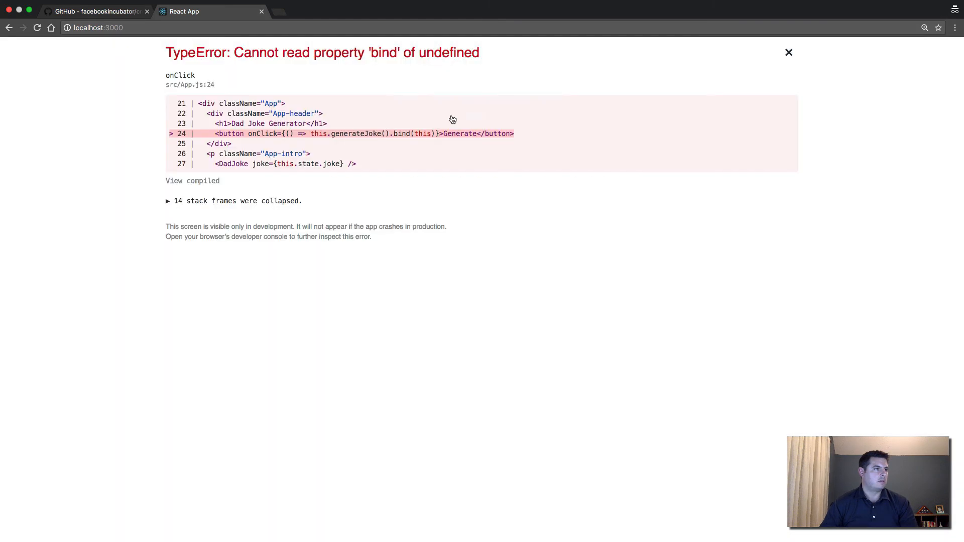
{"action": "mouse_move", "coordinate": [488, 249]}
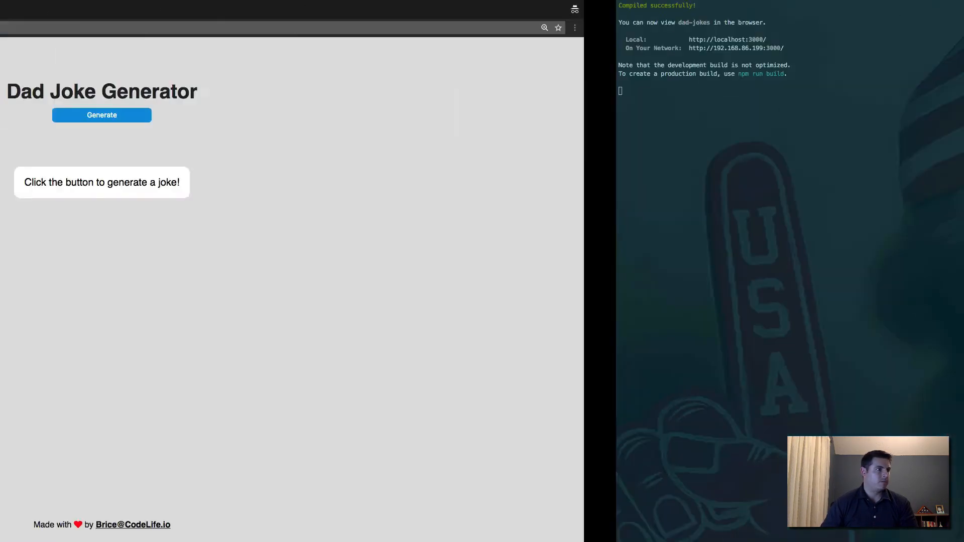
- Generate four random jokes, ending on the sheep with no legs joke
{"action": "left_click", "coordinate": [482, 115]}
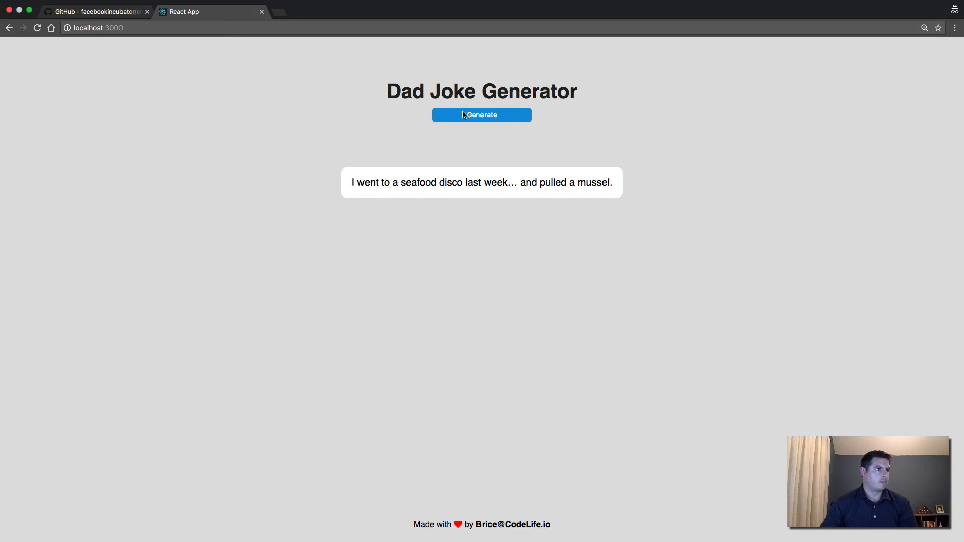
{"action": "left_click", "coordinate": [481, 115]}
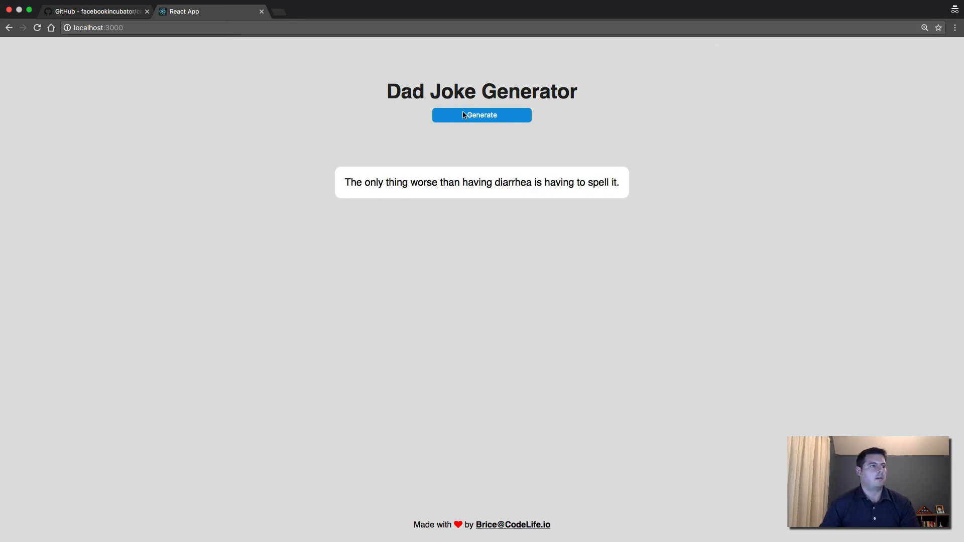
{"action": "mouse_move", "coordinate": [458, 124]}
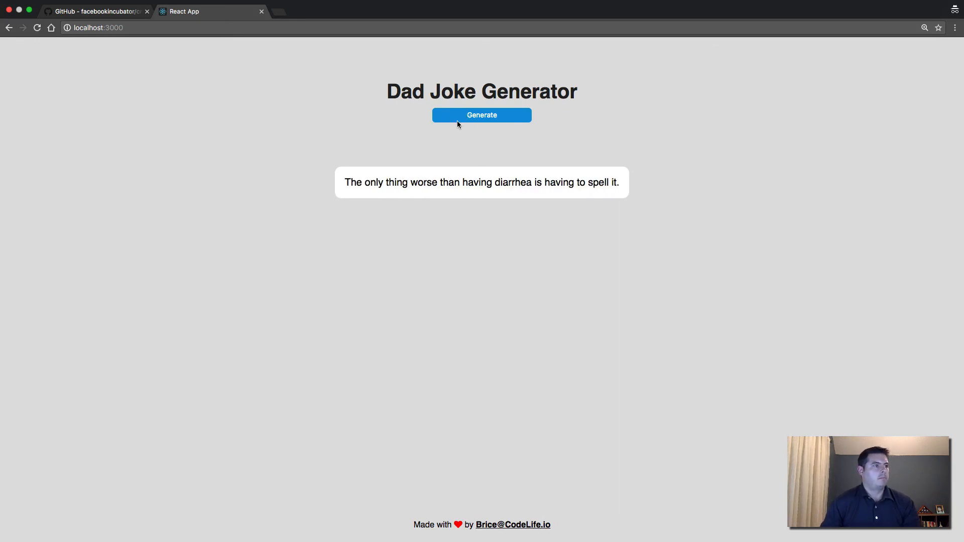
{"action": "left_click", "coordinate": [482, 115]}
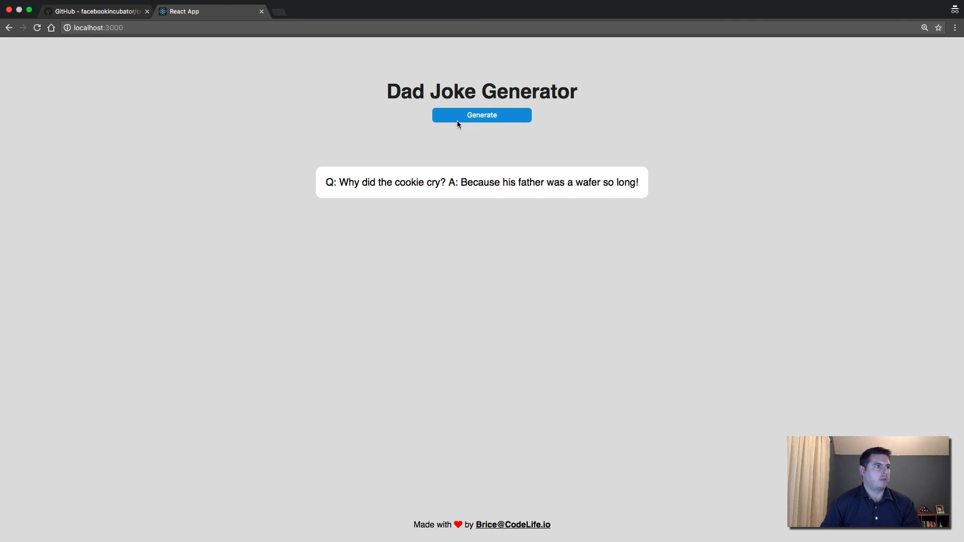
{"action": "left_click", "coordinate": [482, 115]}
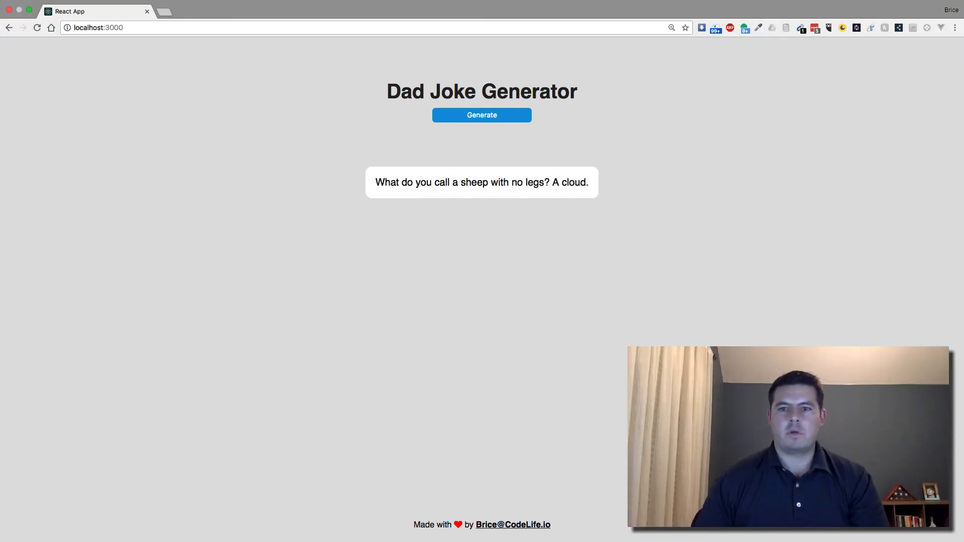